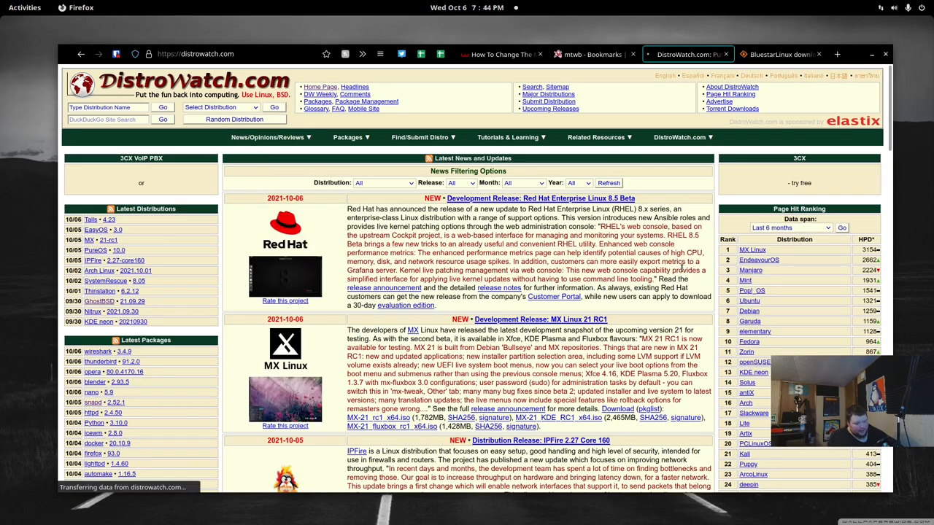
- Open the Bluestar Linux page from the Page Hit Ranking and scroll to the Bluestar Summary table
{"action": "scroll", "scroll_direction": "down", "scroll_amount": 3}
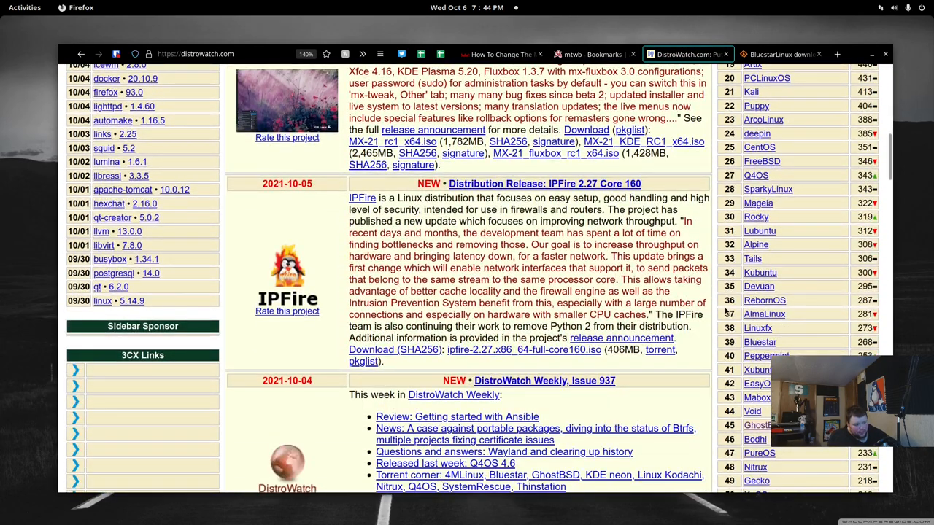
{"action": "mouse_move", "coordinate": [759, 342]}
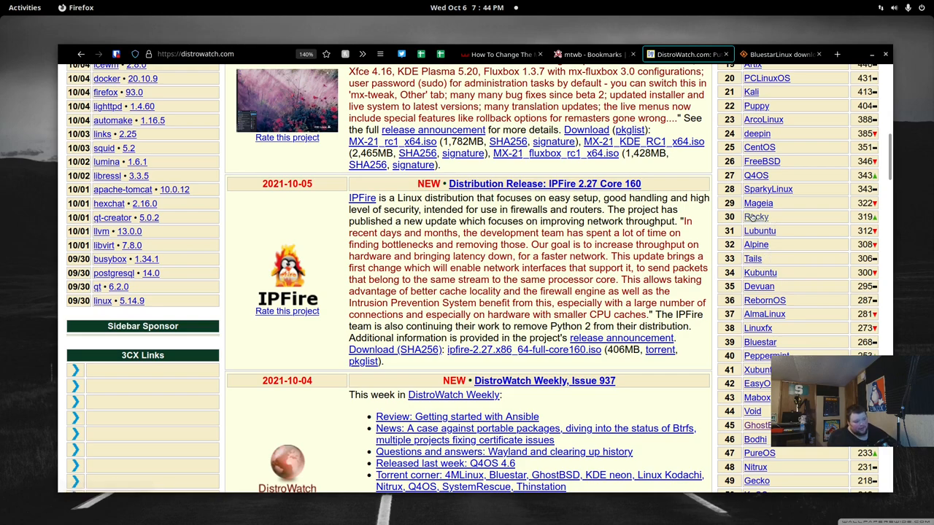
{"action": "mouse_move", "coordinate": [768, 189]}
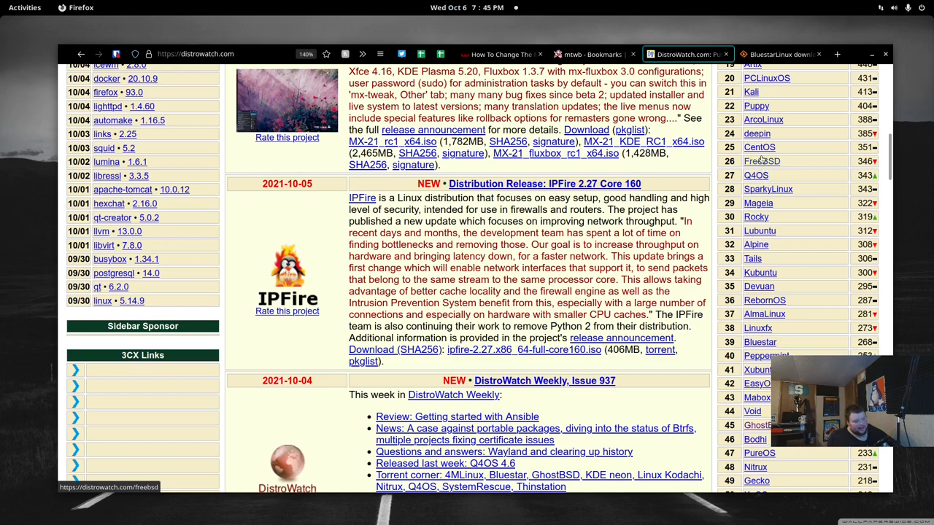
{"action": "mouse_move", "coordinate": [761, 161]}
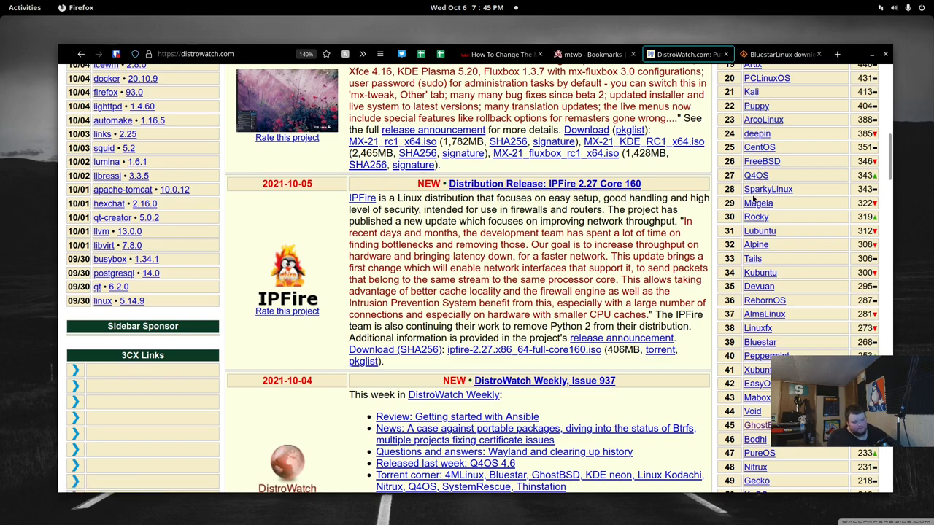
{"action": "mouse_move", "coordinate": [761, 273]}
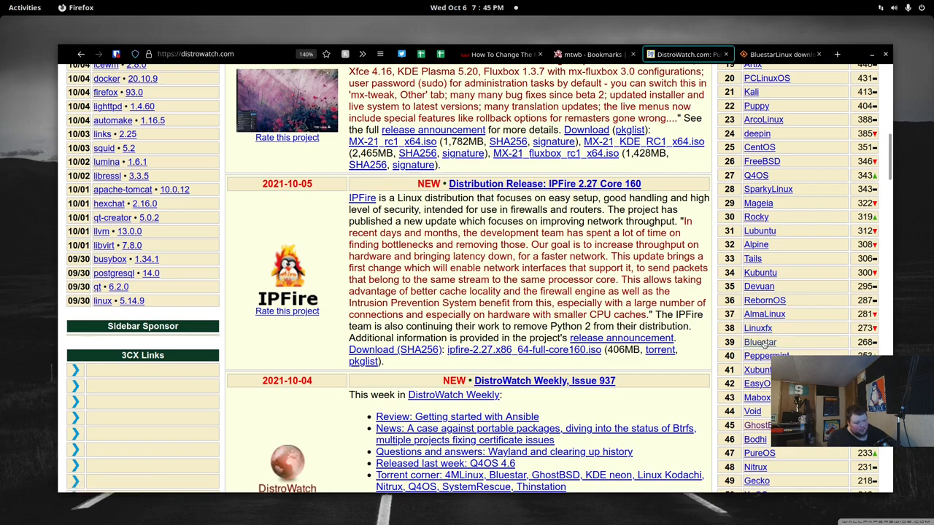
{"action": "mouse_move", "coordinate": [760, 342]}
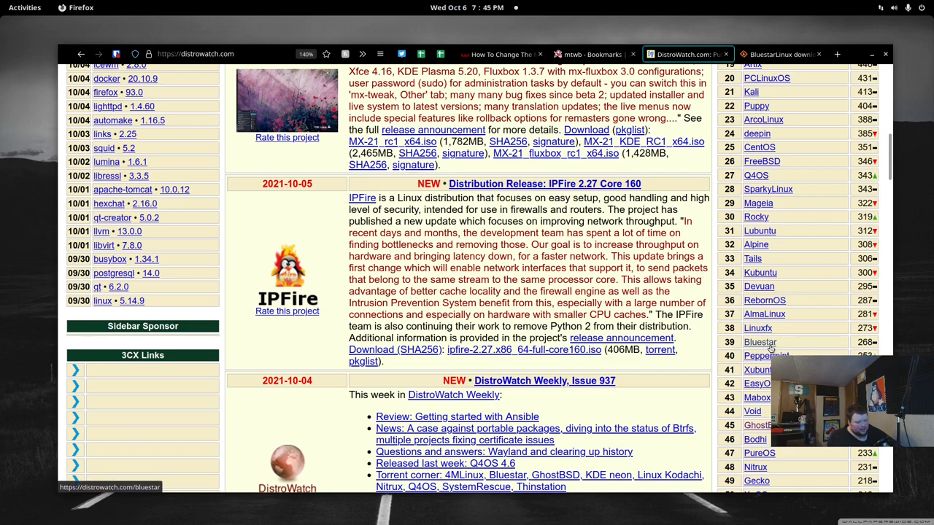
{"action": "left_click", "coordinate": [759, 342]}
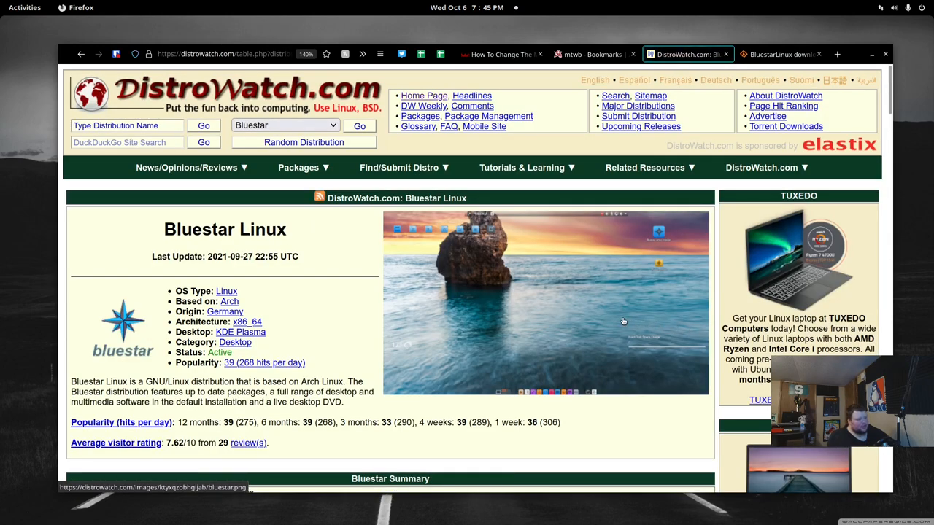
{"action": "mouse_move", "coordinate": [624, 321]}
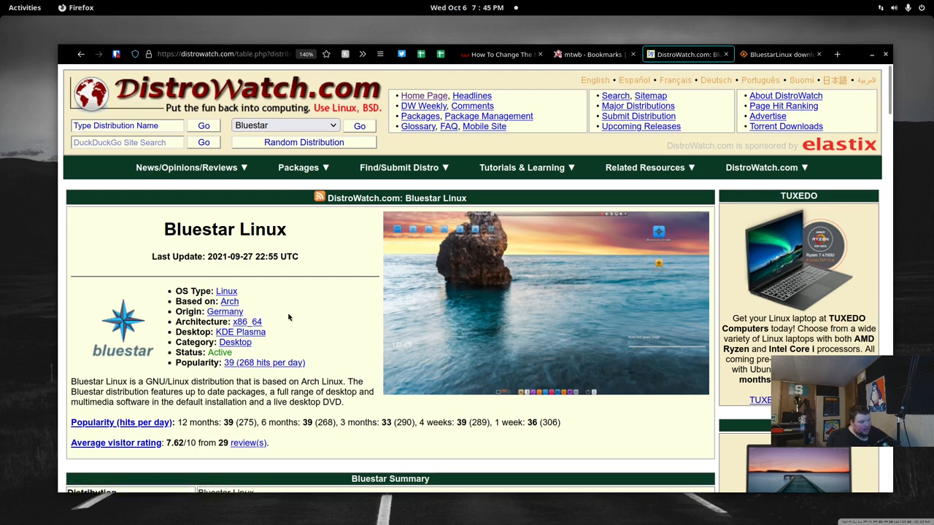
{"action": "scroll", "scroll_direction": "down", "scroll_amount": 3}
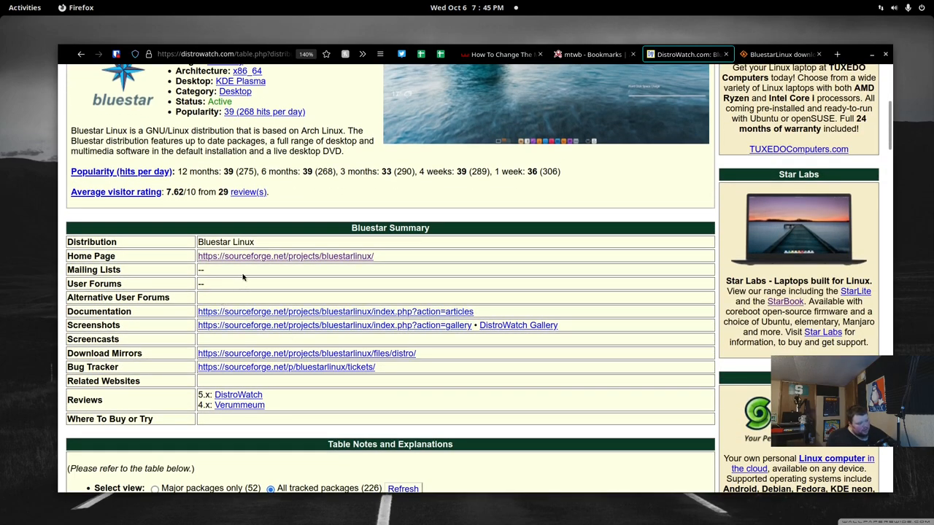
{"action": "mouse_move", "coordinate": [284, 257]}
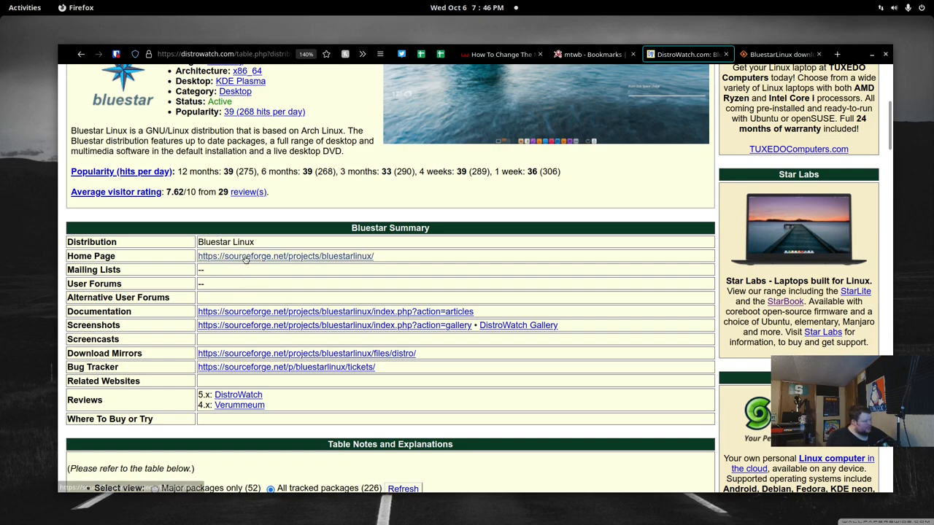
- Follow the sourceforge.net Home Page link and scroll through the BluestarLinux Summary
{"action": "left_click", "coordinate": [286, 257]}
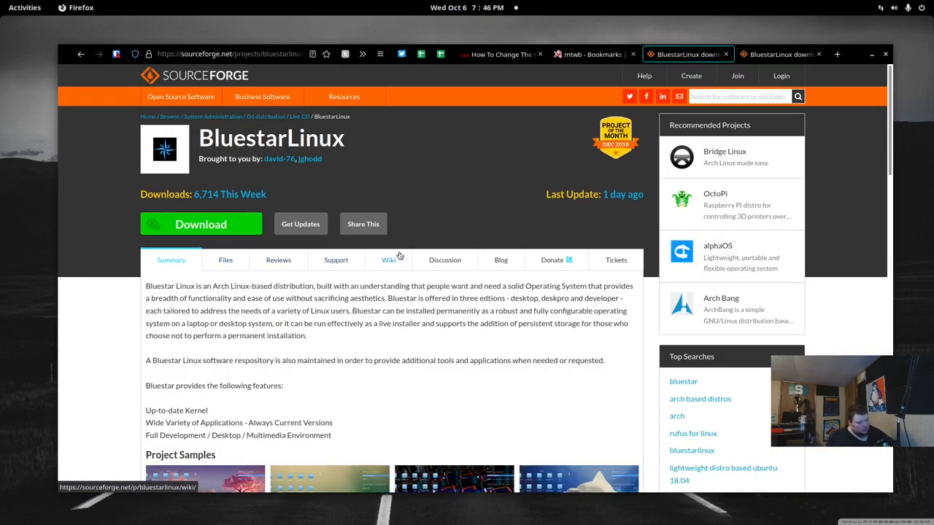
{"action": "mouse_move", "coordinate": [272, 324]}
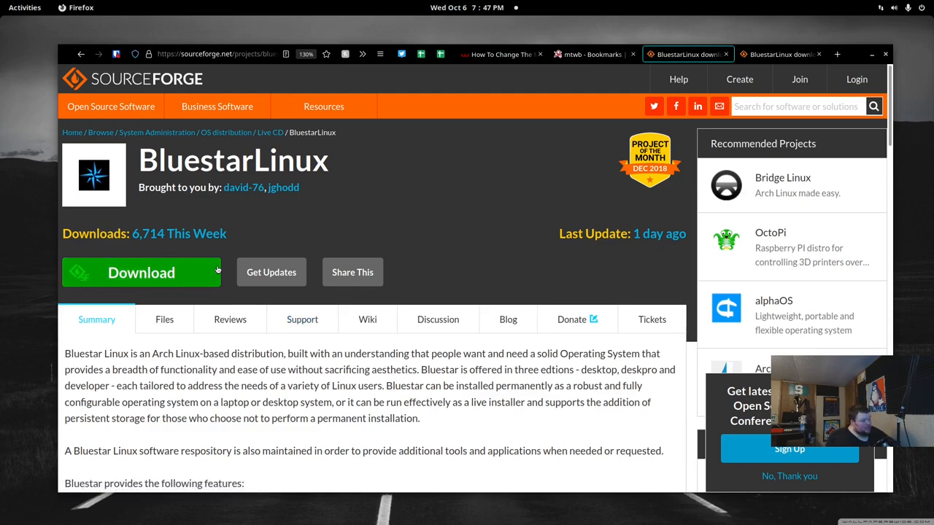
{"action": "scroll", "scroll_direction": "down", "scroll_amount": 3}
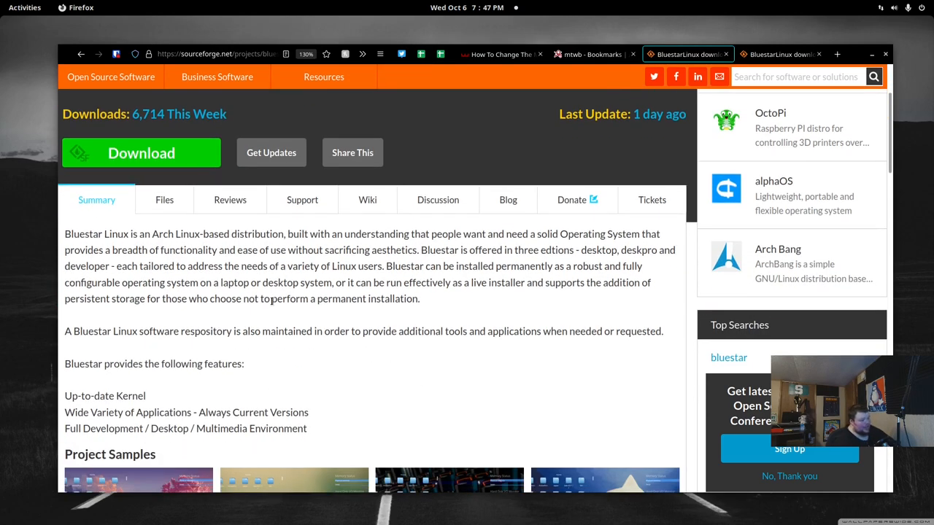
{"action": "mouse_move", "coordinate": [309, 289]}
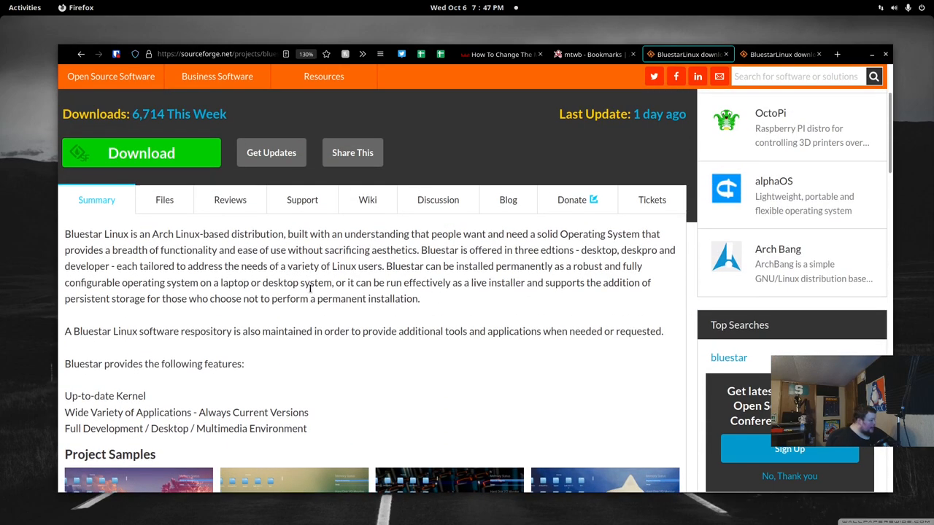
- Browse the project's Files section and look through the dated ISO releases in the distro folder
{"action": "left_click", "coordinate": [164, 198]}
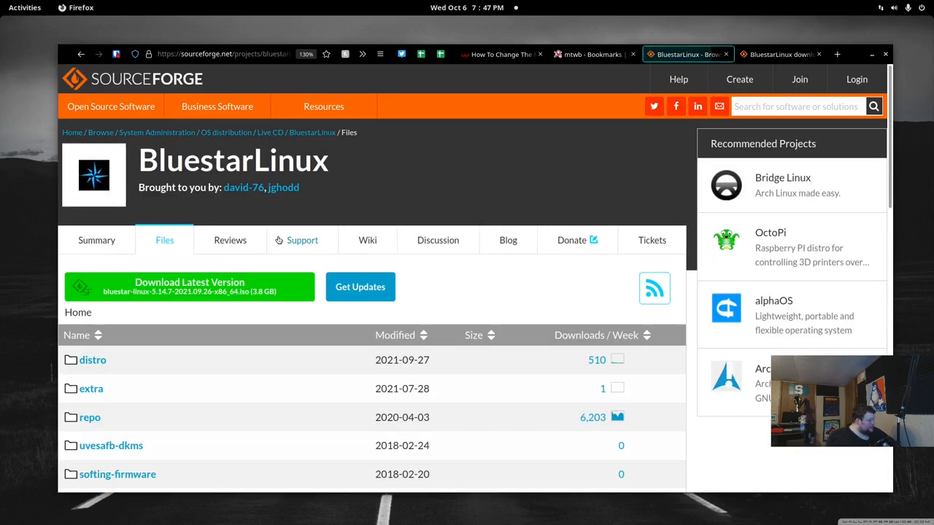
{"action": "scroll", "scroll_direction": "down", "scroll_amount": 3}
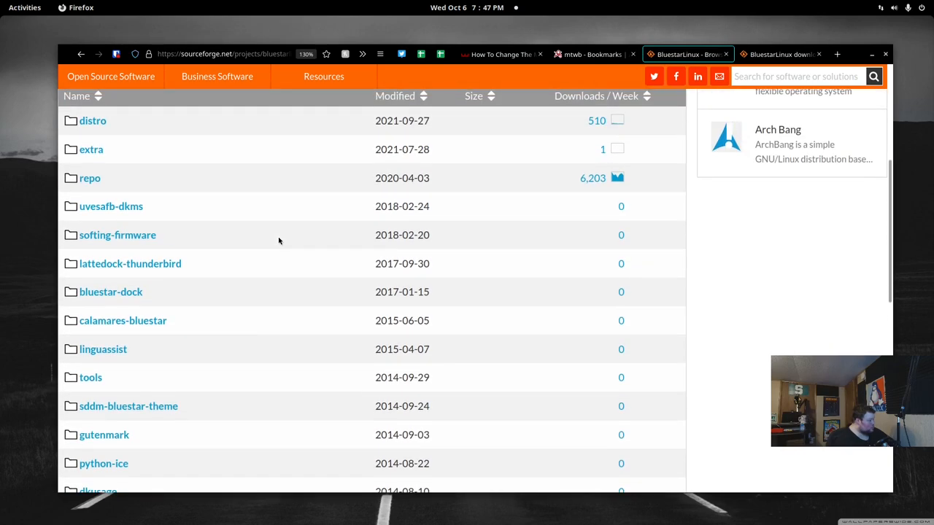
{"action": "scroll", "scroll_direction": "down", "scroll_amount": 3}
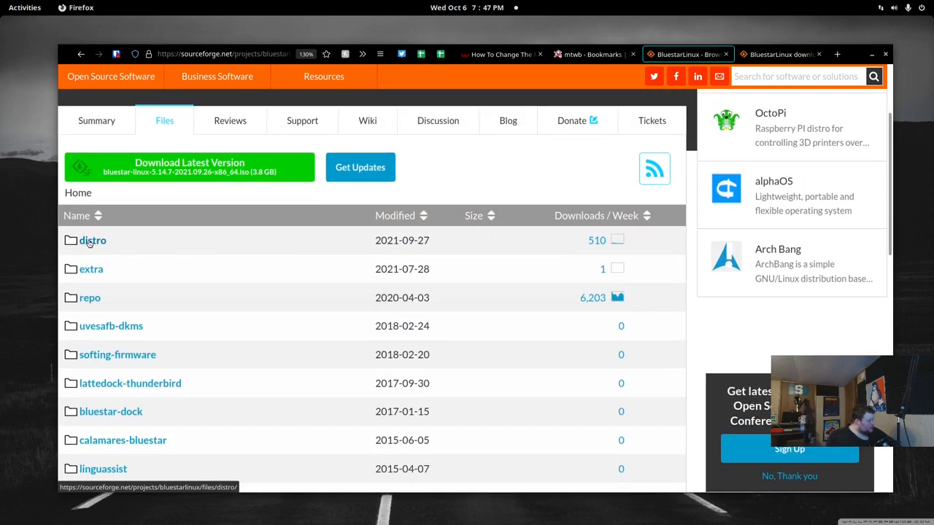
{"action": "left_click", "coordinate": [94, 239]}
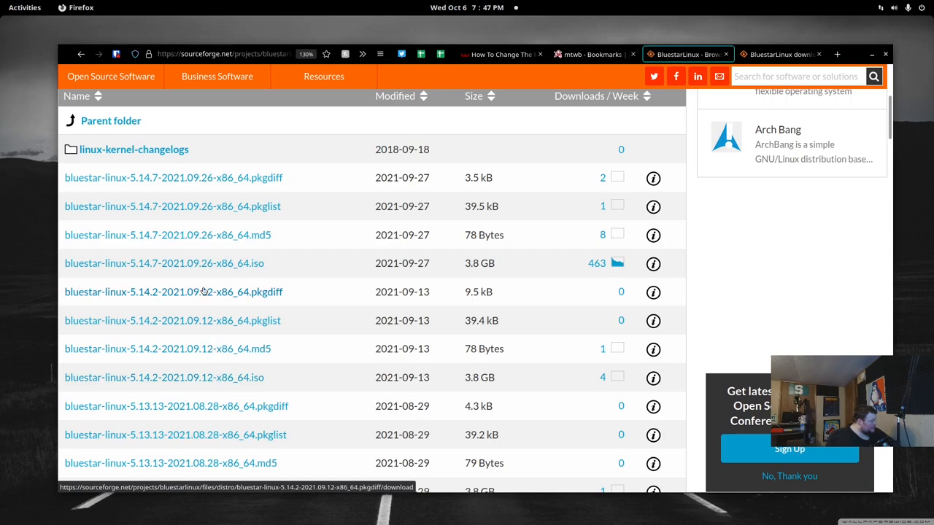
{"action": "scroll", "scroll_direction": "down", "scroll_amount": 3}
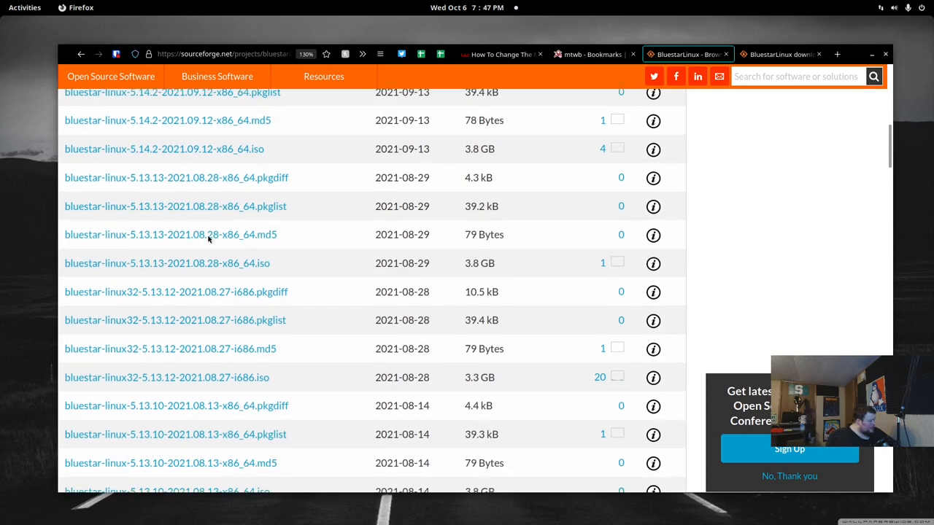
{"action": "scroll", "scroll_direction": "down", "scroll_amount": 3}
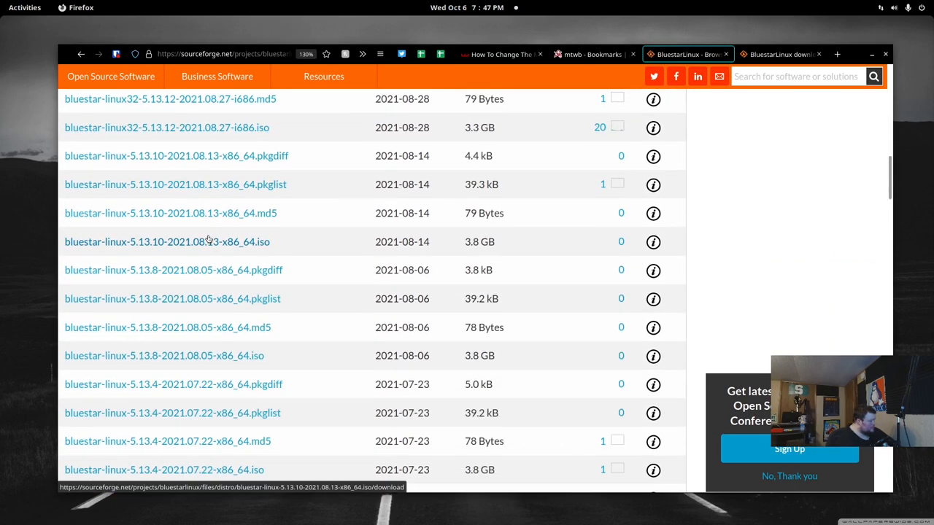
{"action": "mouse_move", "coordinate": [166, 242]}
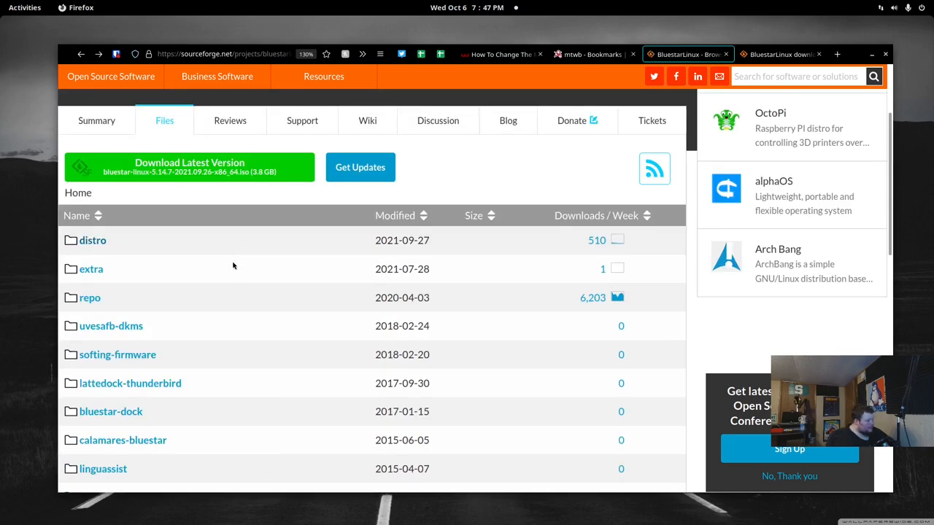
{"action": "mouse_move", "coordinate": [207, 283]}
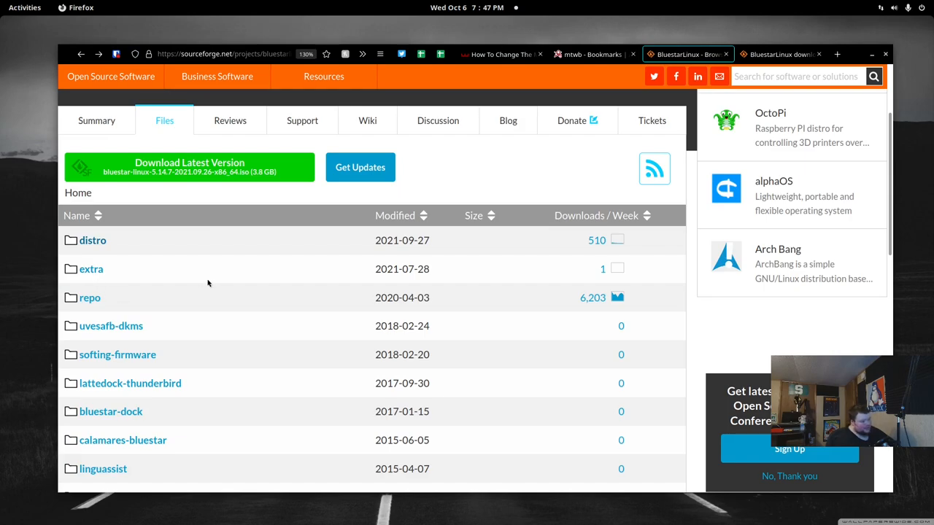
{"action": "mouse_move", "coordinate": [197, 293]}
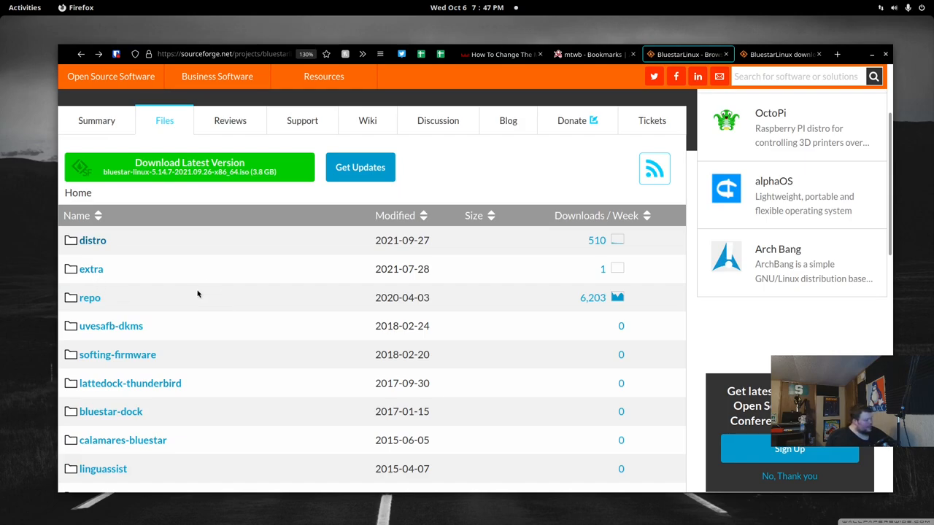
{"action": "mouse_move", "coordinate": [159, 300]}
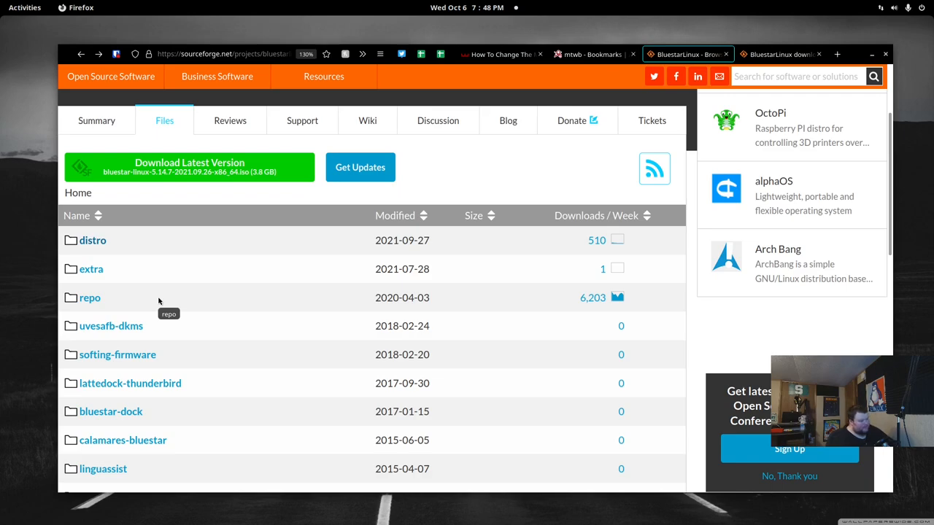
{"action": "mouse_move", "coordinate": [160, 290]}
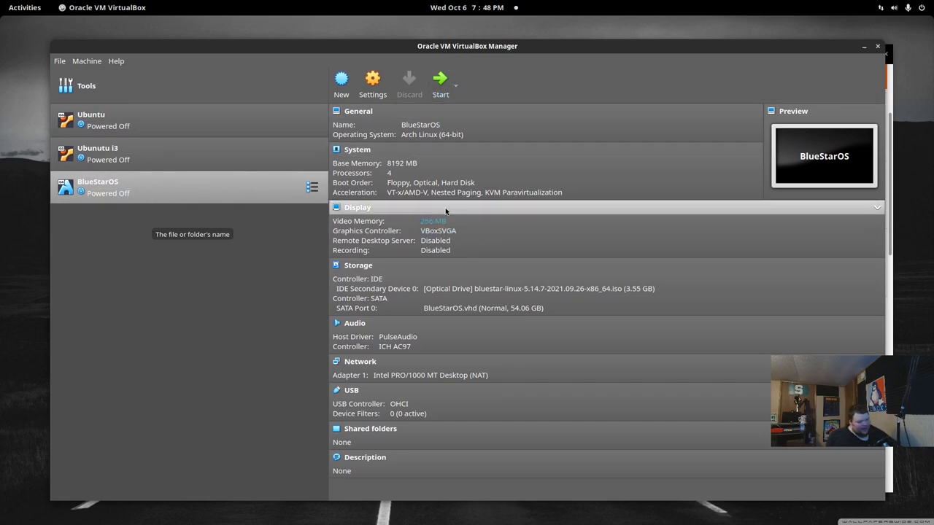
{"action": "mouse_move", "coordinate": [484, 210]}
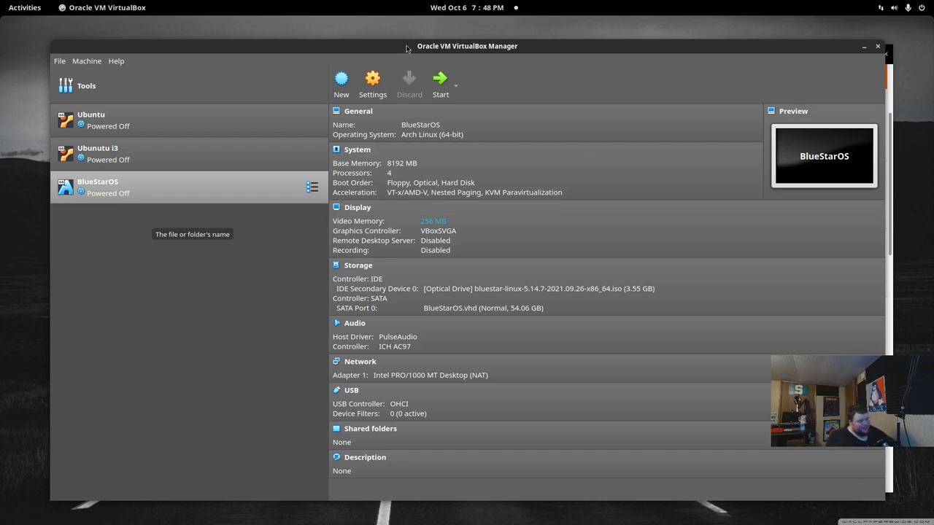
- Boot the BlueStarOS virtual machine so the live Bluestar desktop comes up with the Resolution Changed prompt
{"action": "left_click", "coordinate": [441, 80]}
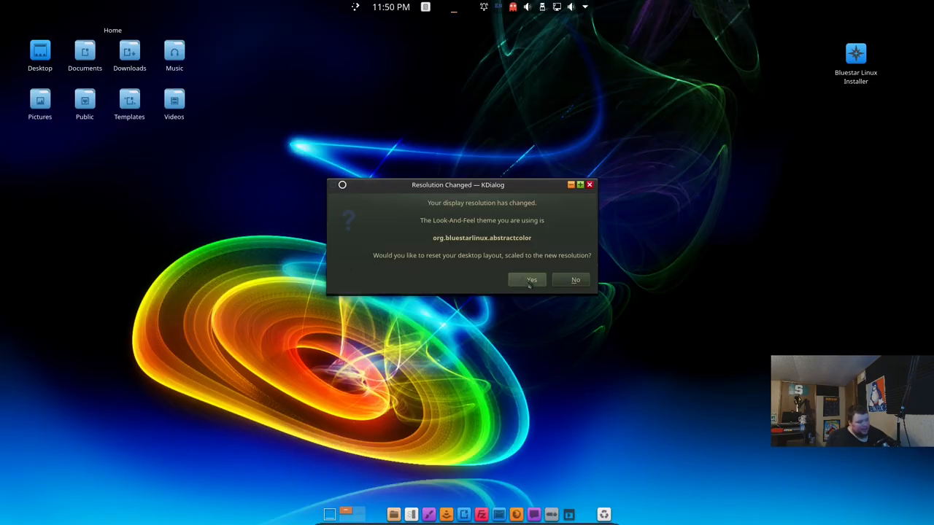
{"action": "mouse_move", "coordinate": [553, 149]}
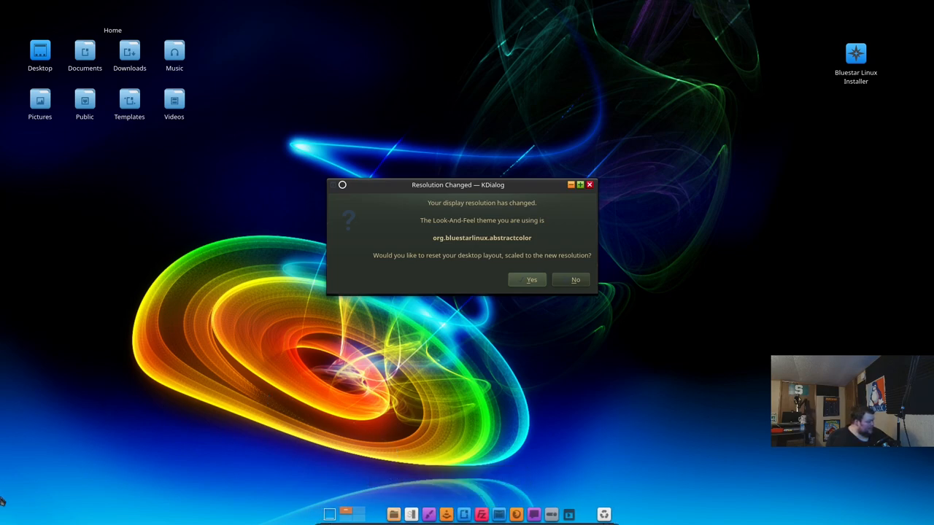
{"action": "mouse_move", "coordinate": [298, 446]}
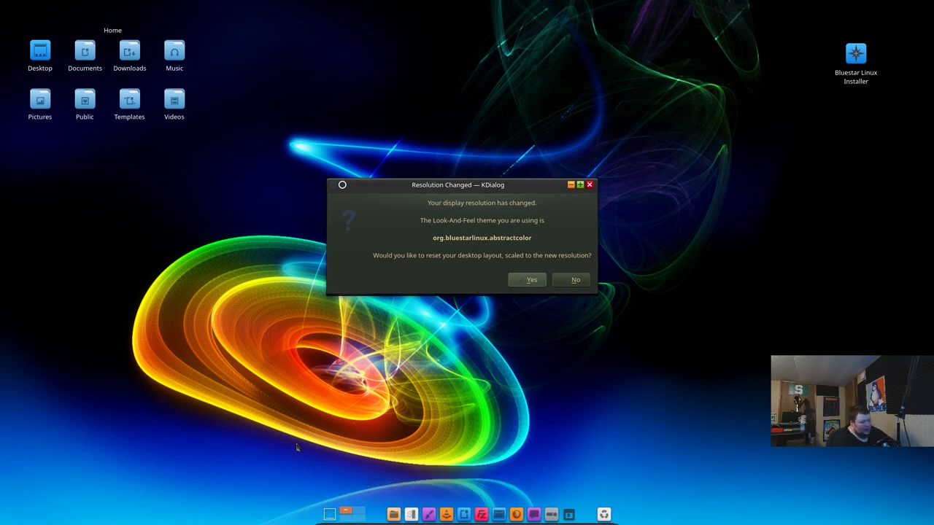
{"action": "mouse_move", "coordinate": [397, 174]}
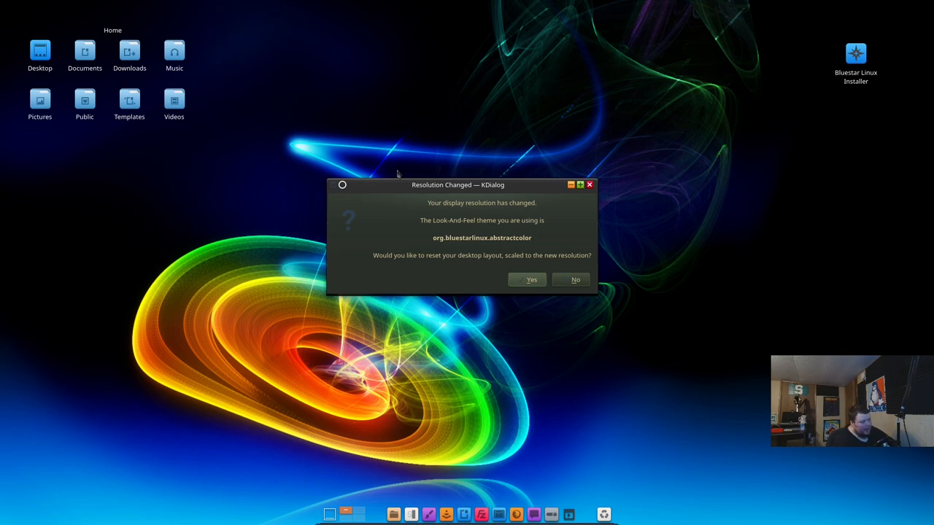
{"action": "mouse_move", "coordinate": [400, 119]}
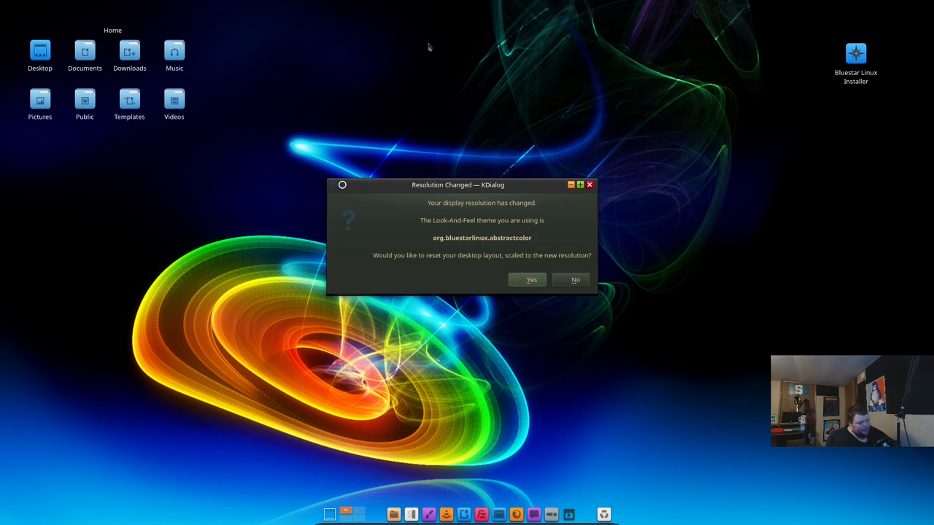
{"action": "mouse_move", "coordinate": [514, 203]}
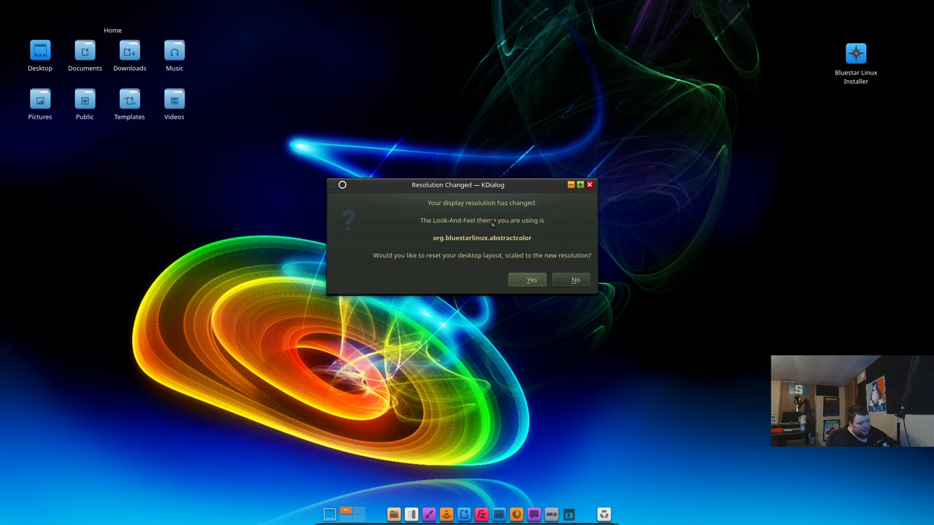
{"action": "mouse_move", "coordinate": [511, 247]}
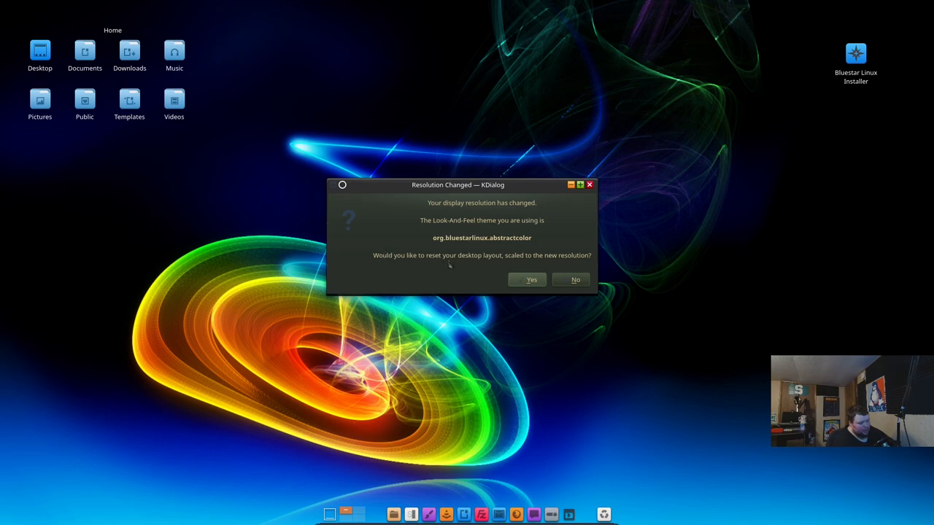
- Answer Yes to the Resolution Changed dialog so the desktop icons rearrange
{"action": "left_click", "coordinate": [531, 280]}
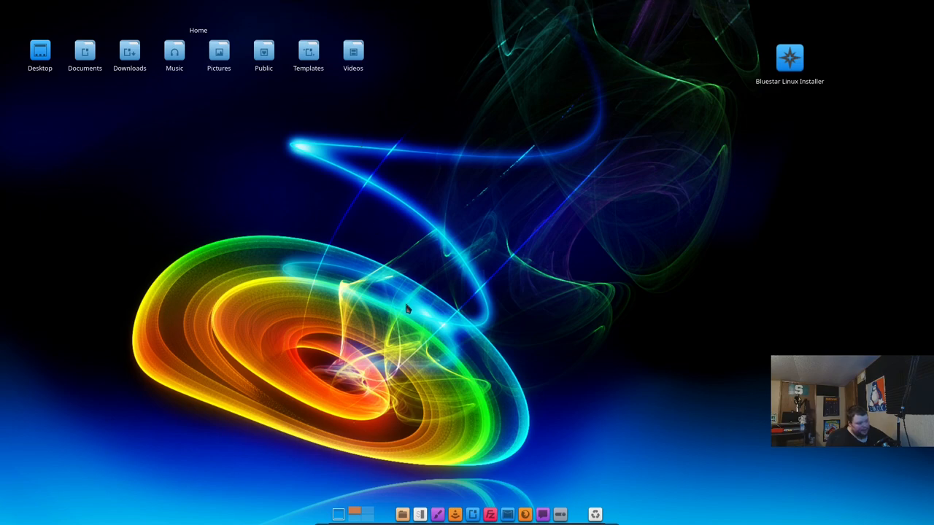
{"action": "mouse_move", "coordinate": [420, 280]}
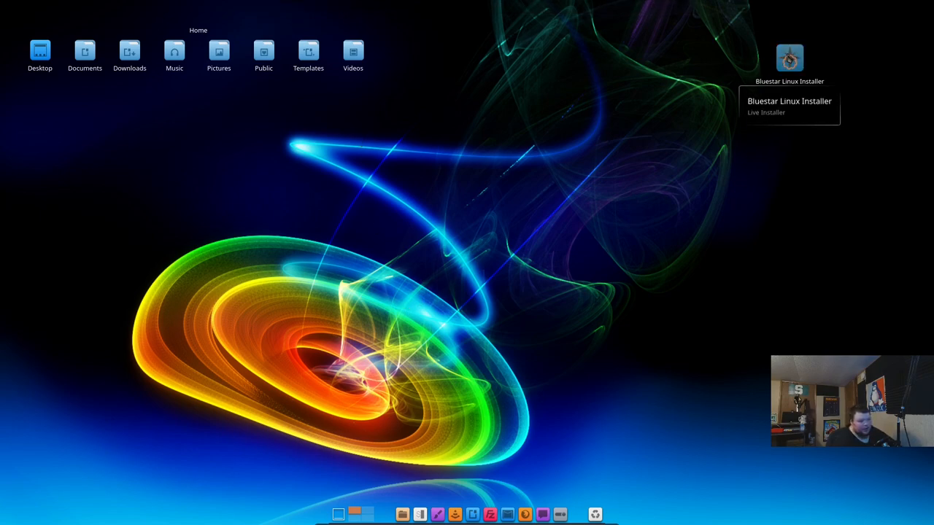
- Launch the Bluestar Linux Installer and choose the Desktop installation edition
{"action": "double_click", "coordinate": [789, 58]}
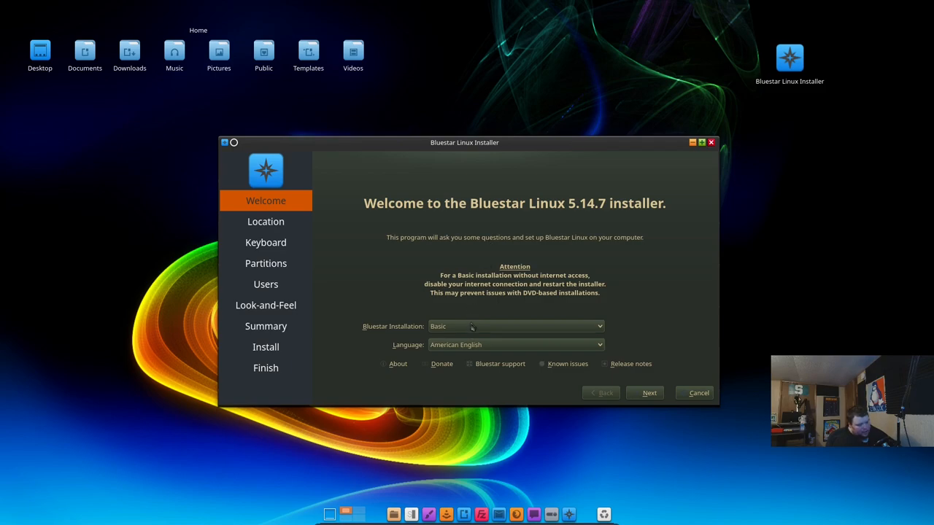
{"action": "left_click", "coordinate": [516, 327]}
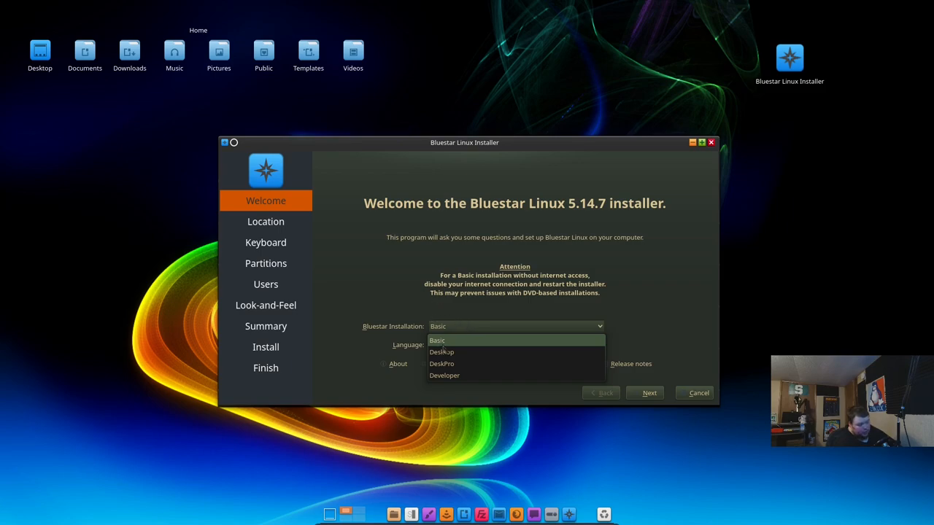
{"action": "left_click", "coordinate": [442, 352]}
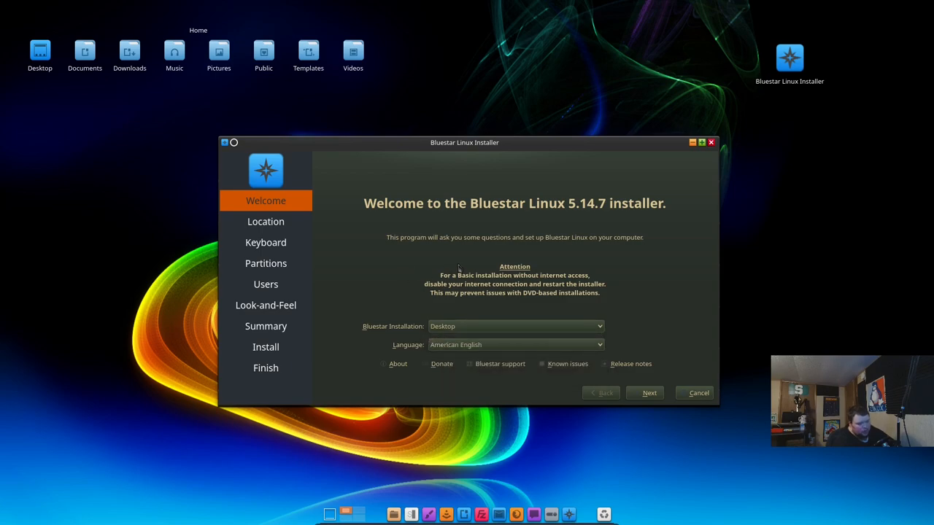
{"action": "mouse_move", "coordinate": [461, 268]}
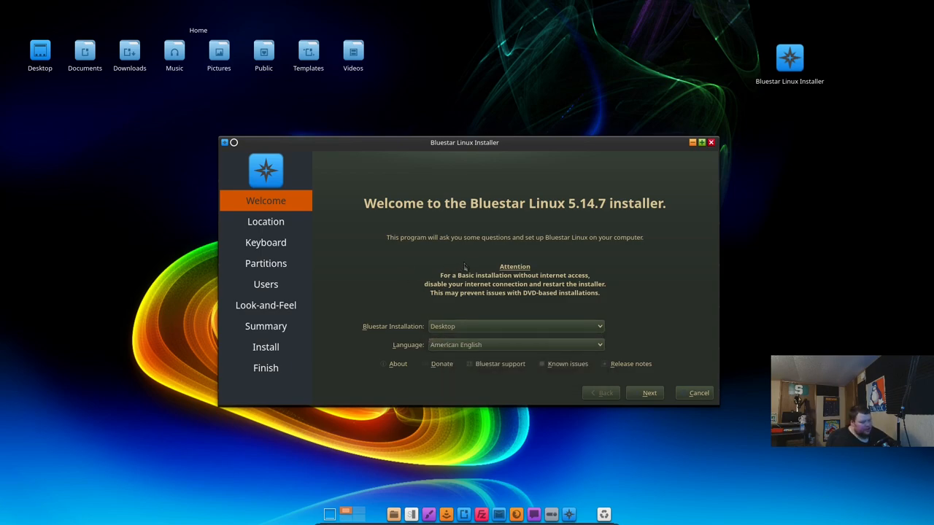
{"action": "mouse_move", "coordinate": [469, 262]}
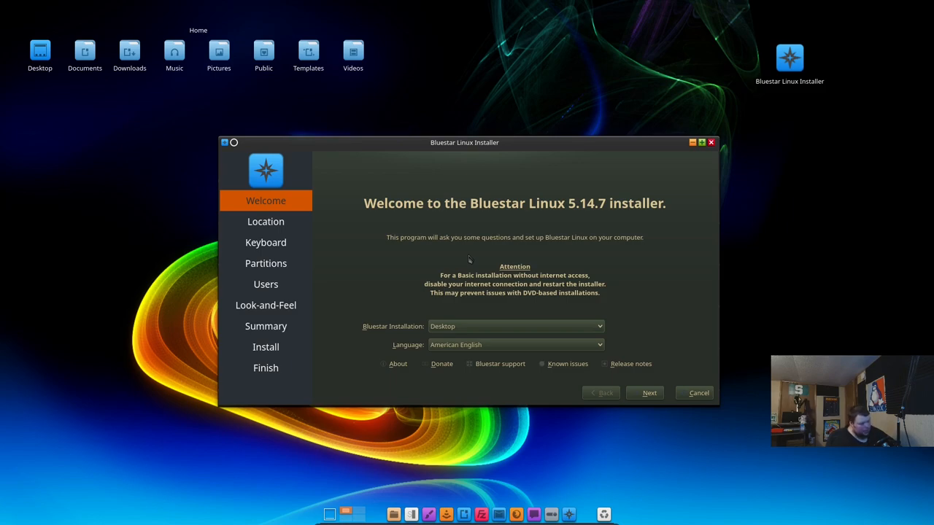
{"action": "mouse_move", "coordinate": [452, 371]}
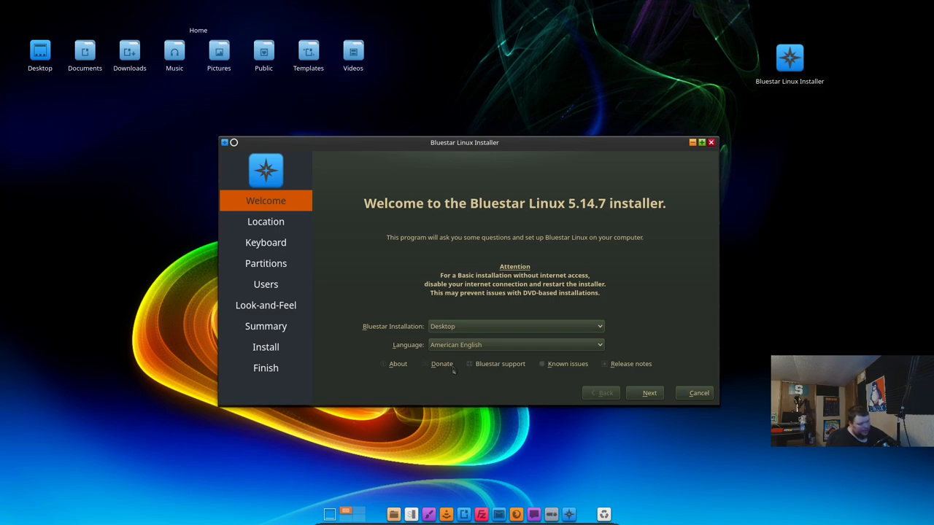
- Accept the default location and keyboard, then choose Erase disk on the Partitions page
{"action": "left_click", "coordinate": [648, 393]}
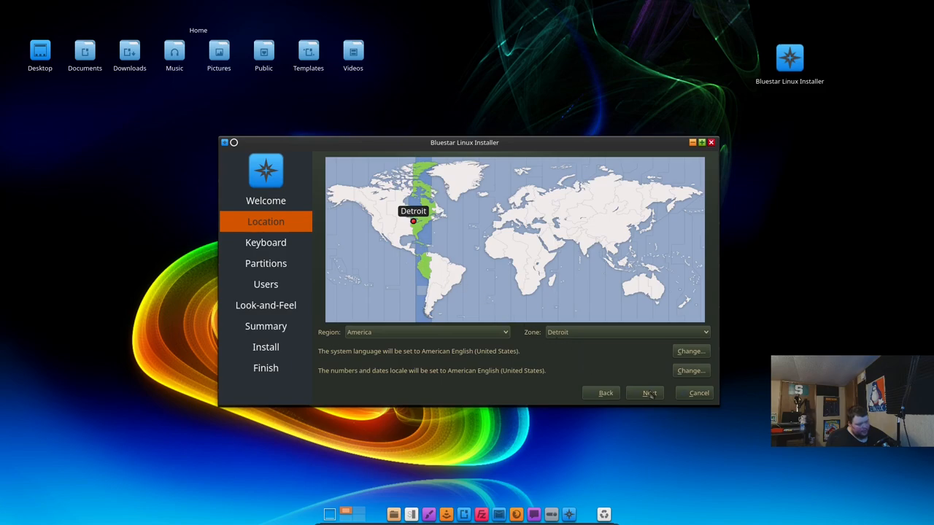
{"action": "left_click", "coordinate": [645, 393]}
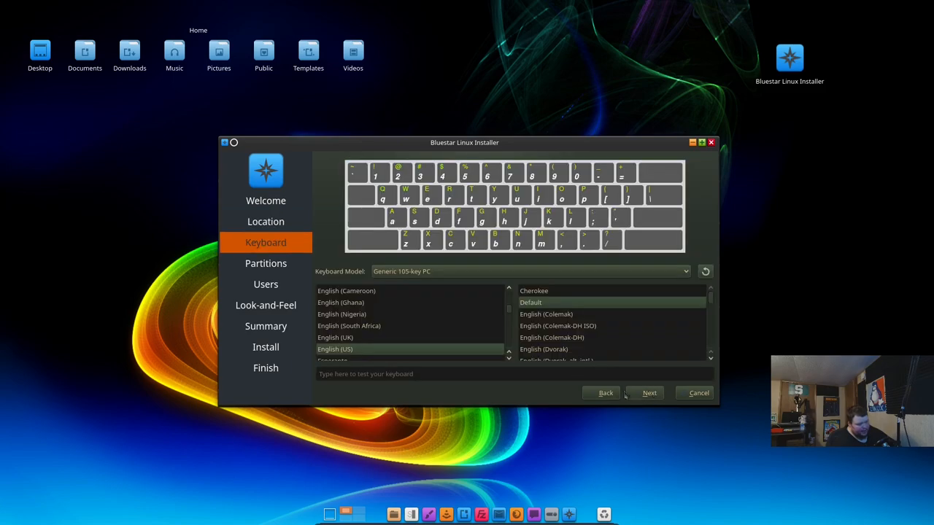
{"action": "left_click", "coordinate": [648, 393]}
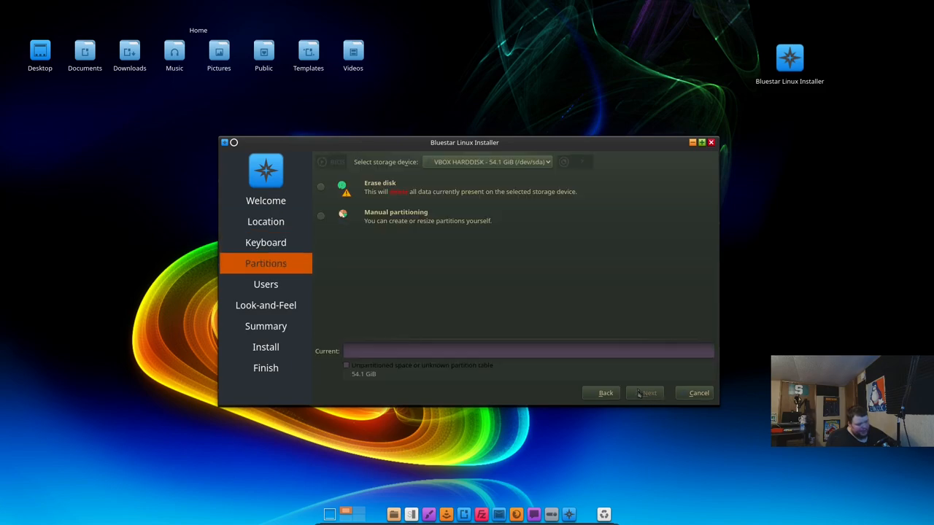
{"action": "left_click", "coordinate": [322, 187]}
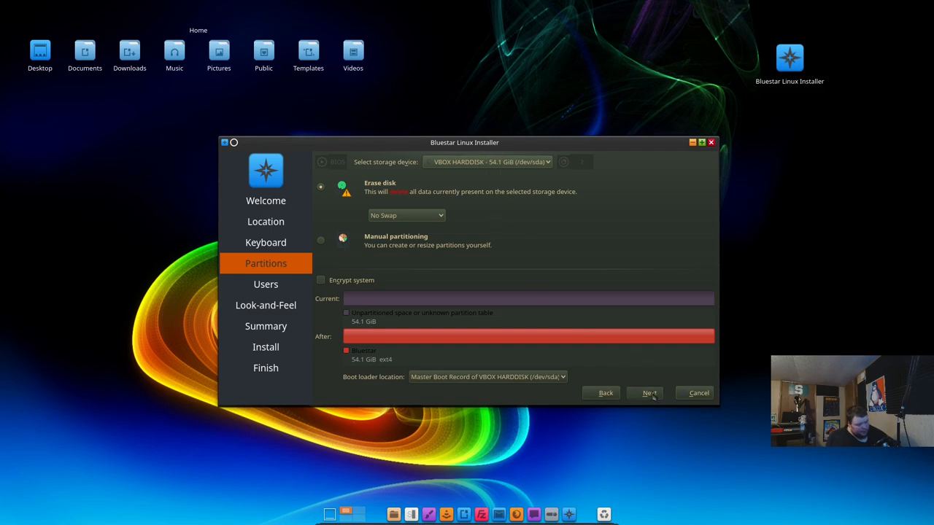
- Fill the Users page with name matt, login bluestar, computer osthing and a password shared with the administrator
{"action": "left_click", "coordinate": [645, 393]}
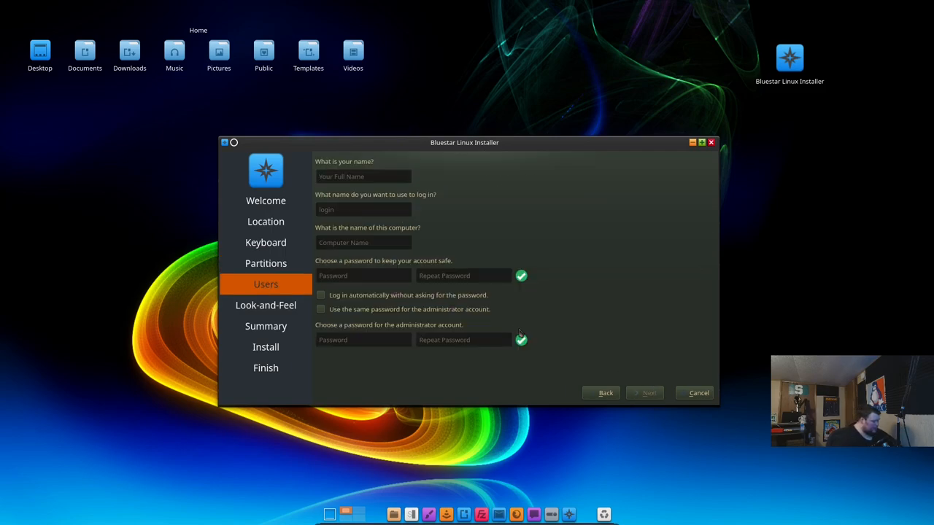
{"action": "type", "text": "matt"}
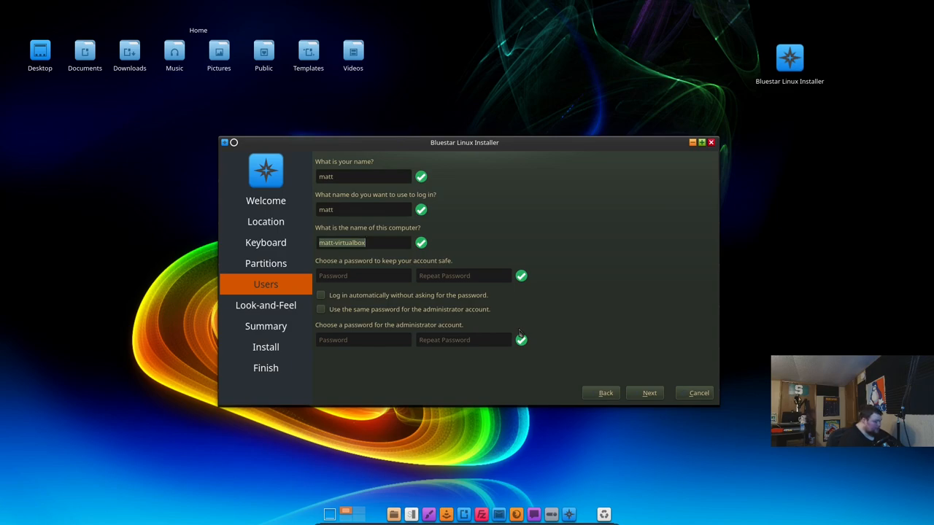
{"action": "type", "text": "bluestar"}
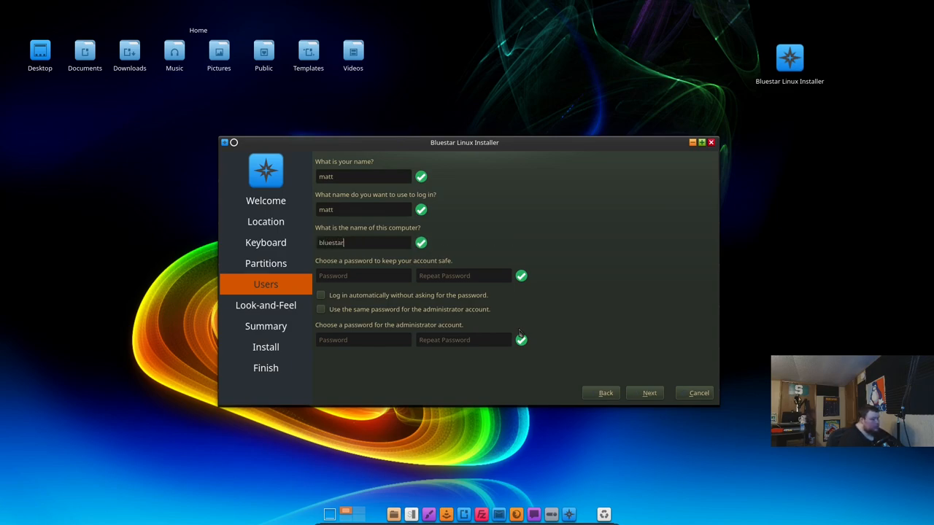
{"action": "type", "text": "osthing"}
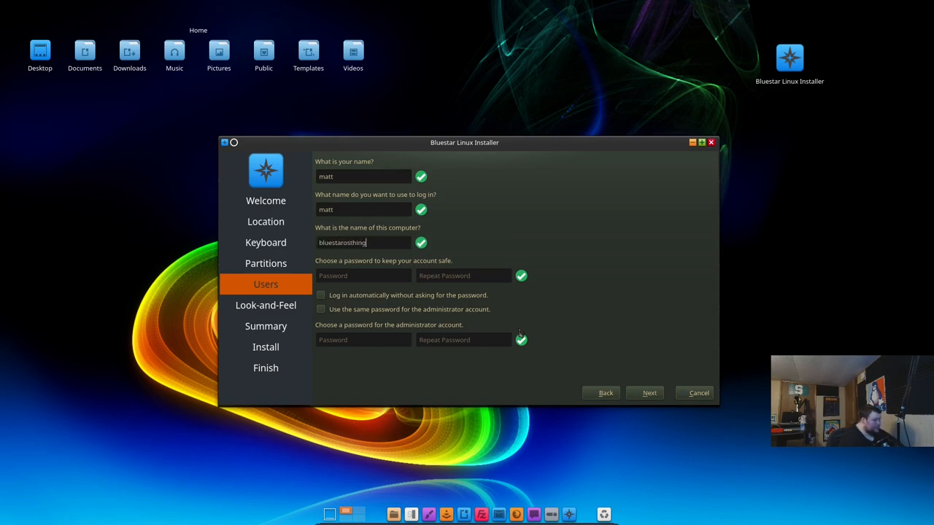
{"action": "left_click", "coordinate": [363, 275]}
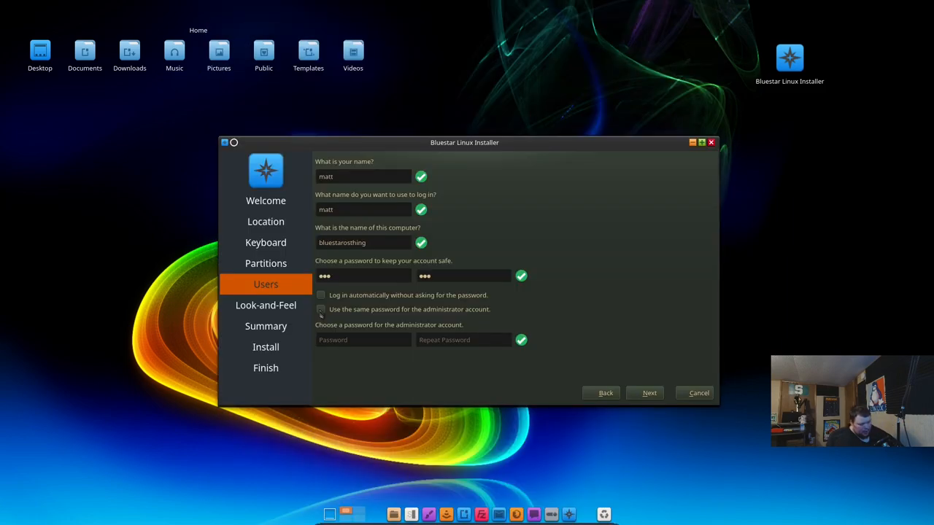
{"action": "left_click", "coordinate": [321, 309]}
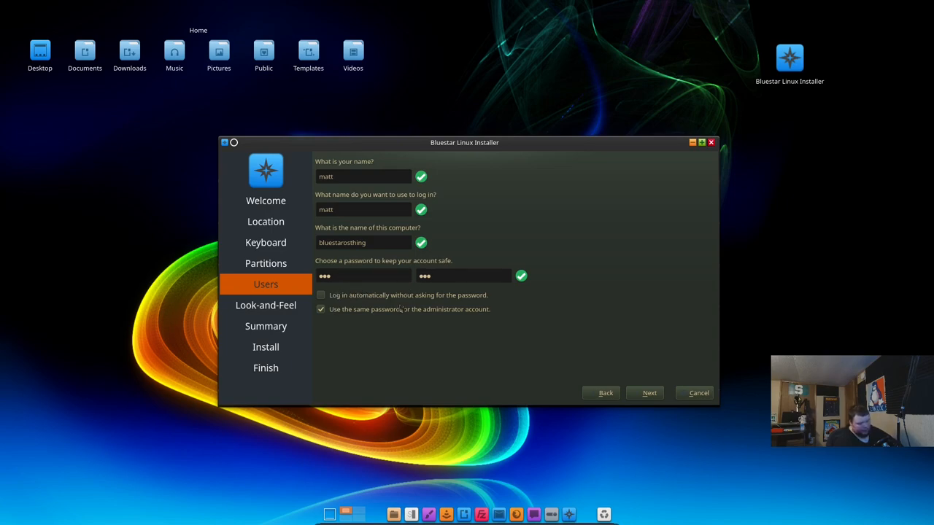
{"action": "mouse_move", "coordinate": [516, 373]}
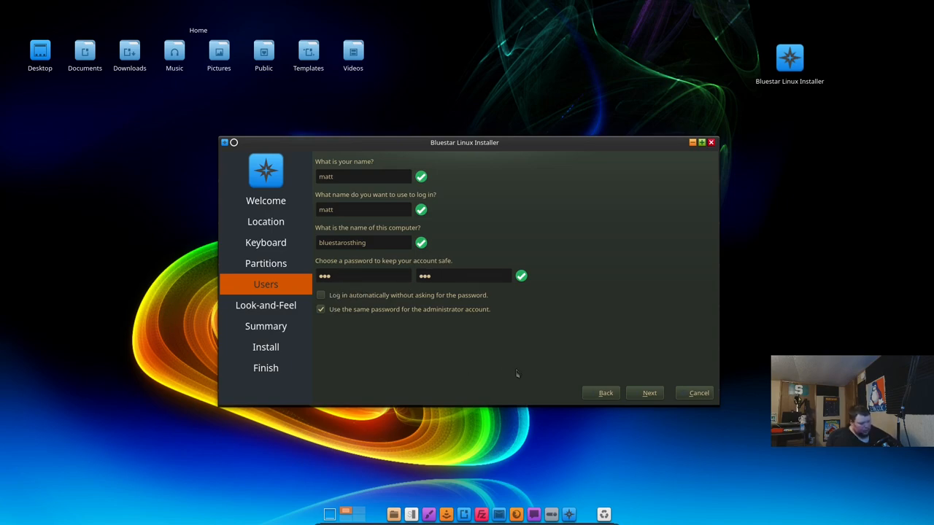
{"action": "left_click", "coordinate": [648, 392]}
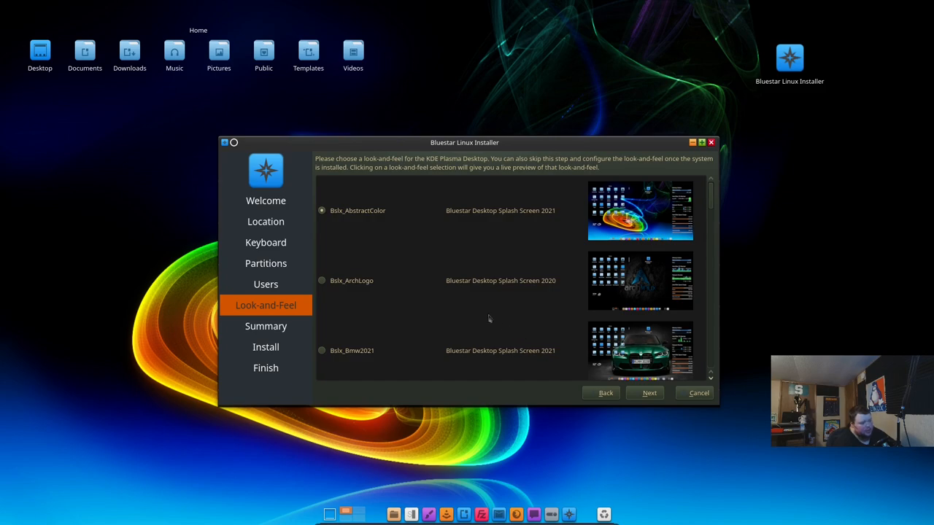
{"action": "mouse_move", "coordinate": [400, 251]}
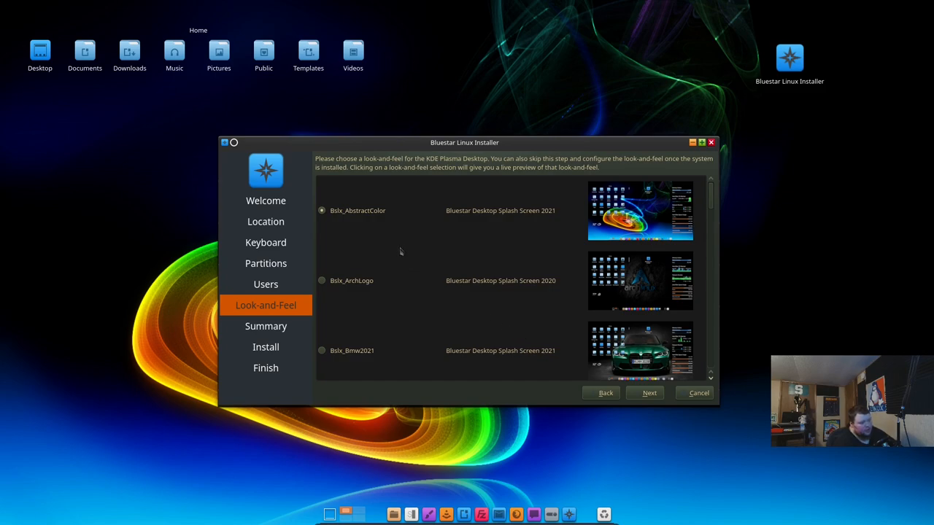
{"action": "mouse_move", "coordinate": [387, 226]}
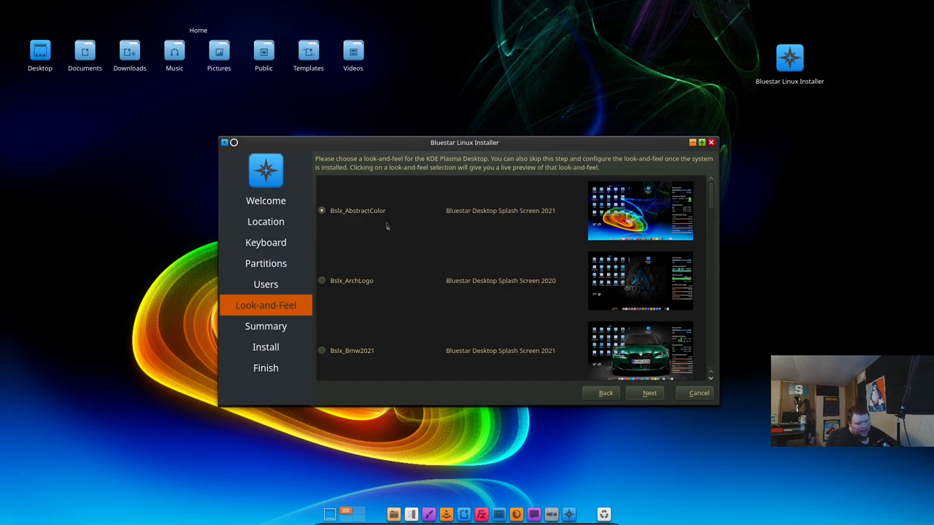
{"action": "mouse_move", "coordinate": [432, 239]}
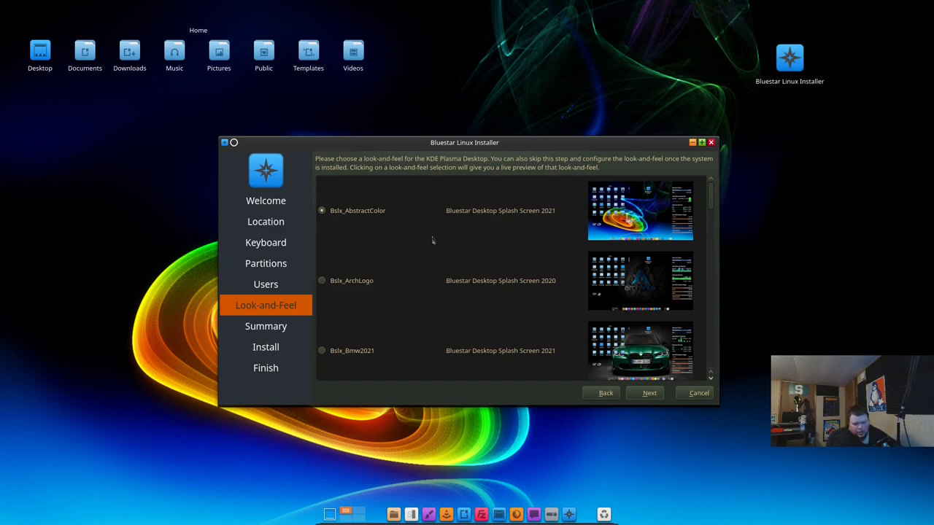
{"action": "mouse_move", "coordinate": [392, 256]}
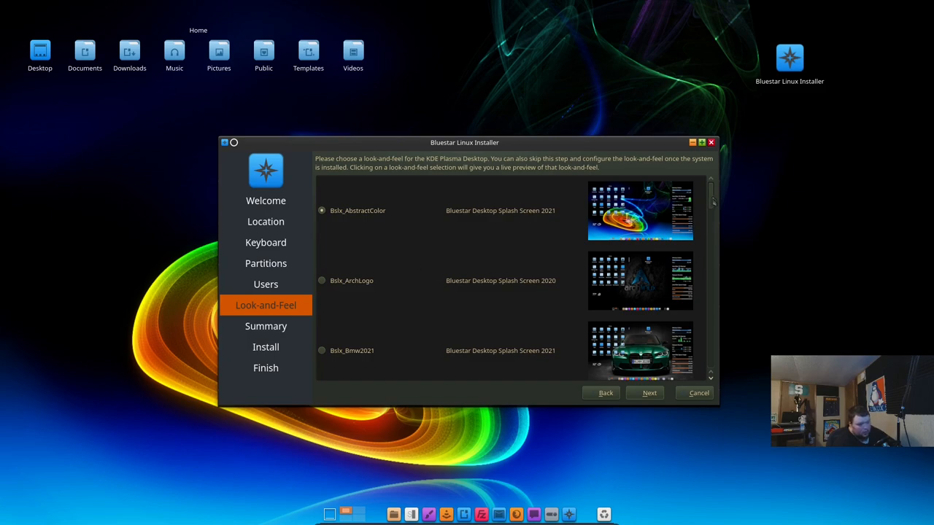
- Select the Bslx_SummerView look-and-feel from the list and continue to the Summary page
{"action": "scroll", "scroll_direction": "down", "scroll_amount": 3}
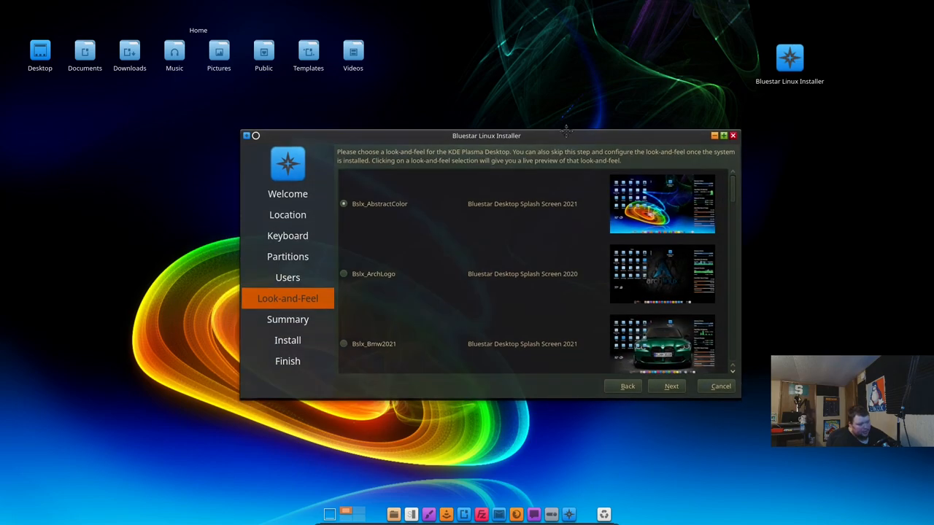
{"action": "left_click_drag", "start_coordinate": [486, 134], "coordinate": [486, 123]}
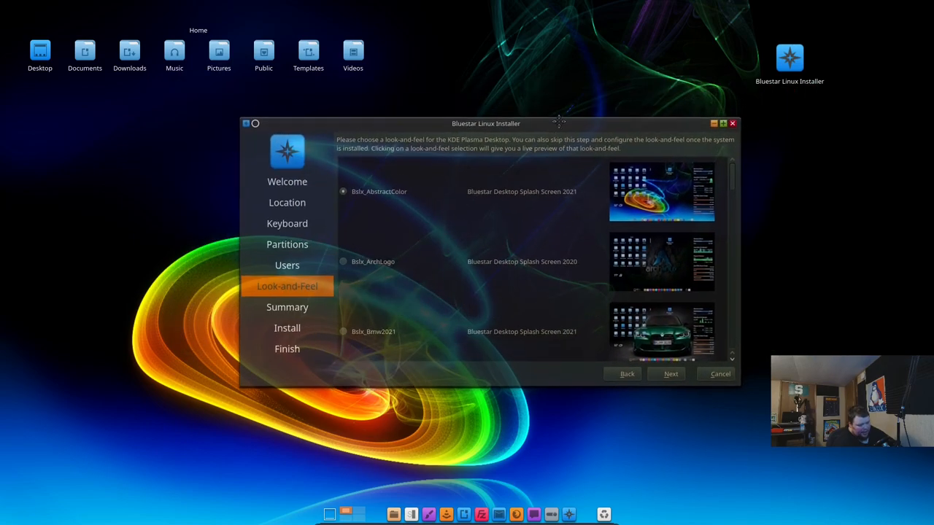
{"action": "left_click_drag", "start_coordinate": [486, 122], "coordinate": [449, 134]}
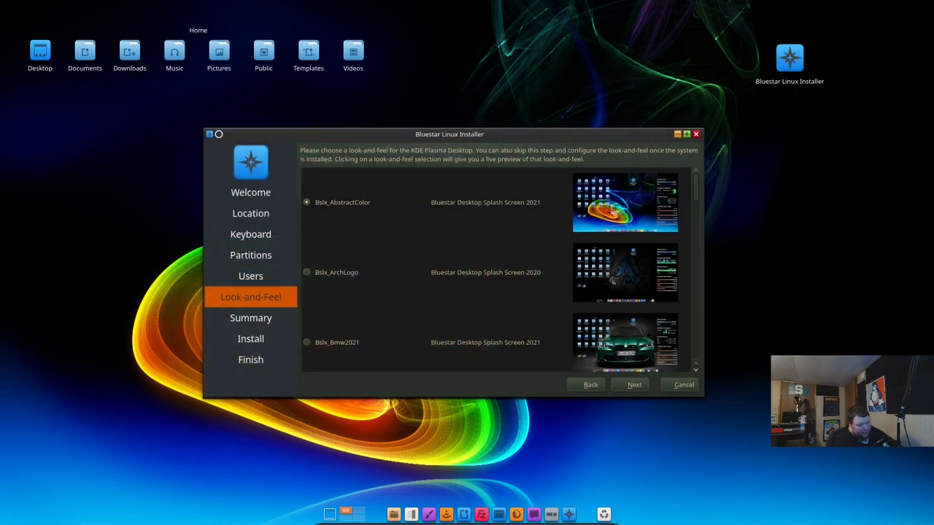
{"action": "scroll", "scroll_direction": "down", "scroll_amount": 3}
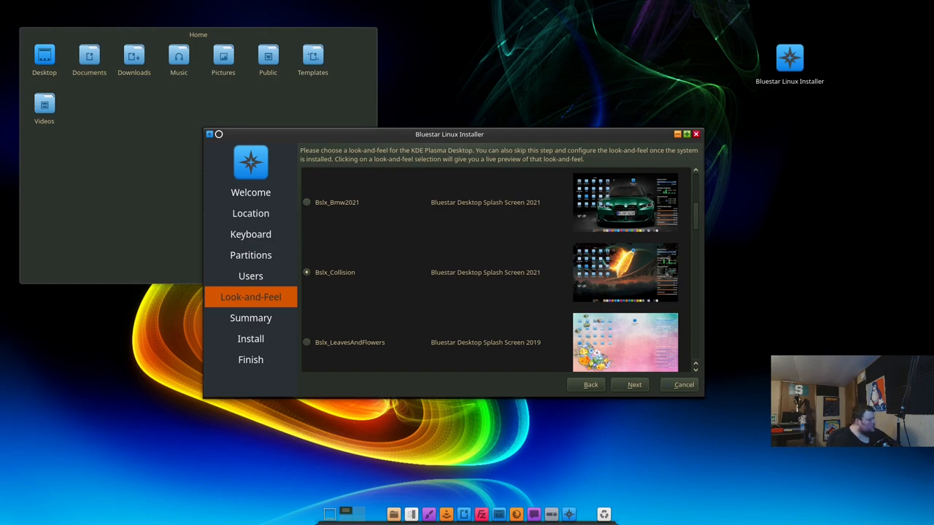
{"action": "mouse_move", "coordinate": [546, 217]}
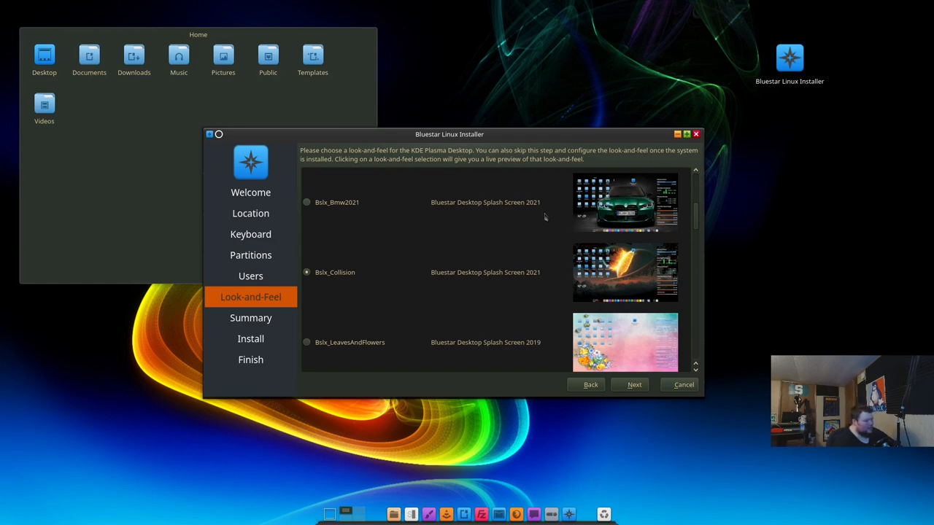
{"action": "scroll", "scroll_direction": "down", "scroll_amount": 3}
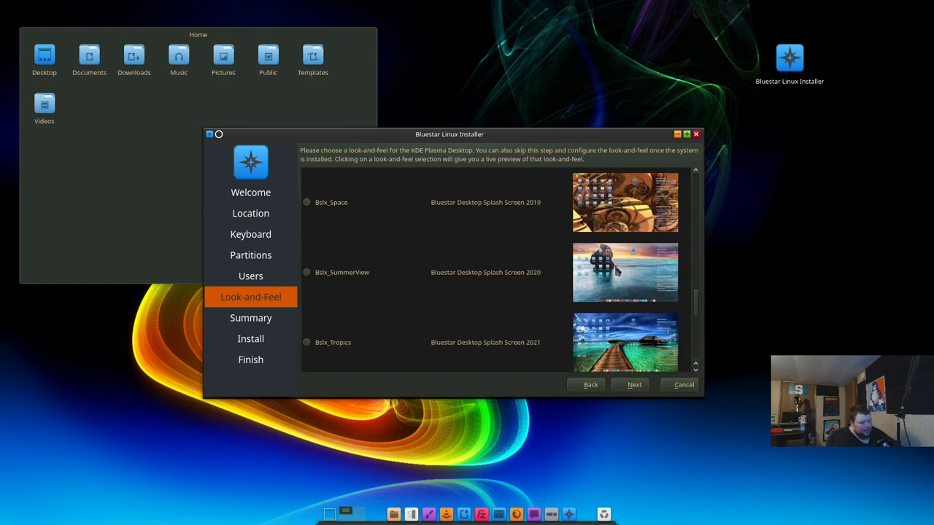
{"action": "left_click", "coordinate": [306, 273]}
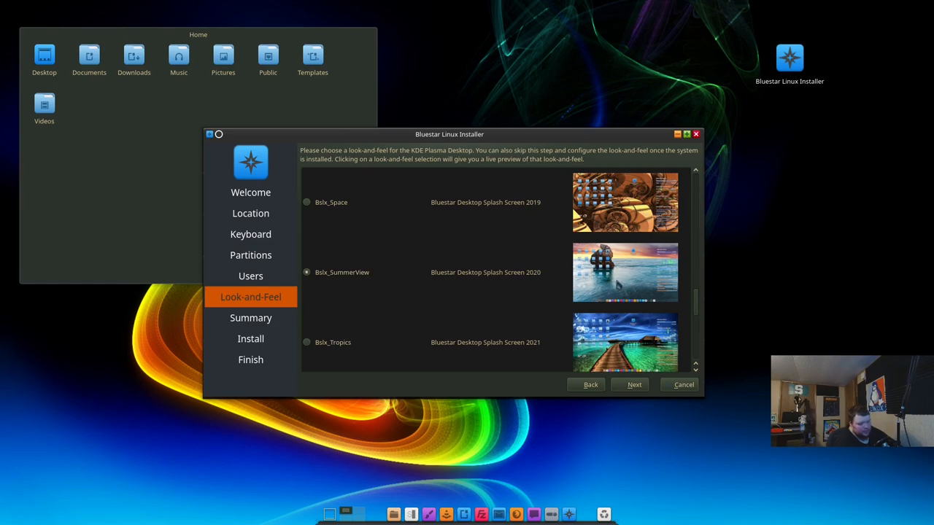
{"action": "left_click", "coordinate": [629, 385]}
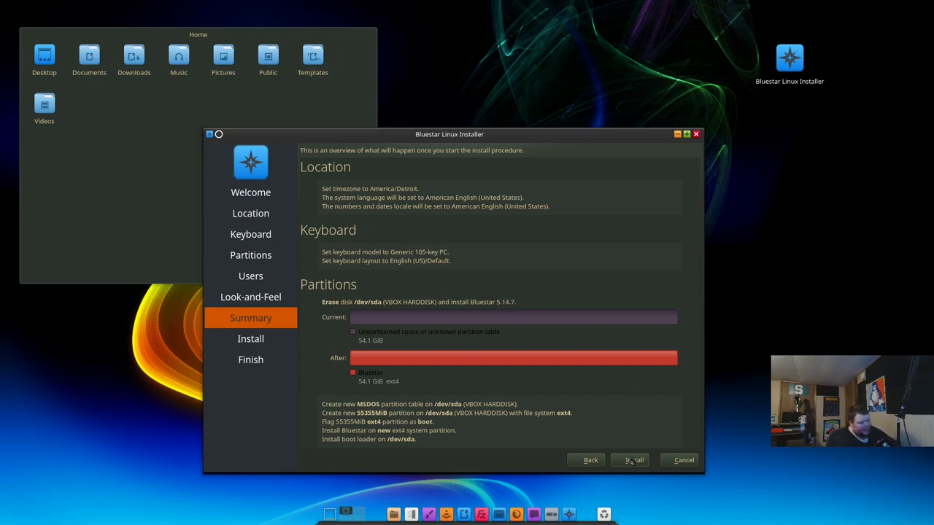
- Start the installation with the reviewed settings via Install
{"action": "left_click", "coordinate": [633, 460]}
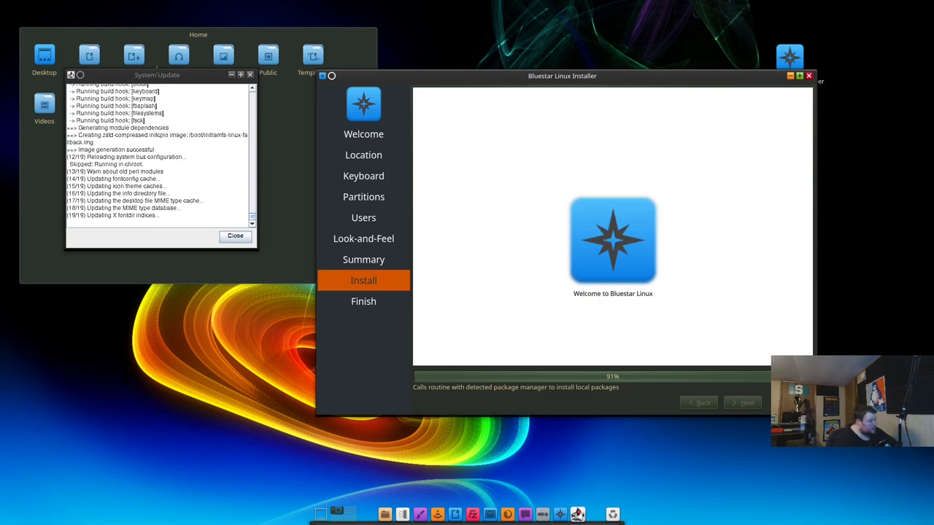
- Move the System Update log window to the right so the install progress stays visible
{"action": "left_click_drag", "start_coordinate": [157, 74], "coordinate": [591, 101]}
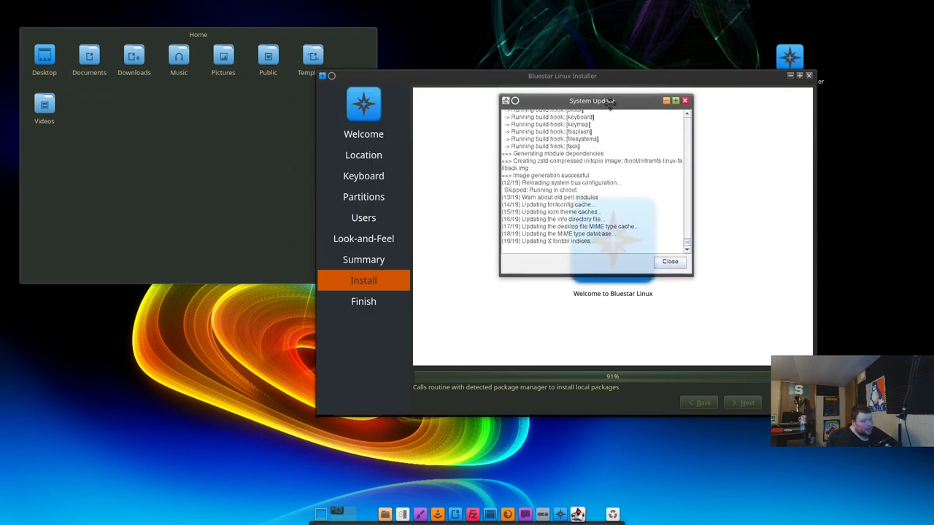
{"action": "left_click_drag", "start_coordinate": [591, 101], "coordinate": [747, 108]}
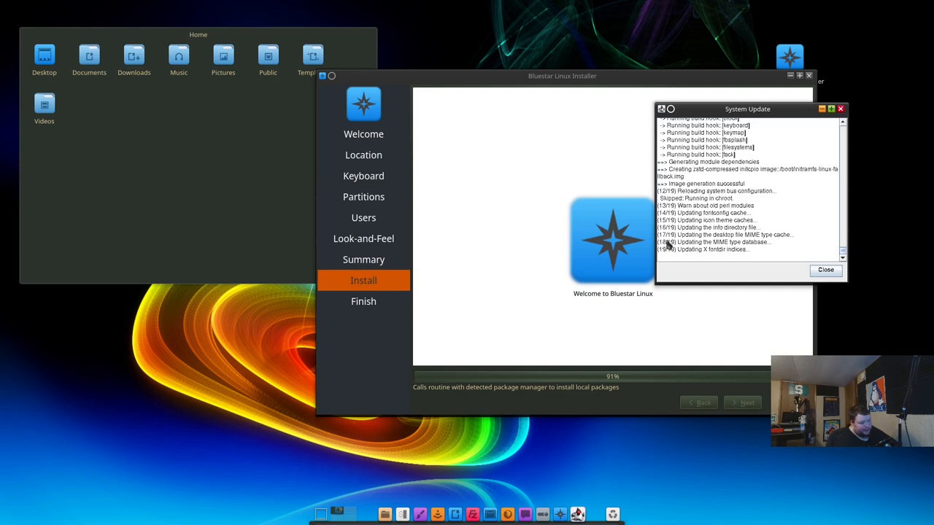
{"action": "mouse_move", "coordinate": [631, 273]}
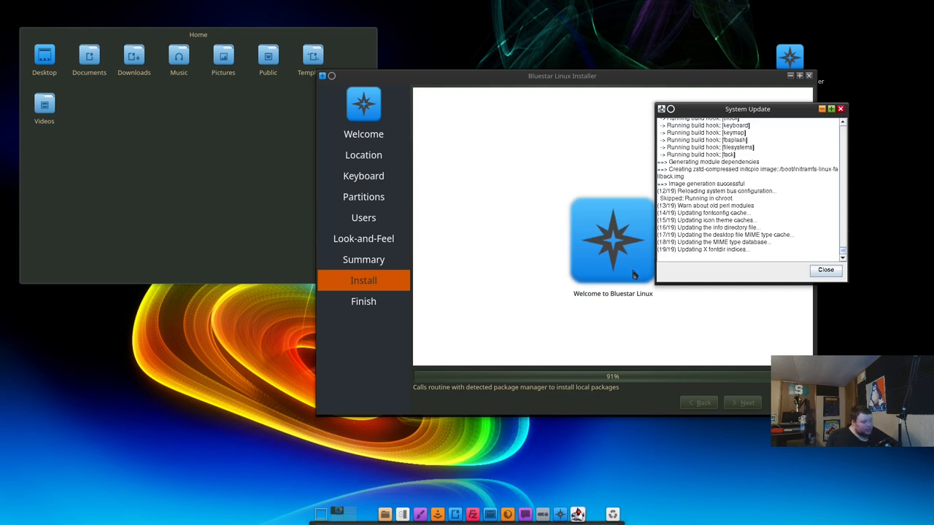
{"action": "mouse_move", "coordinate": [667, 275]}
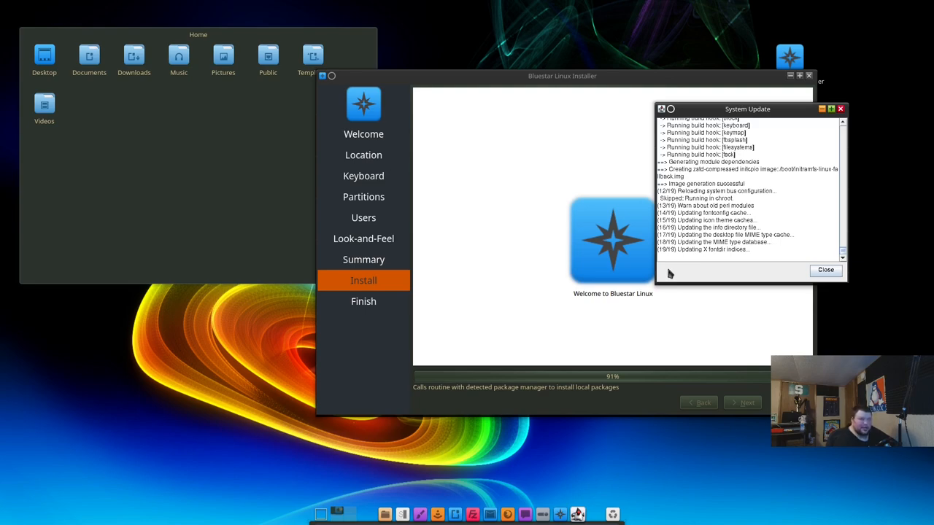
{"action": "mouse_move", "coordinate": [649, 297]}
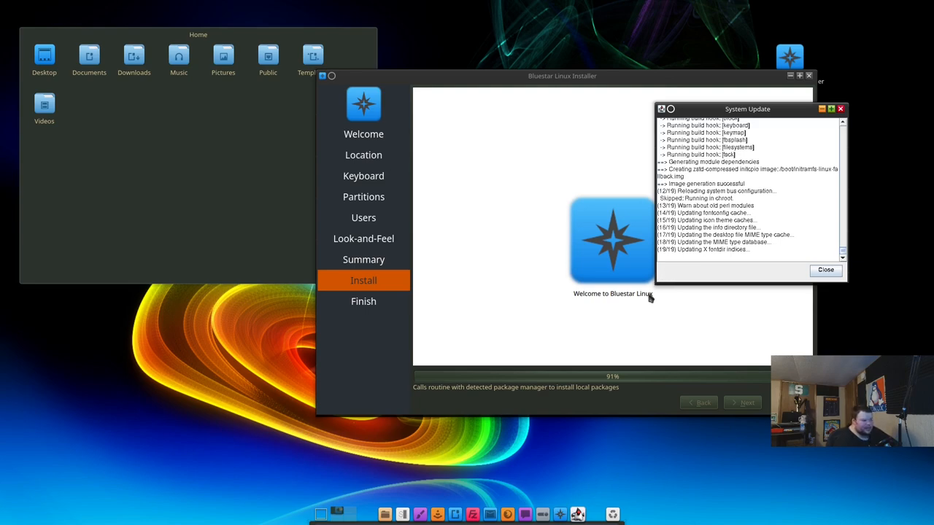
{"action": "mouse_move", "coordinate": [809, 225]}
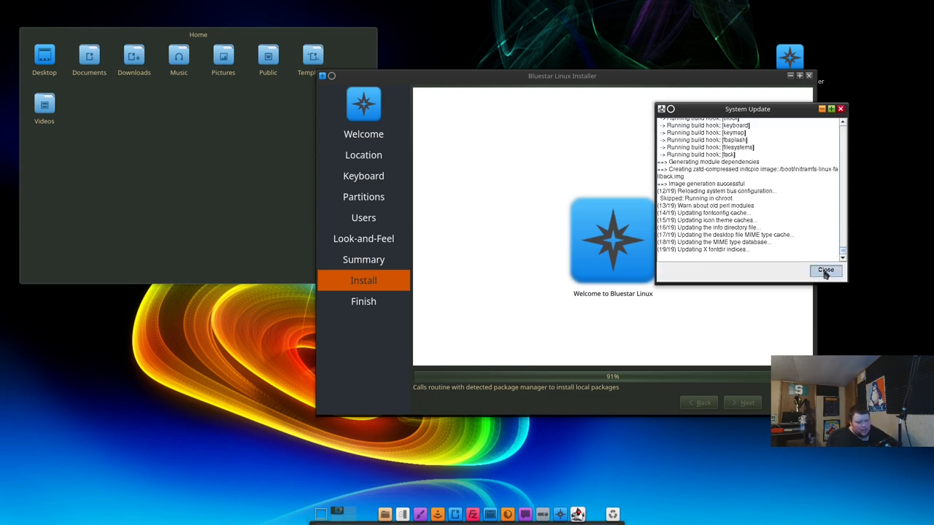
- Close the finished System Update log so package installation continues
{"action": "left_click", "coordinate": [826, 270]}
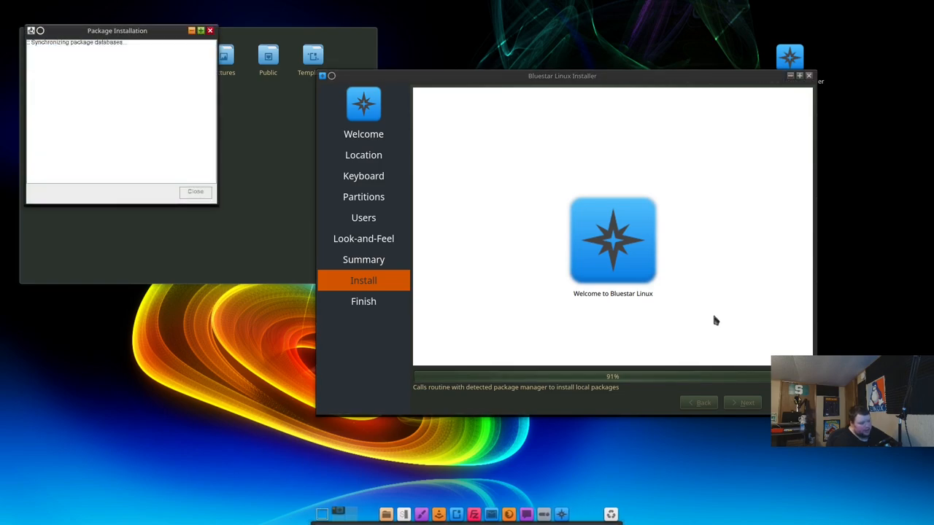
{"action": "mouse_move", "coordinate": [465, 216]}
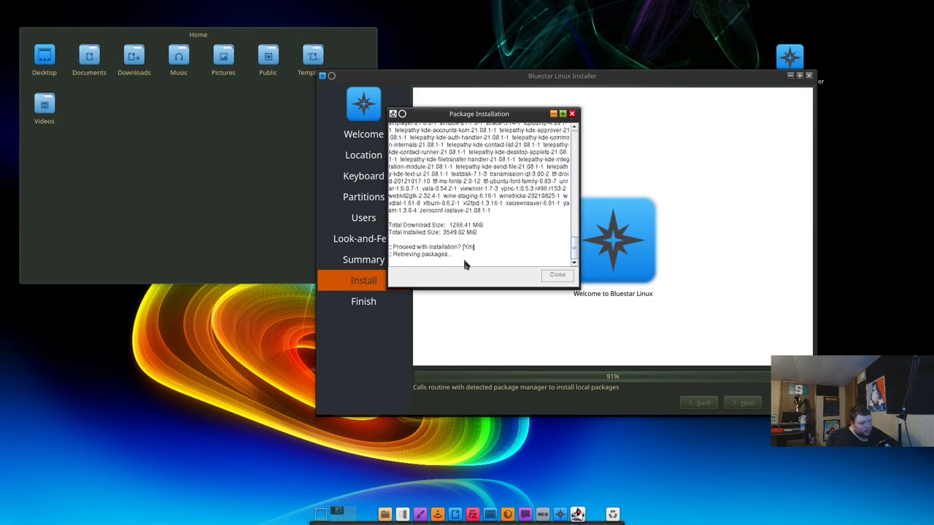
{"action": "mouse_move", "coordinate": [479, 249]}
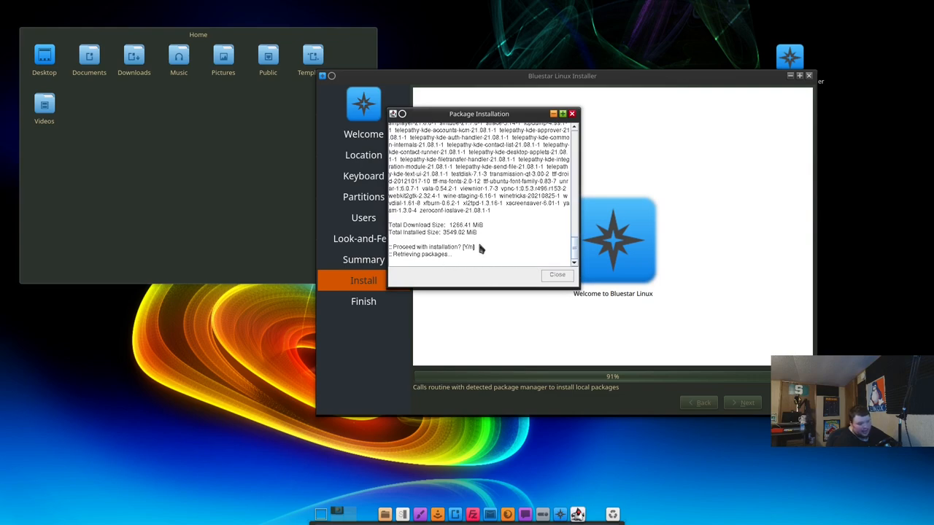
{"action": "mouse_move", "coordinate": [473, 274]}
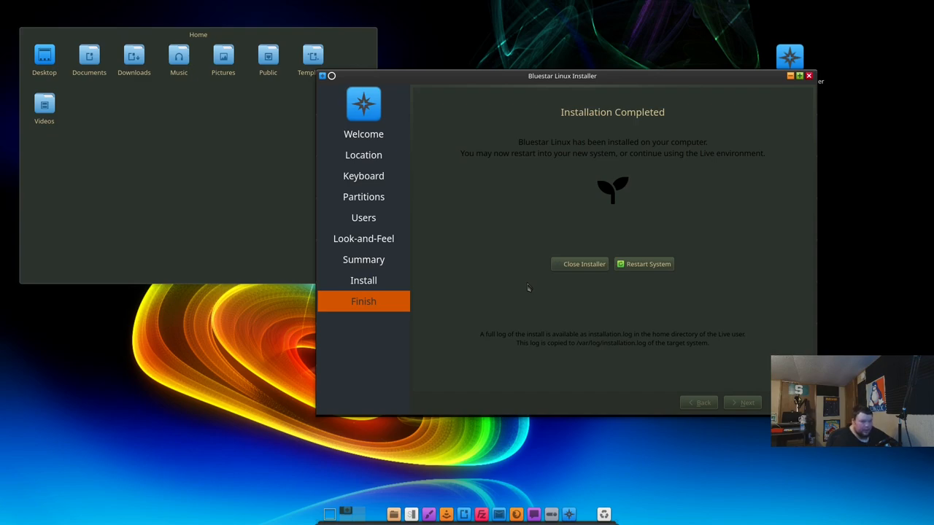
{"action": "mouse_move", "coordinate": [525, 221]}
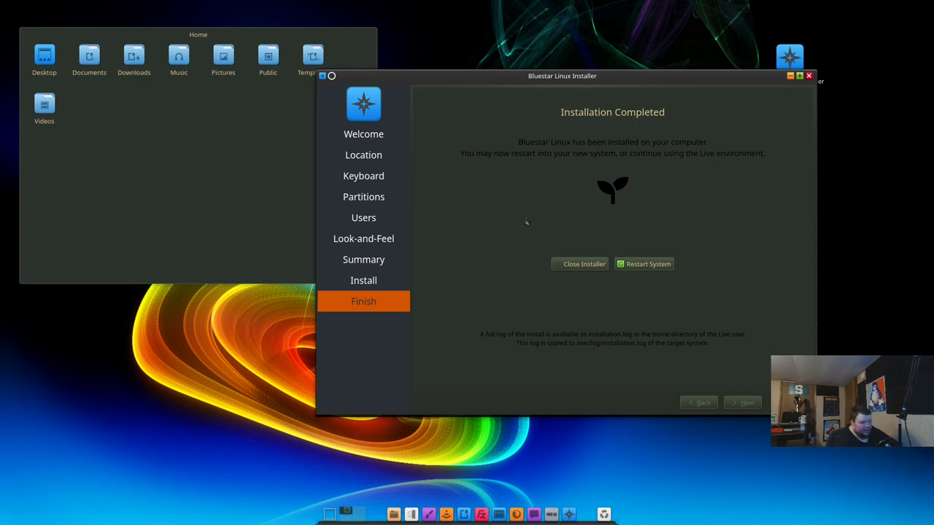
{"action": "mouse_move", "coordinate": [511, 248]}
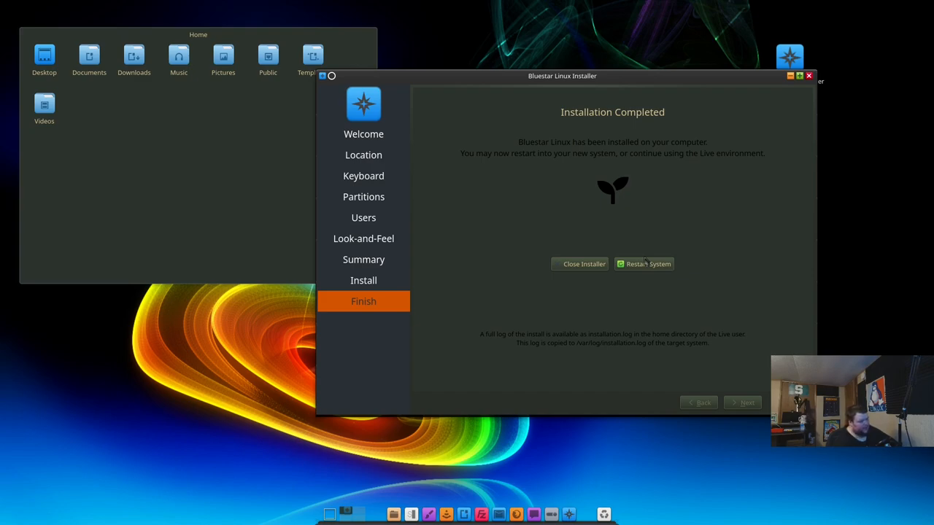
- Finish the installer with Restart System checked, rebooting into the installed system
{"action": "left_click", "coordinate": [643, 263]}
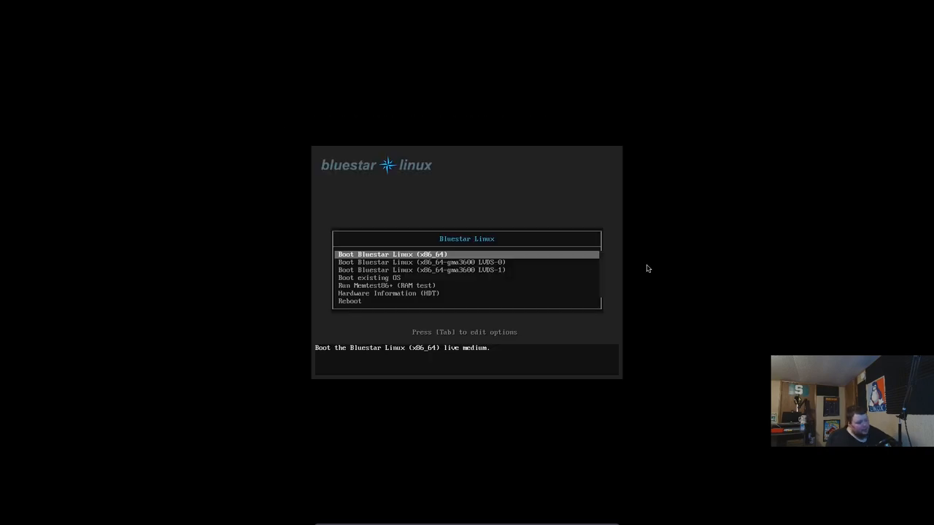
- Boot Bluestar Linux from the boot menu to the graphical login screen
{"action": "key", "text": "Down"}
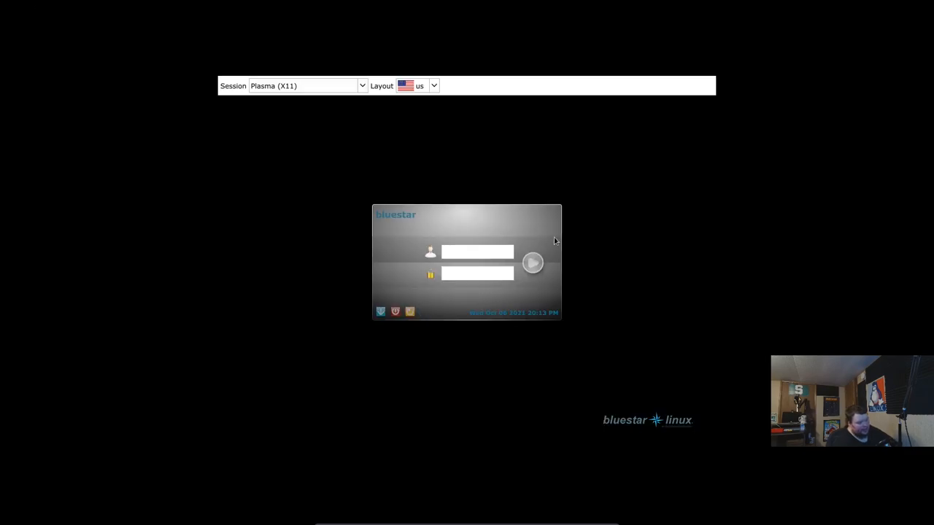
- Log in as user 'matt' with the password to start the Plasma session
{"action": "left_click", "coordinate": [477, 251]}
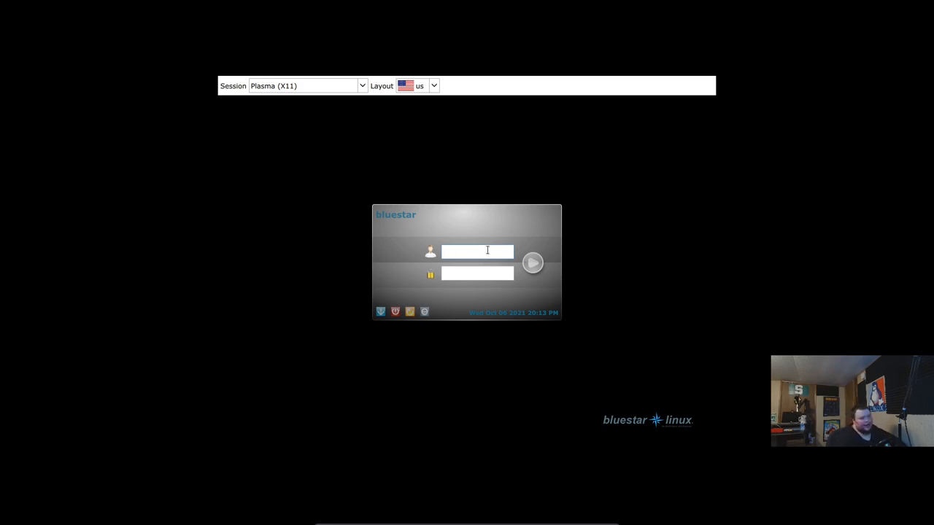
{"action": "left_click", "coordinate": [479, 251]}
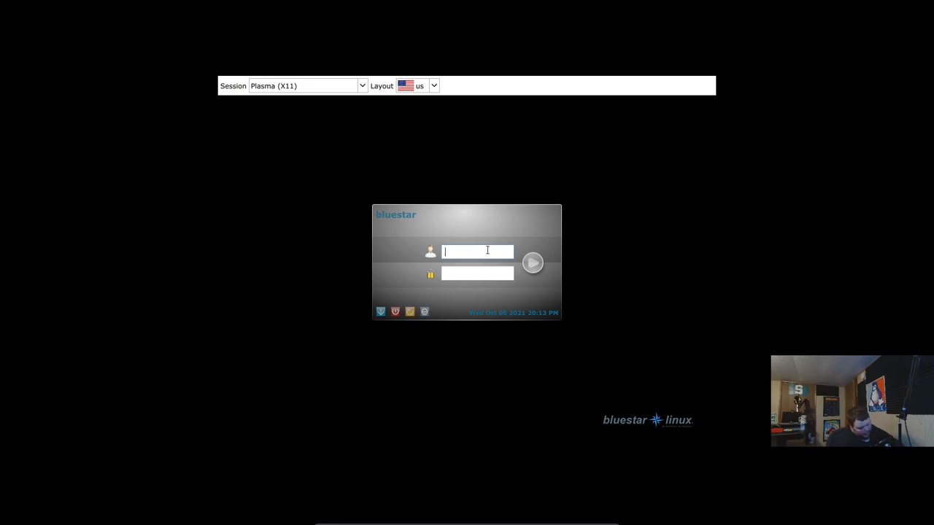
{"action": "type", "text": "matt"}
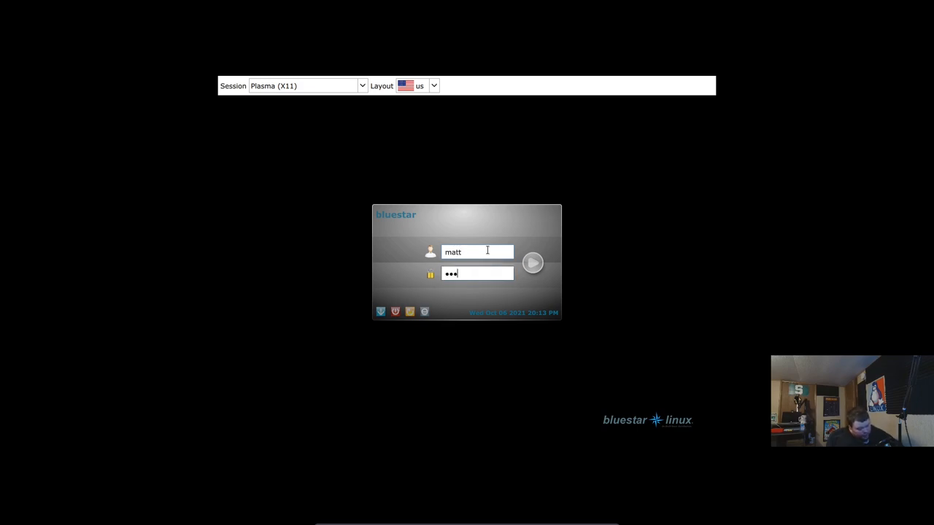
{"action": "left_click", "coordinate": [531, 263]}
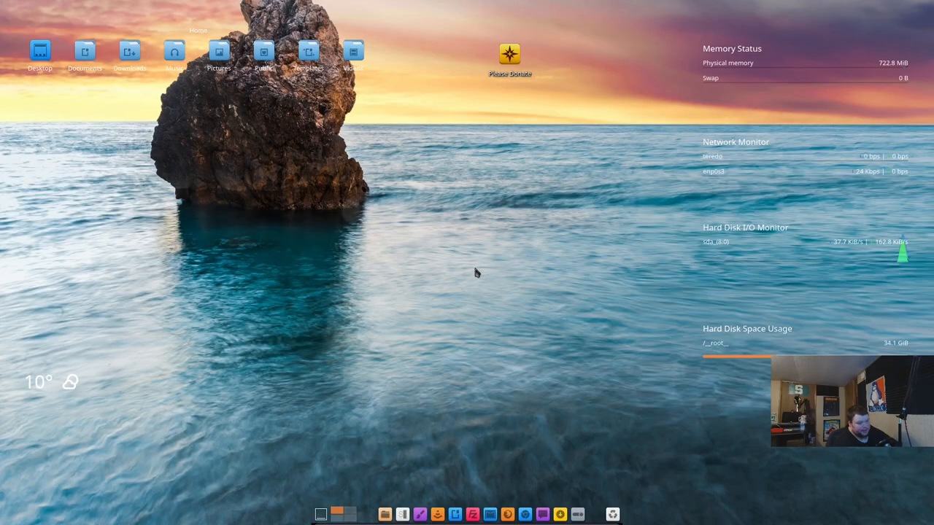
{"action": "mouse_move", "coordinate": [761, 92]}
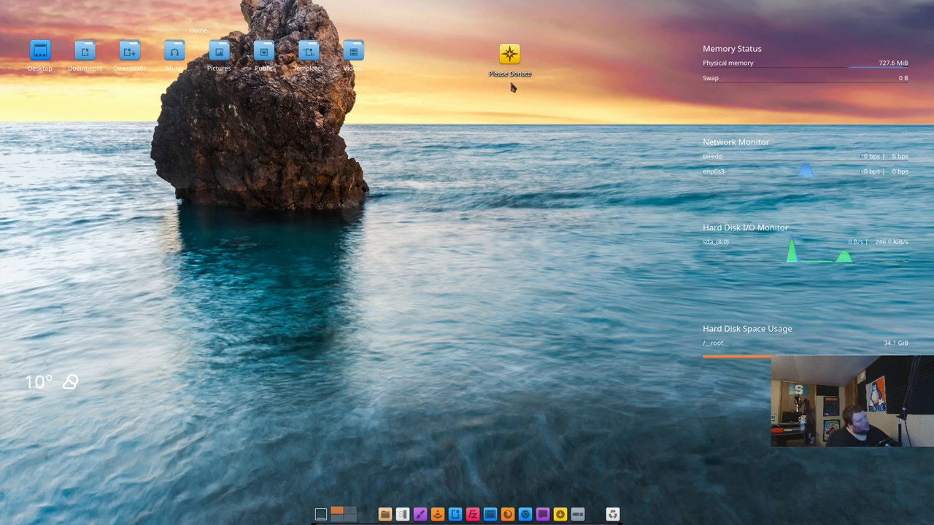
{"action": "mouse_move", "coordinate": [511, 57]}
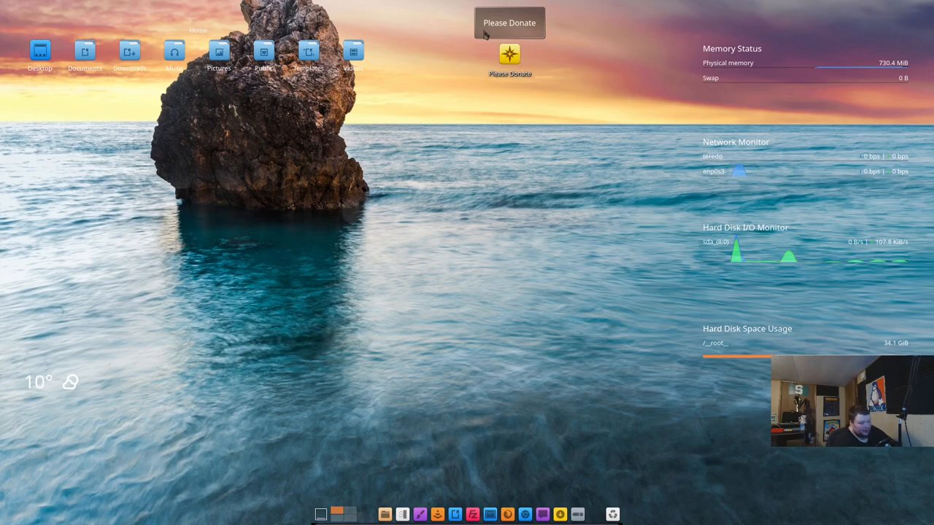
{"action": "mouse_move", "coordinate": [462, 49]}
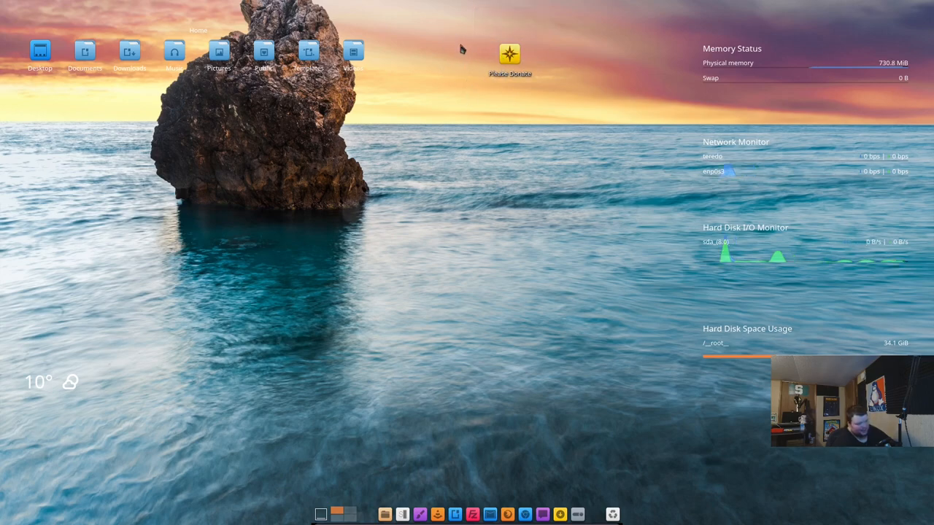
{"action": "mouse_move", "coordinate": [134, 251]}
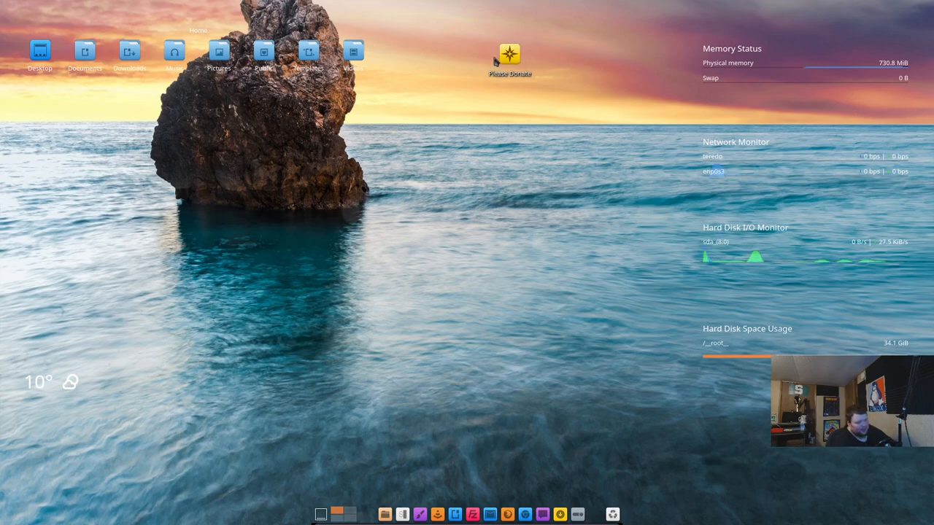
{"action": "mouse_move", "coordinate": [6, 400]}
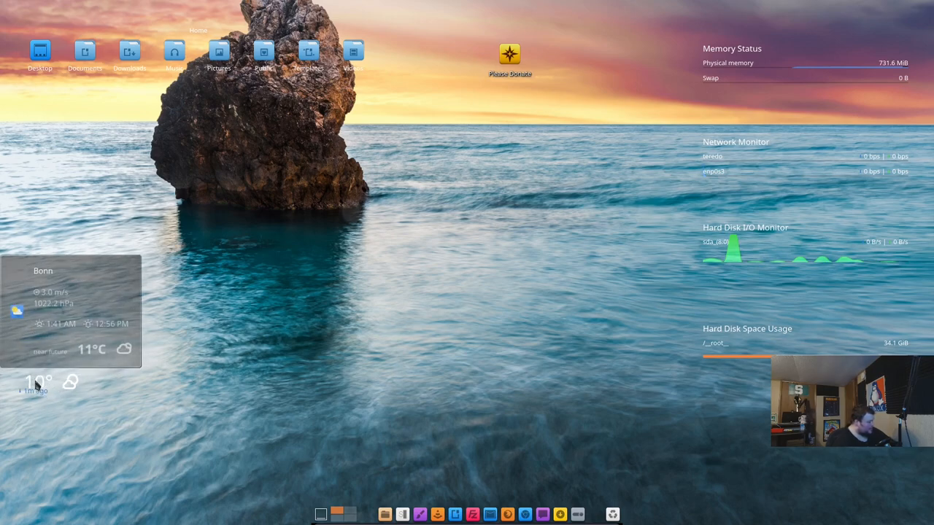
{"action": "mouse_move", "coordinate": [188, 383]}
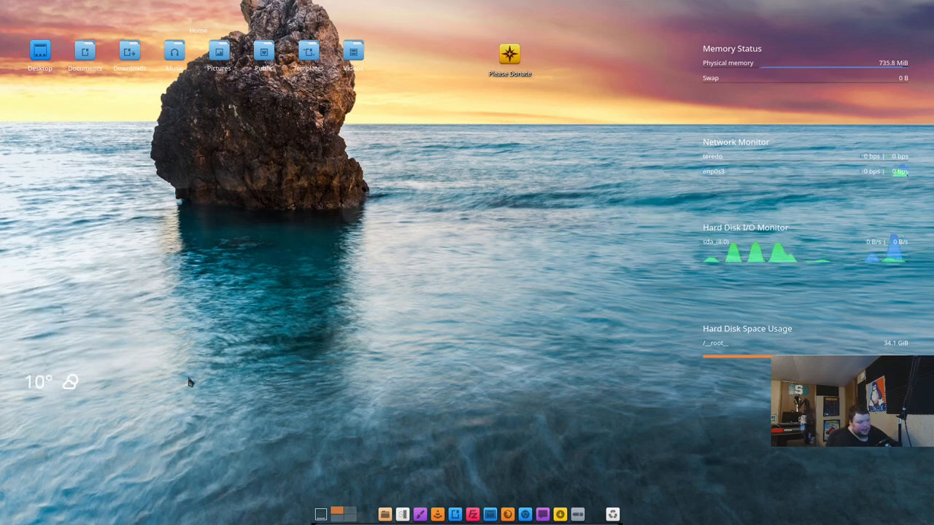
{"action": "mouse_move", "coordinate": [195, 365]}
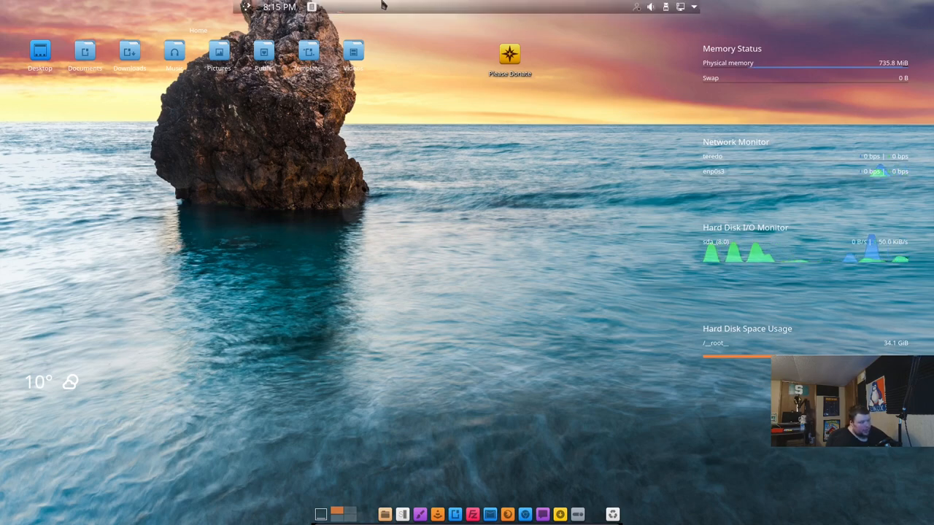
{"action": "mouse_move", "coordinate": [474, 8]}
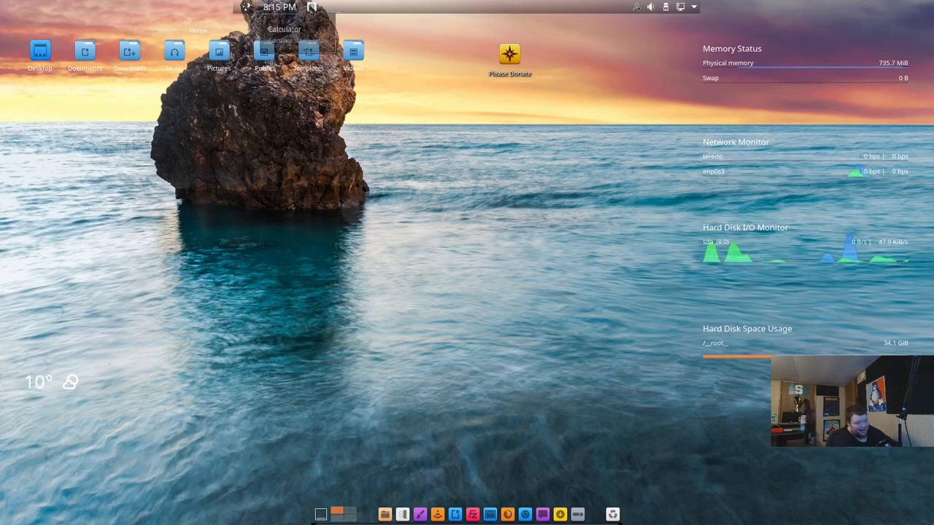
{"action": "left_click", "coordinate": [247, 6]}
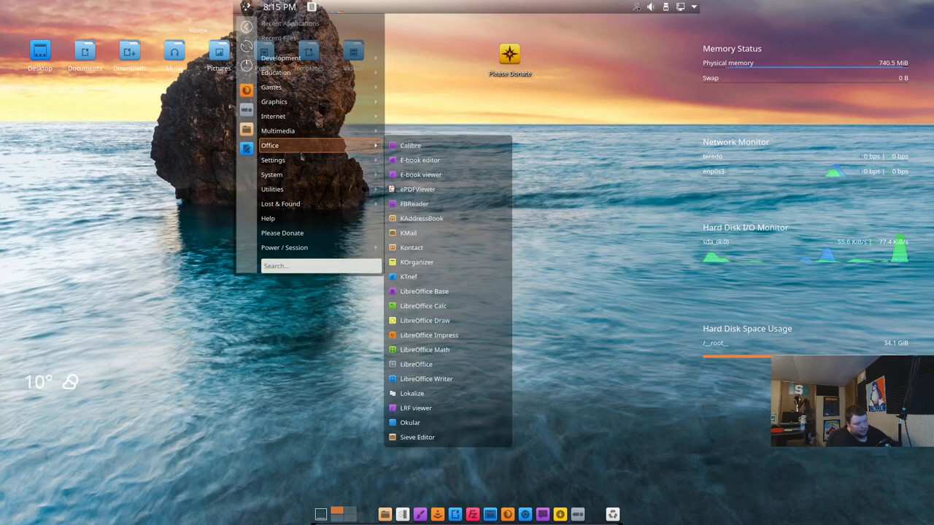
{"action": "mouse_move", "coordinate": [276, 73]}
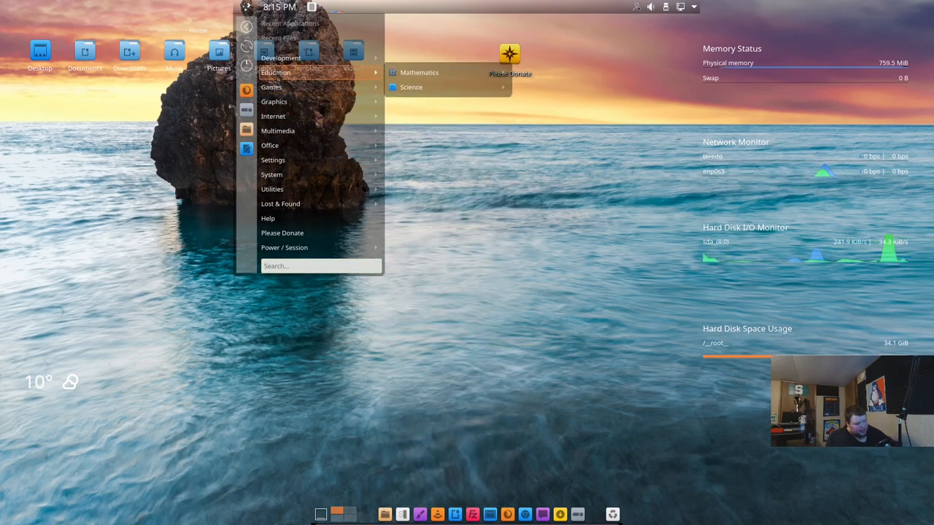
{"action": "mouse_move", "coordinate": [275, 102]}
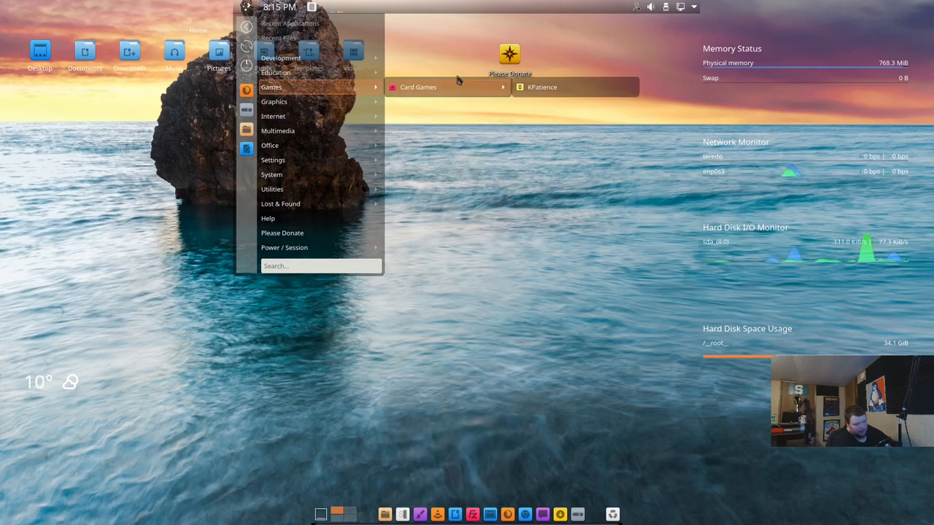
{"action": "left_click", "coordinate": [417, 43]}
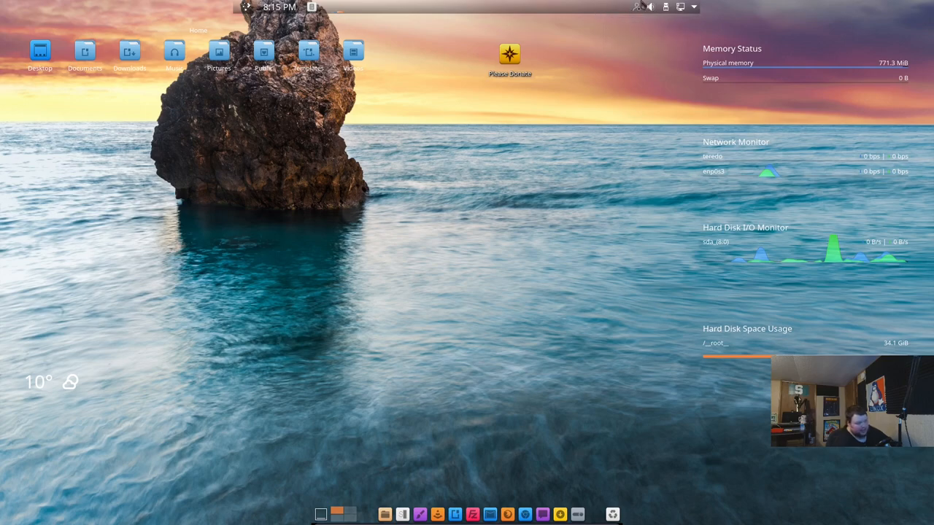
{"action": "mouse_move", "coordinate": [368, 29]}
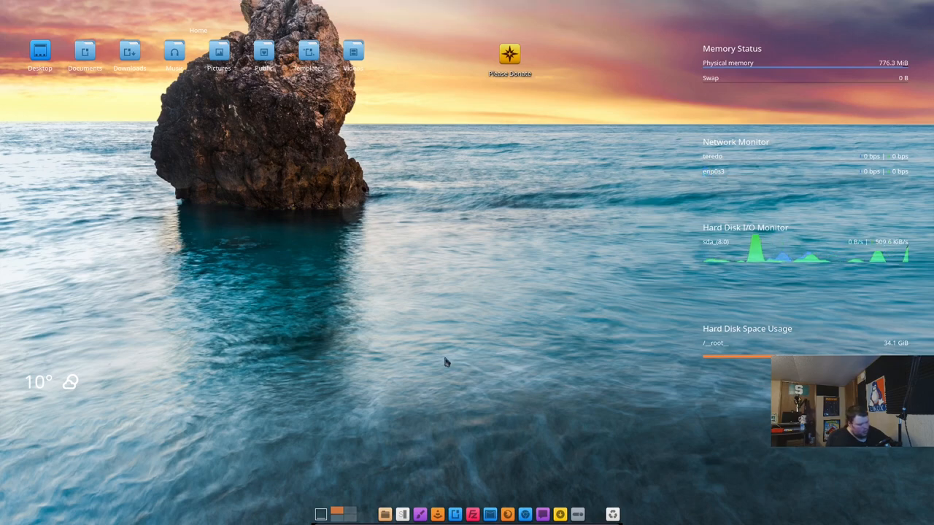
{"action": "mouse_move", "coordinate": [478, 514]}
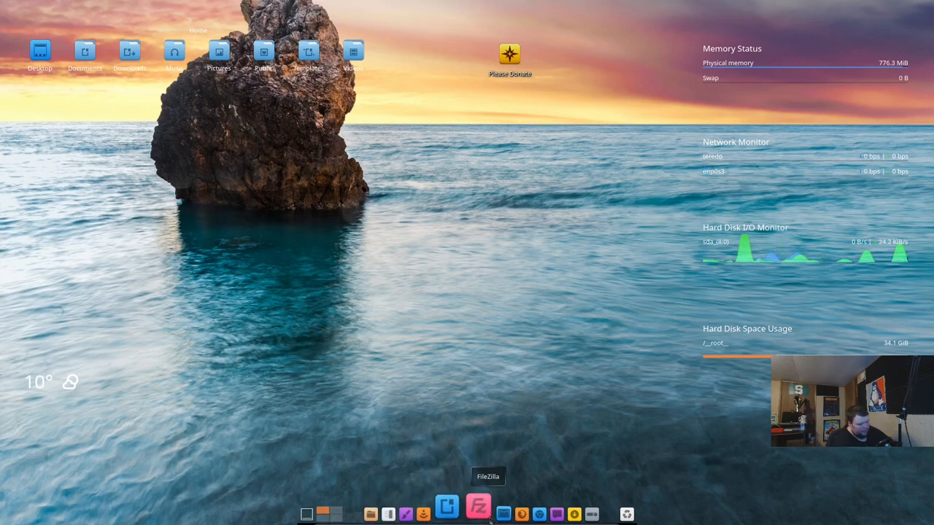
{"action": "right_click", "coordinate": [479, 505]}
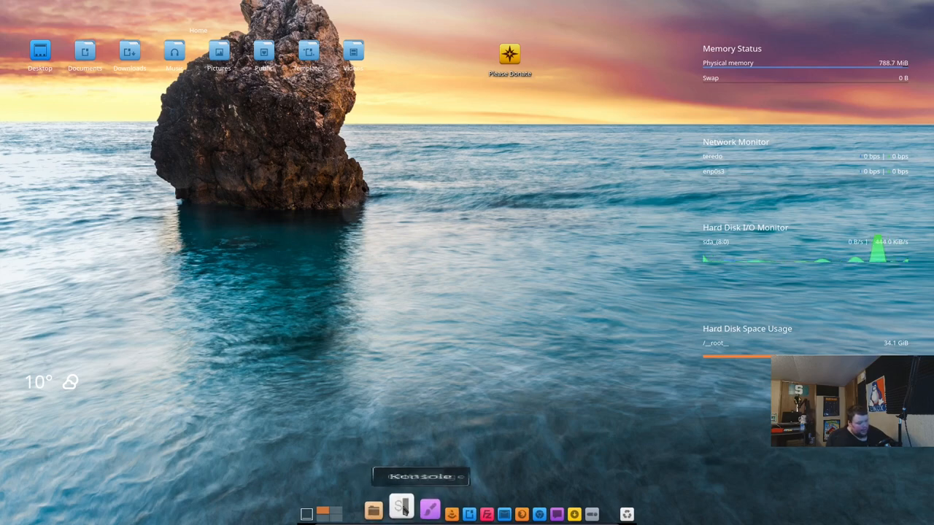
{"action": "mouse_move", "coordinate": [444, 507]}
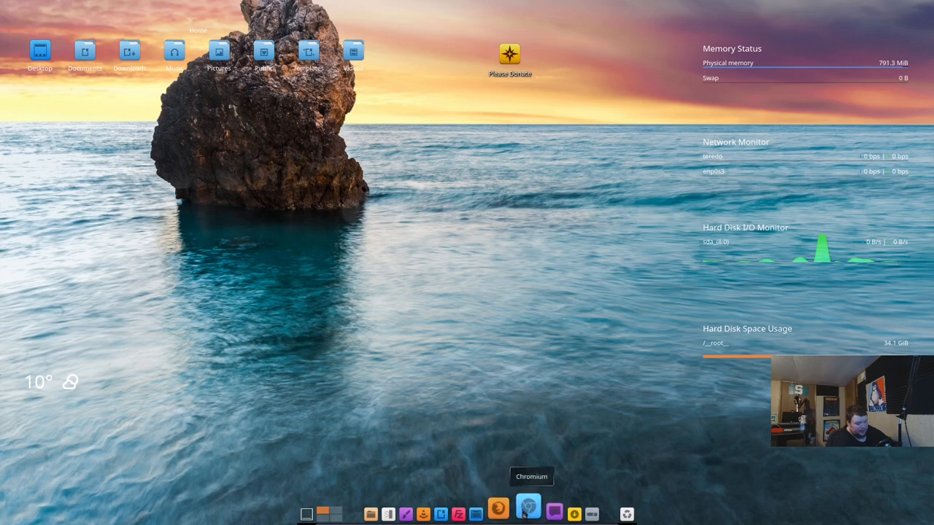
{"action": "mouse_move", "coordinate": [543, 508]}
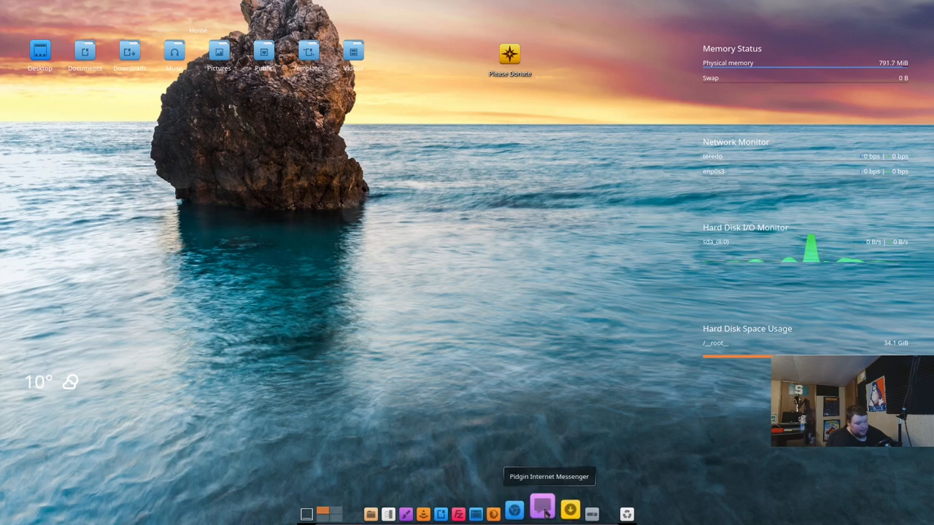
{"action": "mouse_move", "coordinate": [581, 514]}
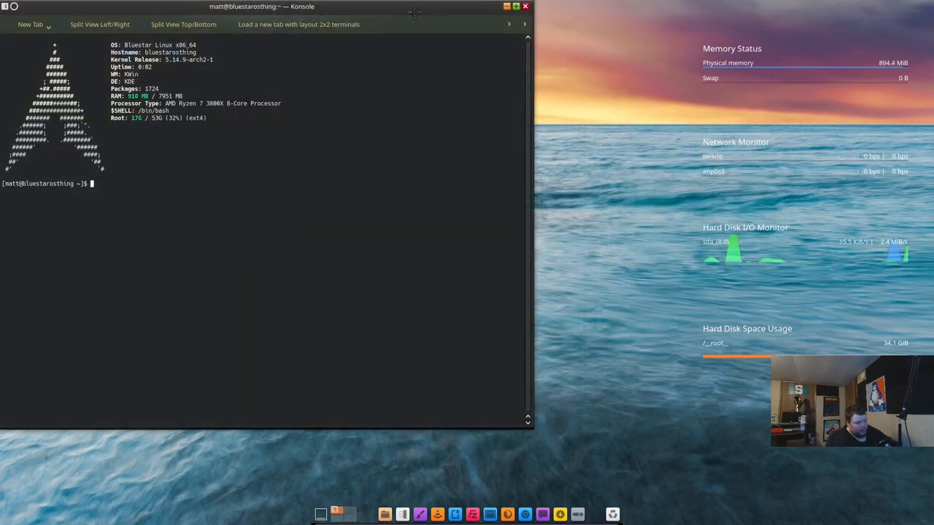
- Enlarge Konsole and run uname, free and htop to check kernel, memory and processes
{"action": "left_click_drag", "start_coordinate": [261, 6], "coordinate": [430, 24]}
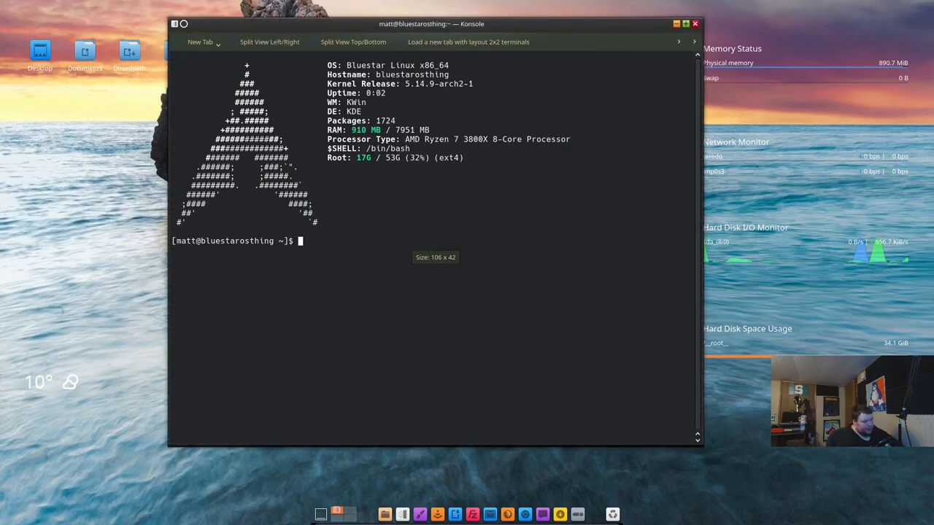
{"action": "type", "text": "uname -O"}
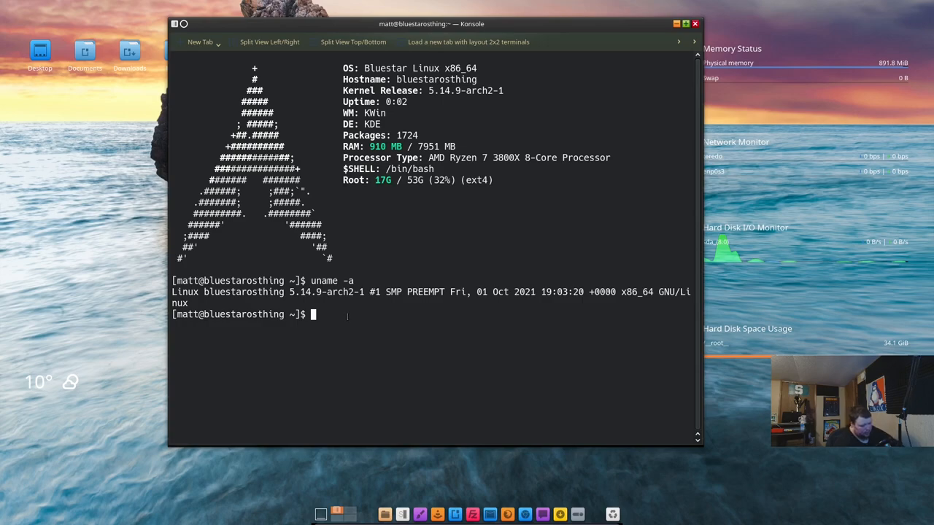
{"action": "type", "text": "free -m"}
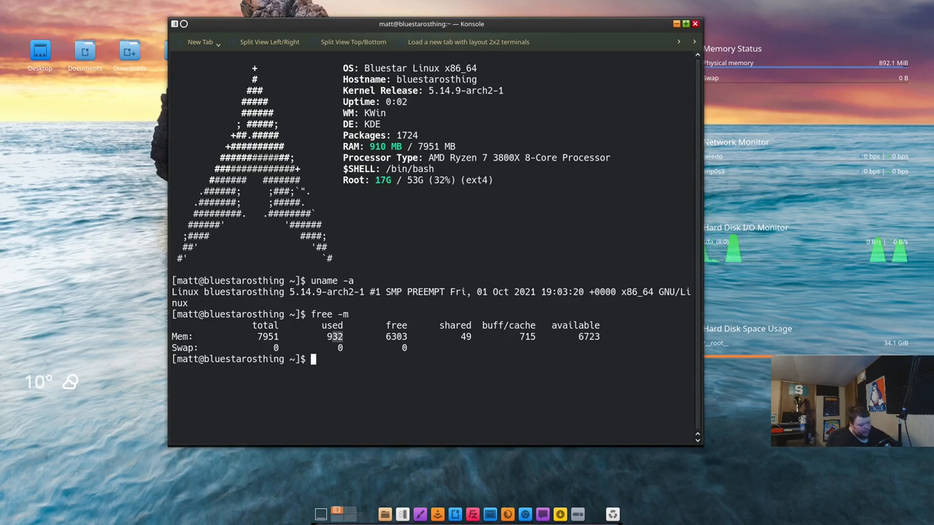
{"action": "type", "text": "hto"}
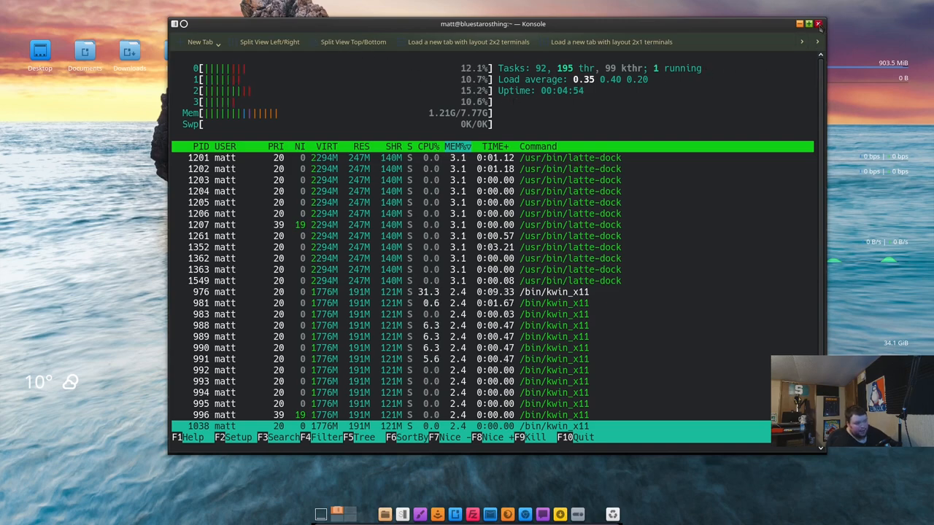
- Close the Konsole window, confirming despite the running htop process
{"action": "left_click", "coordinate": [817, 23]}
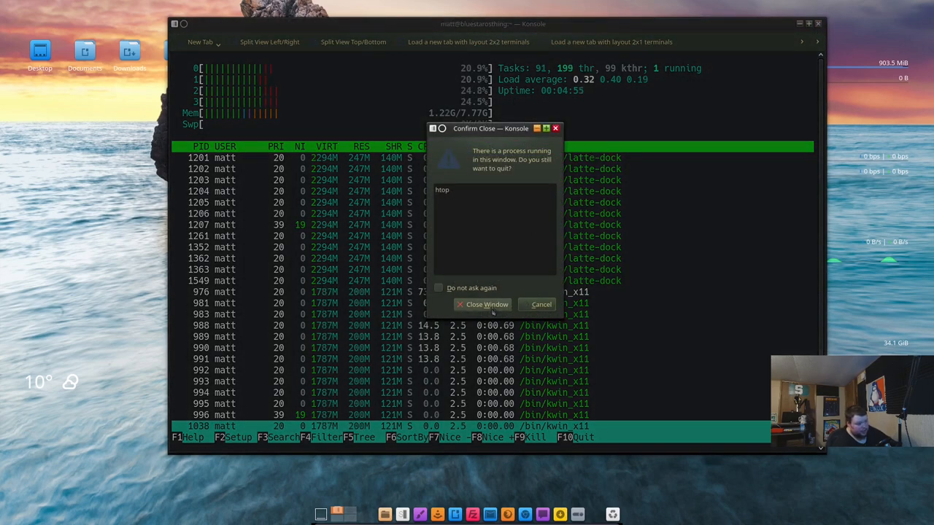
{"action": "left_click", "coordinate": [486, 305]}
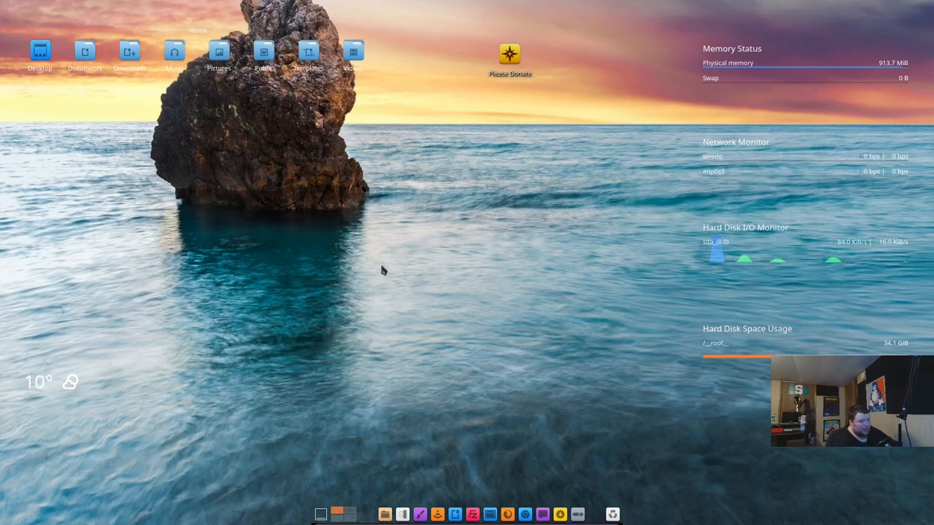
{"action": "mouse_move", "coordinate": [373, 268]}
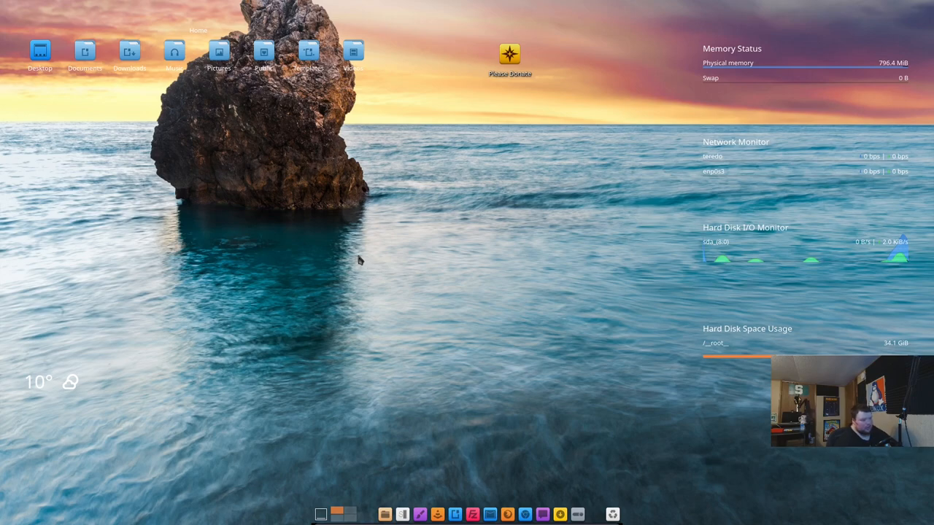
{"action": "mouse_move", "coordinate": [425, 238]}
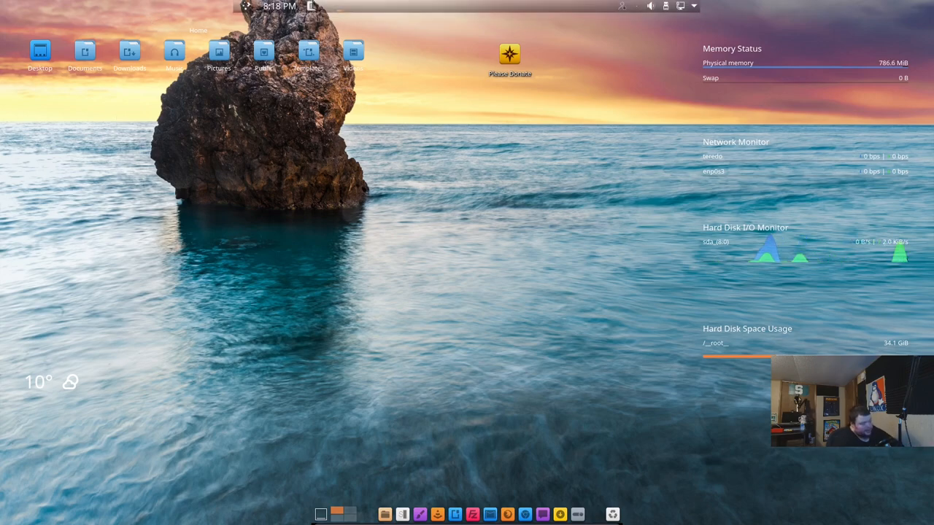
{"action": "left_click", "coordinate": [246, 6]}
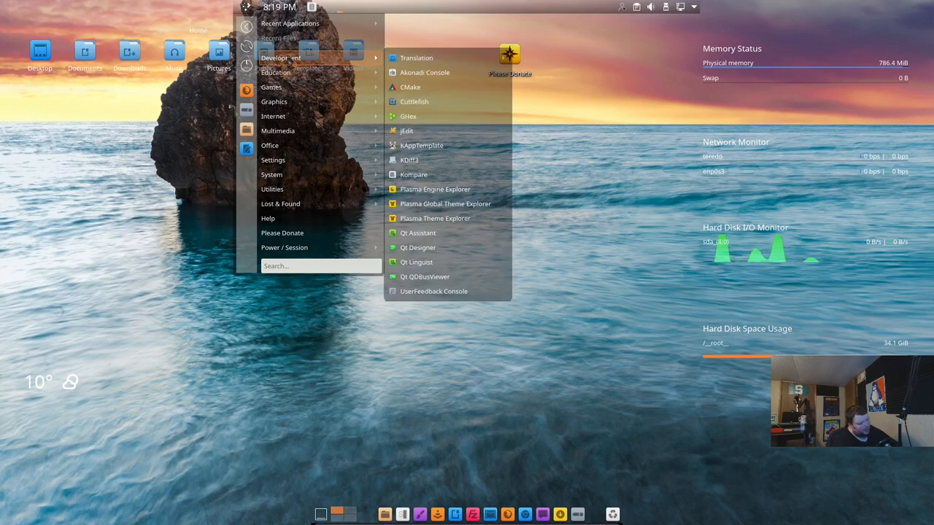
{"action": "mouse_move", "coordinate": [275, 73]}
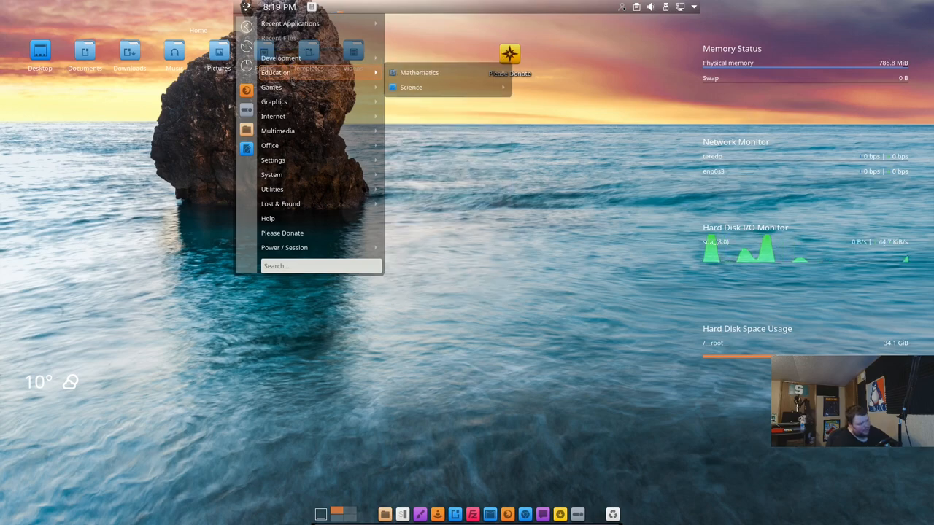
{"action": "mouse_move", "coordinate": [412, 87]}
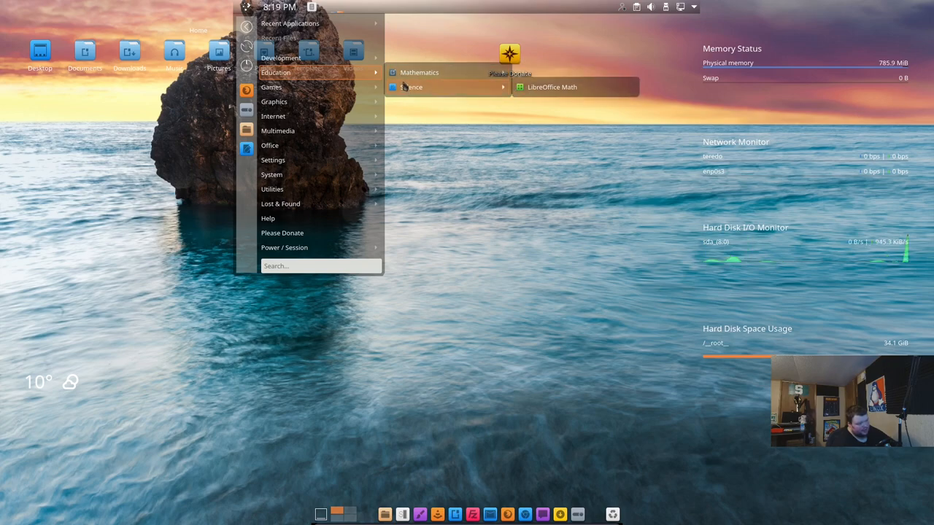
{"action": "mouse_move", "coordinate": [271, 87]}
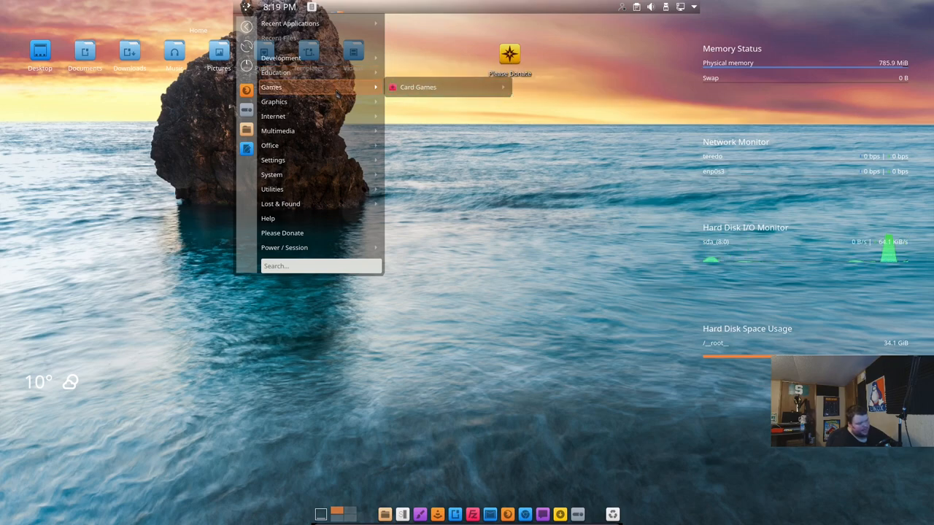
{"action": "mouse_move", "coordinate": [417, 87]}
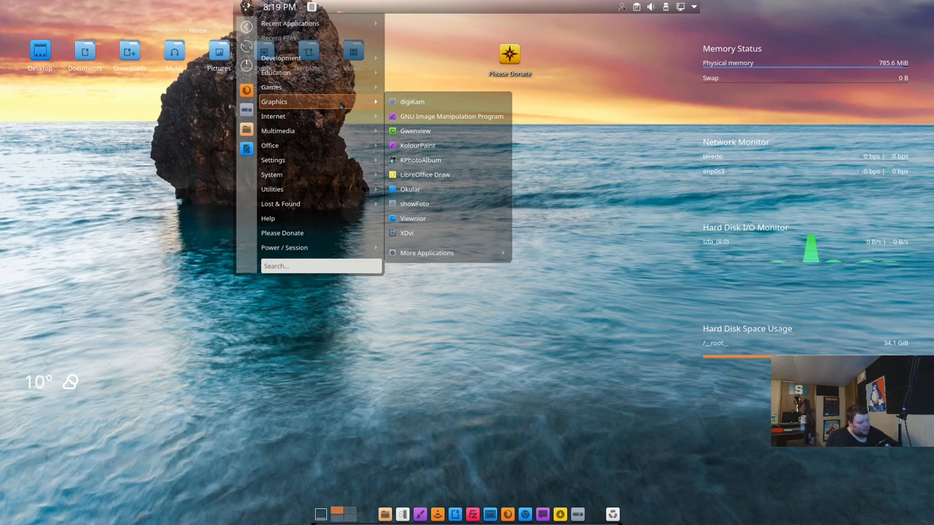
{"action": "mouse_move", "coordinate": [409, 190]}
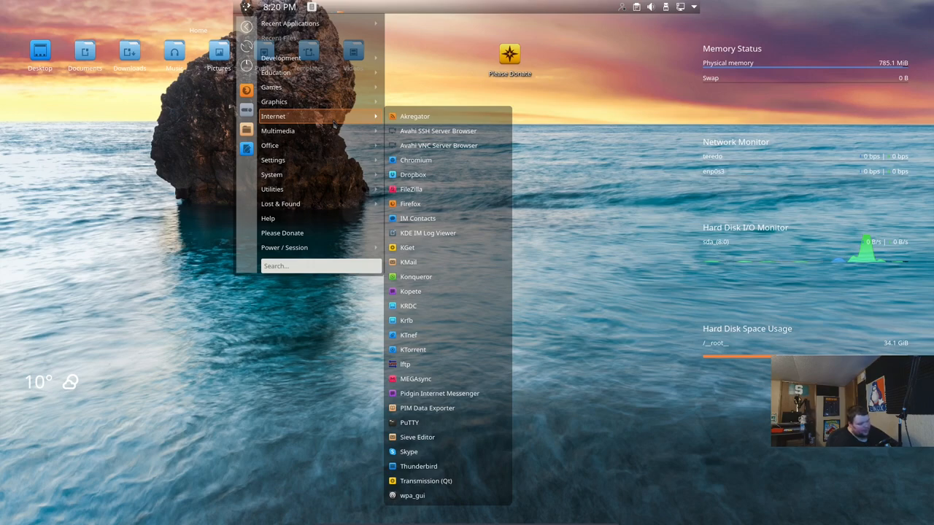
{"action": "mouse_move", "coordinate": [430, 277]}
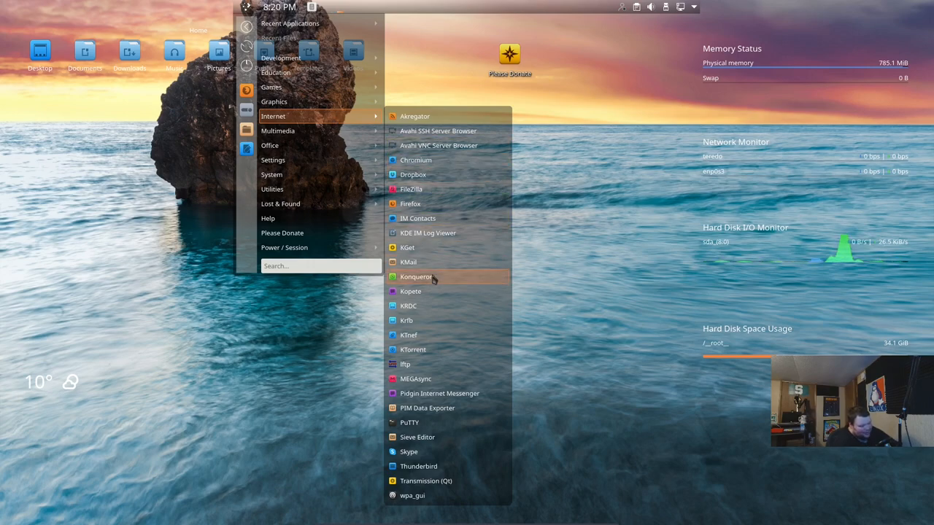
{"action": "mouse_move", "coordinate": [445, 379]}
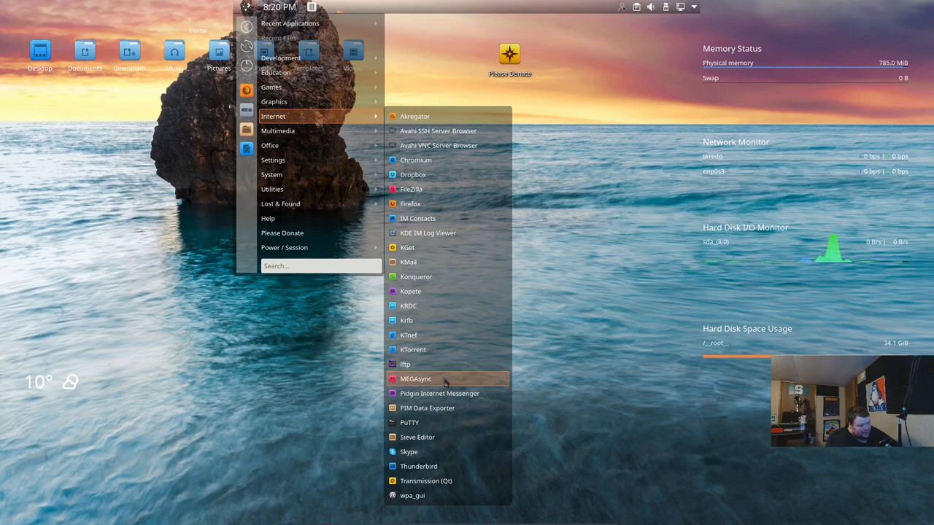
{"action": "mouse_move", "coordinate": [453, 408]}
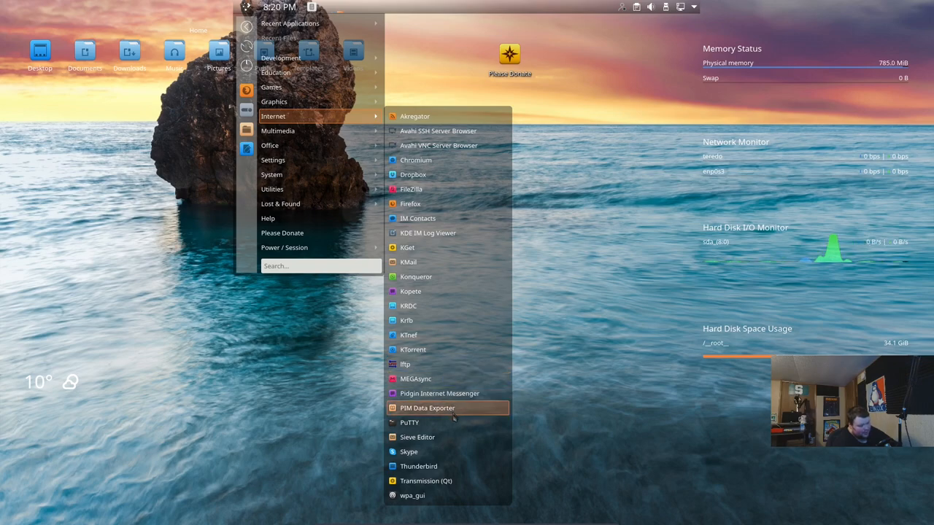
{"action": "mouse_move", "coordinate": [409, 424]}
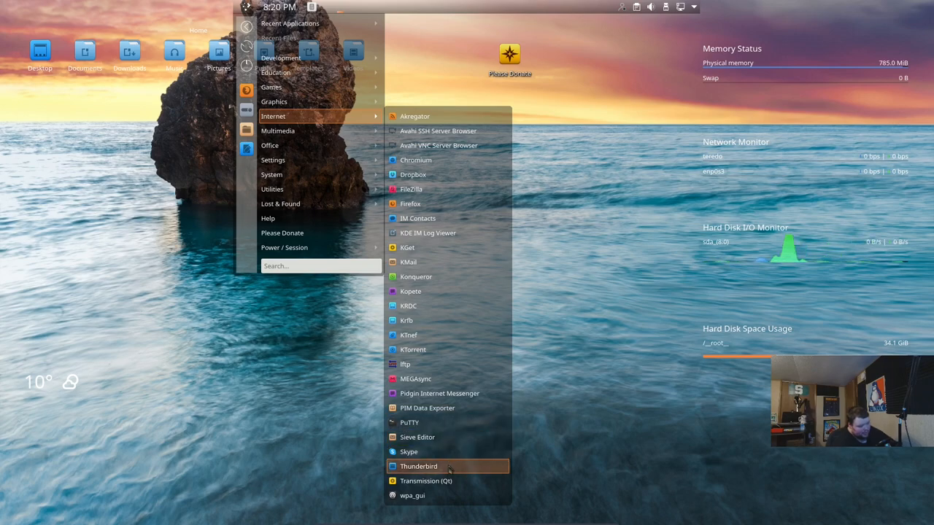
{"action": "mouse_move", "coordinate": [412, 497]}
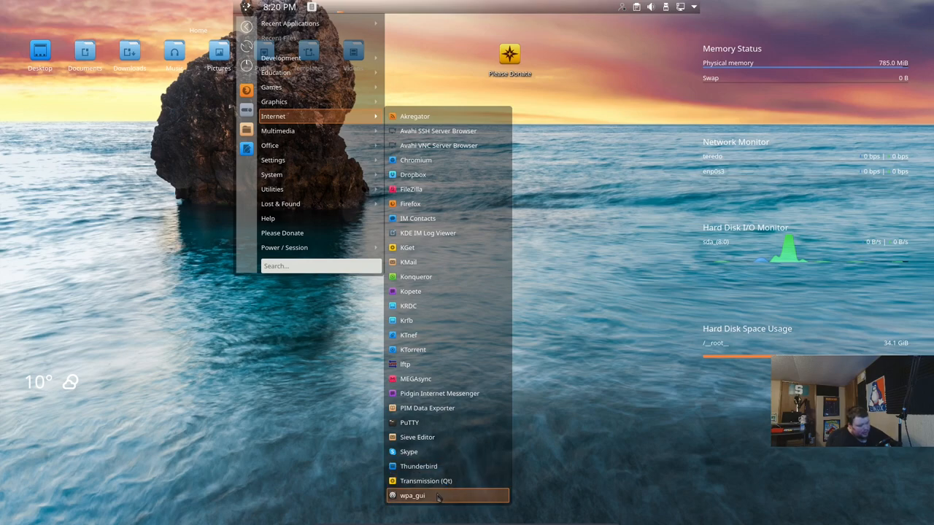
{"action": "mouse_move", "coordinate": [412, 424]}
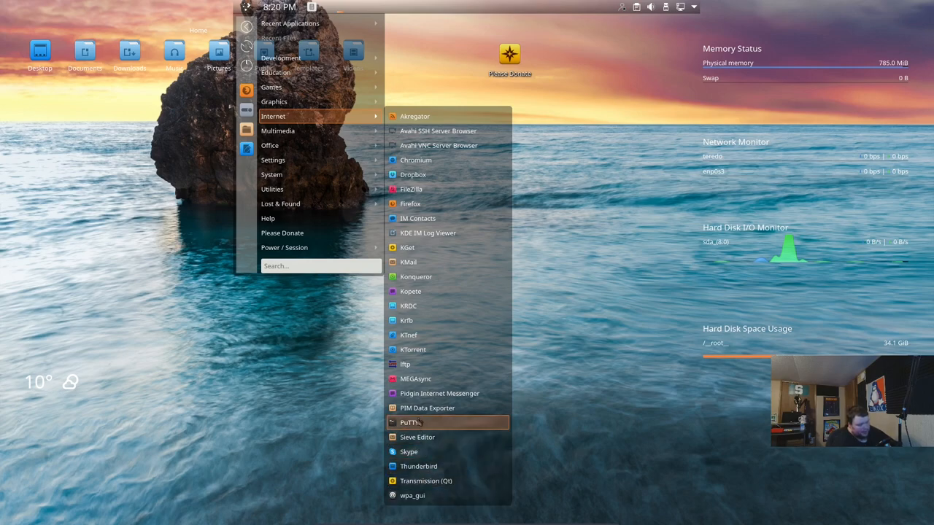
{"action": "mouse_move", "coordinate": [427, 233]}
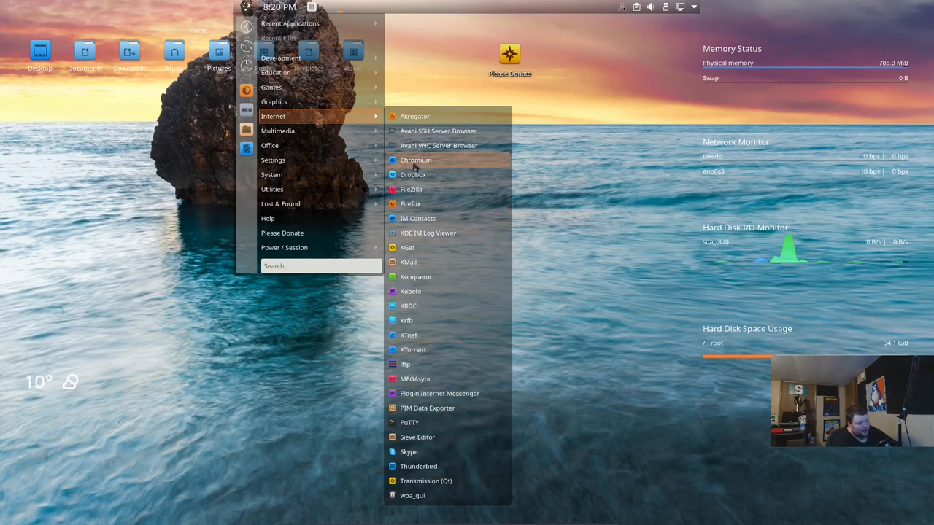
{"action": "mouse_move", "coordinate": [416, 285]}
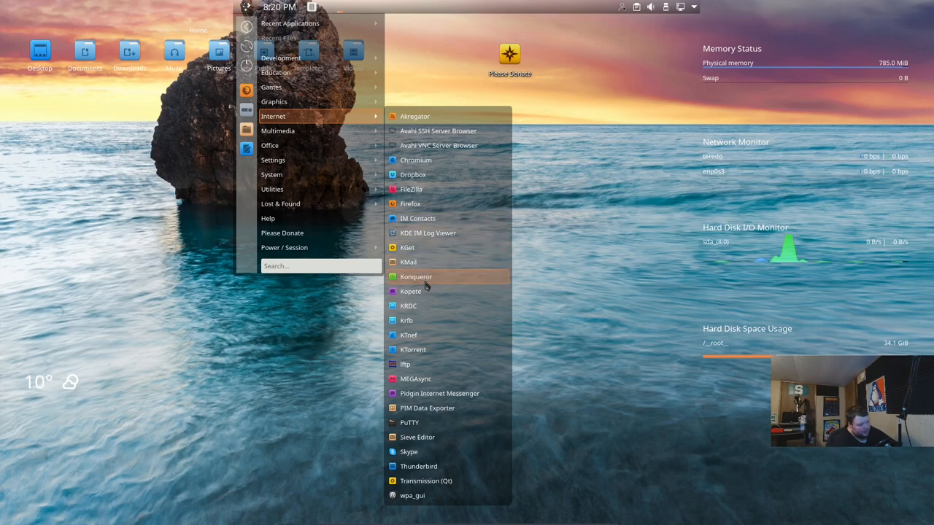
{"action": "mouse_move", "coordinate": [407, 248]}
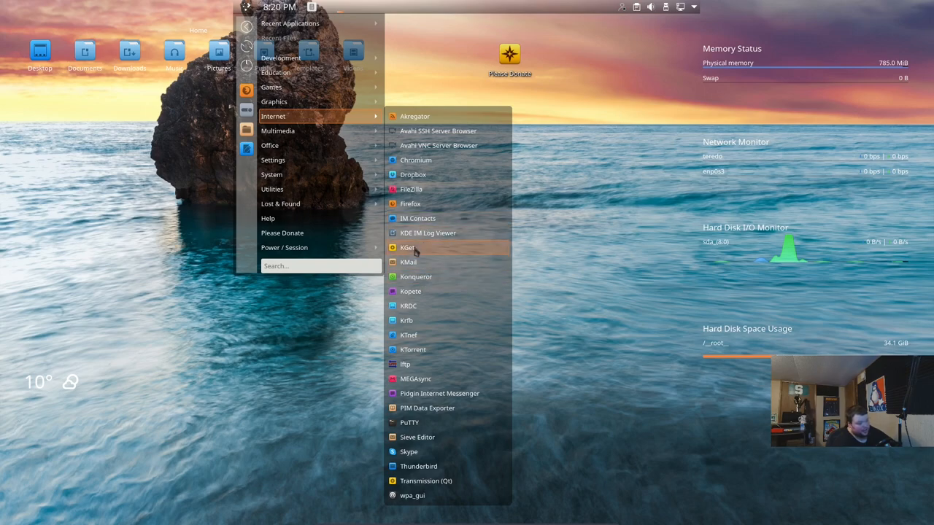
{"action": "mouse_move", "coordinate": [417, 219]}
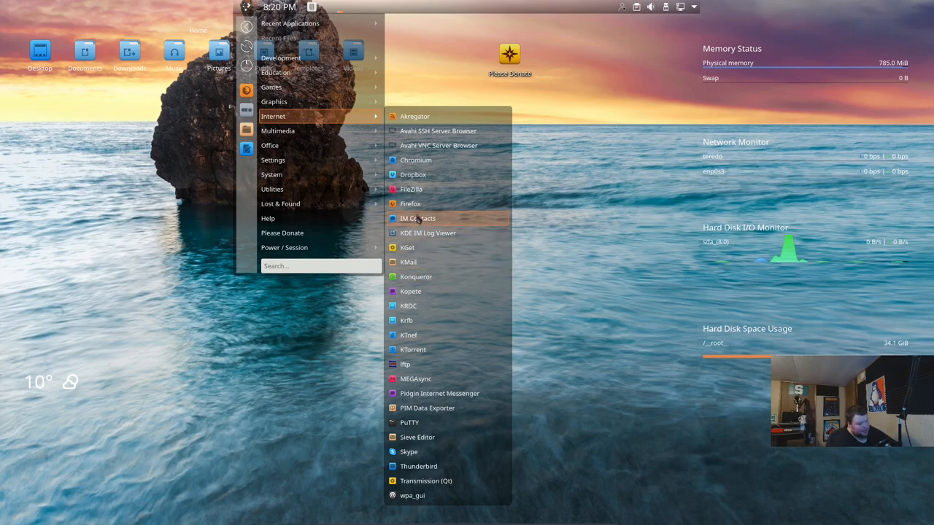
{"action": "mouse_move", "coordinate": [413, 175]}
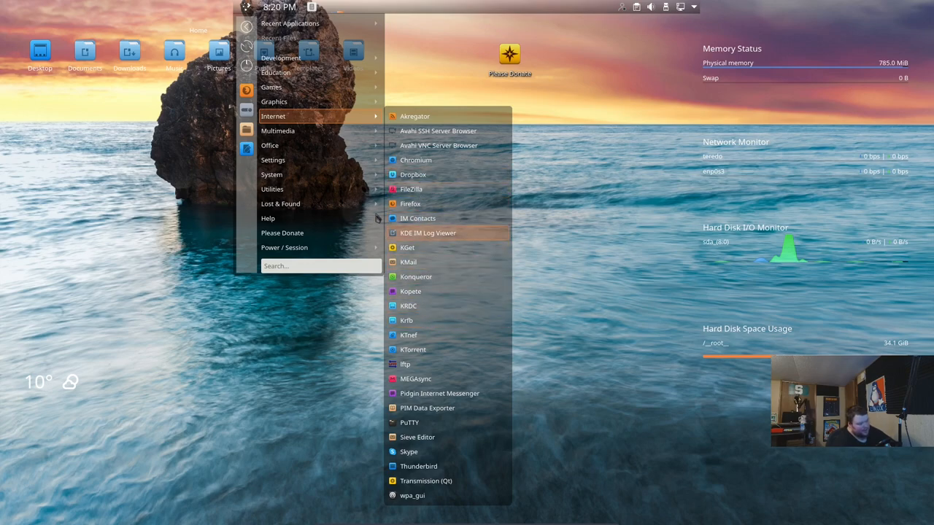
{"action": "mouse_move", "coordinate": [270, 146]}
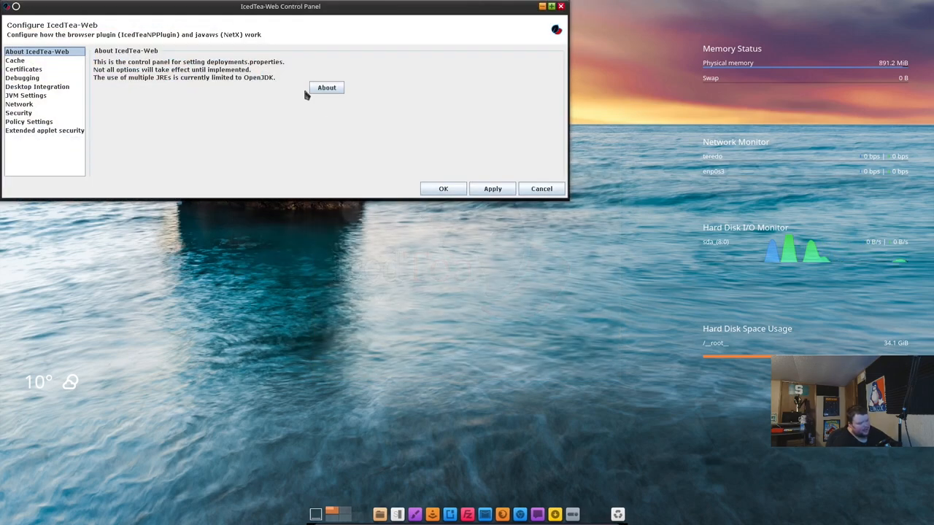
{"action": "left_click_drag", "start_coordinate": [280, 6], "coordinate": [455, 76]}
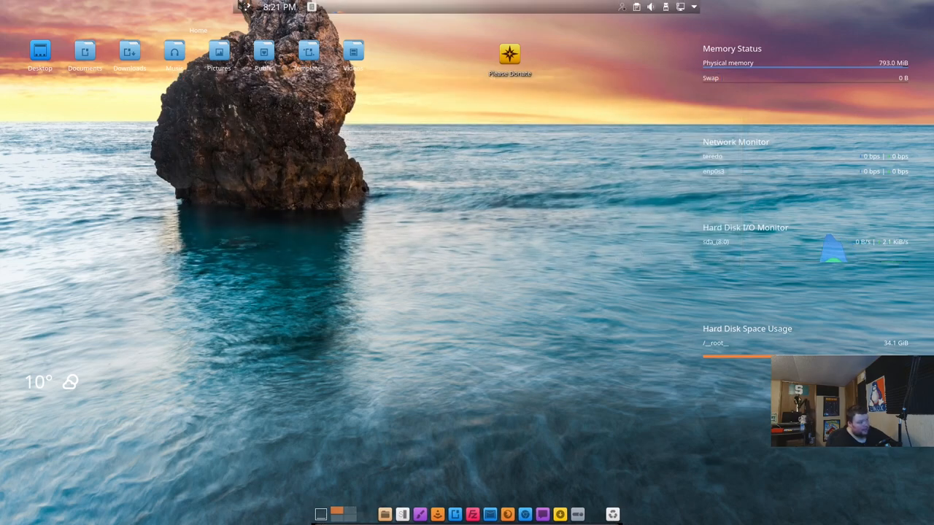
- Browse the launcher's Utilities submenu and return to the main category list
{"action": "left_click", "coordinate": [247, 6]}
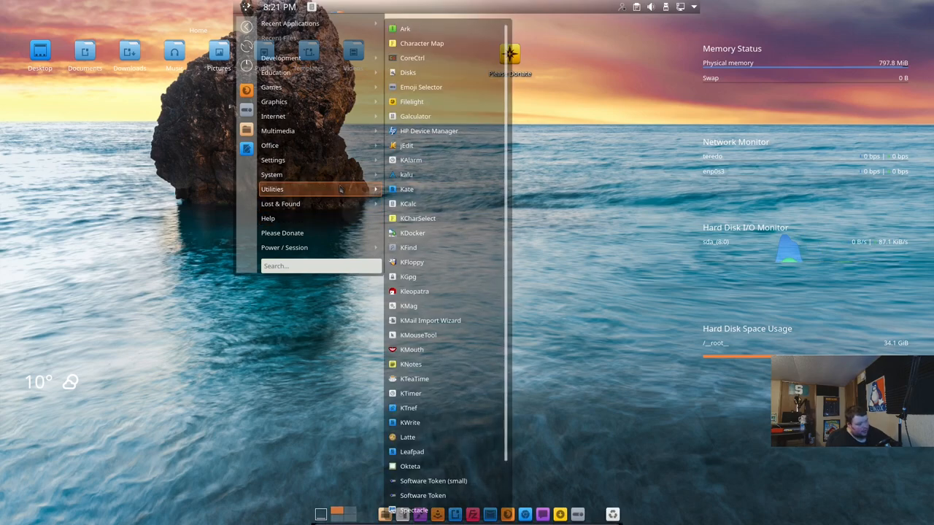
{"action": "mouse_move", "coordinate": [431, 321]}
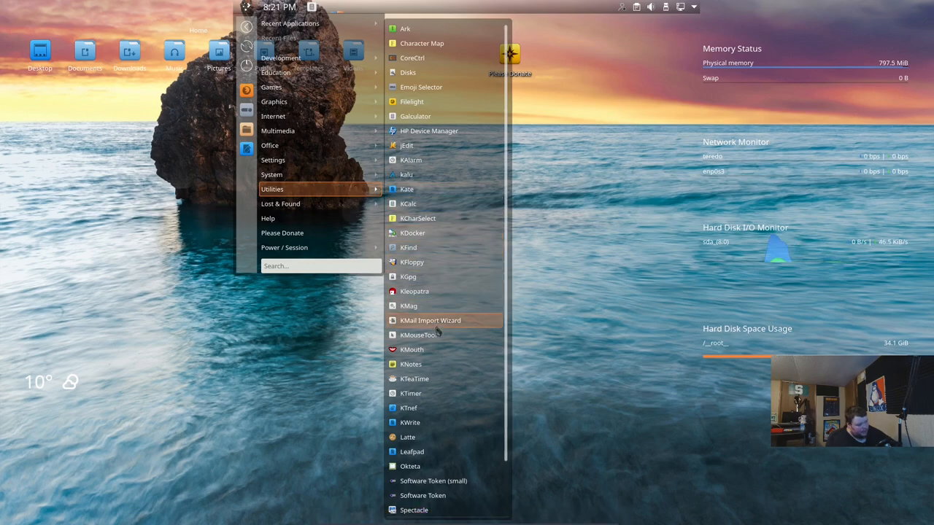
{"action": "mouse_move", "coordinate": [437, 438]}
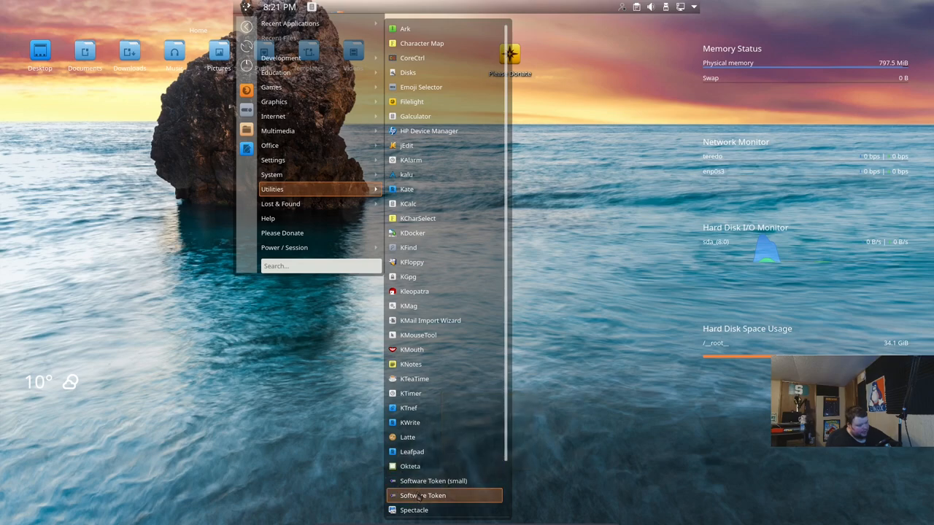
{"action": "scroll", "scroll_direction": "down", "scroll_amount": 3}
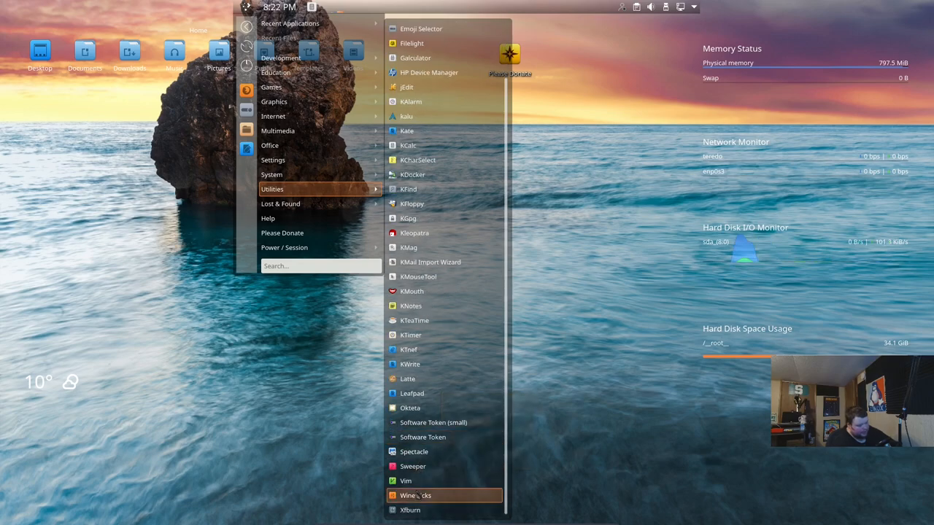
{"action": "mouse_move", "coordinate": [406, 481]}
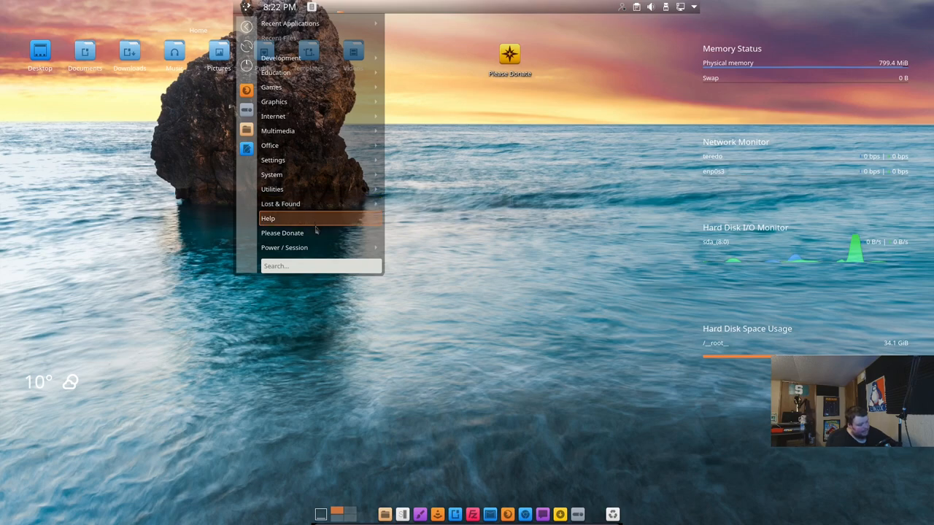
{"action": "mouse_move", "coordinate": [297, 236]}
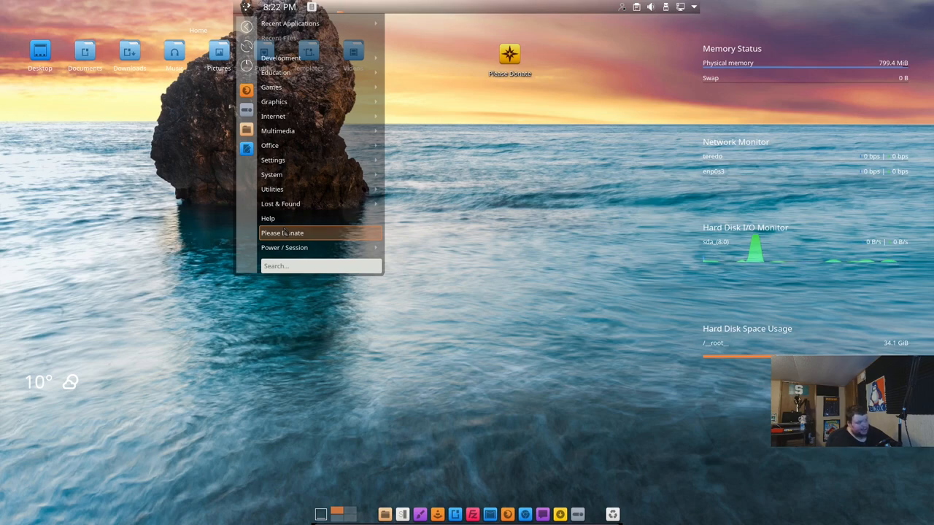
{"action": "left_click", "coordinate": [273, 117]}
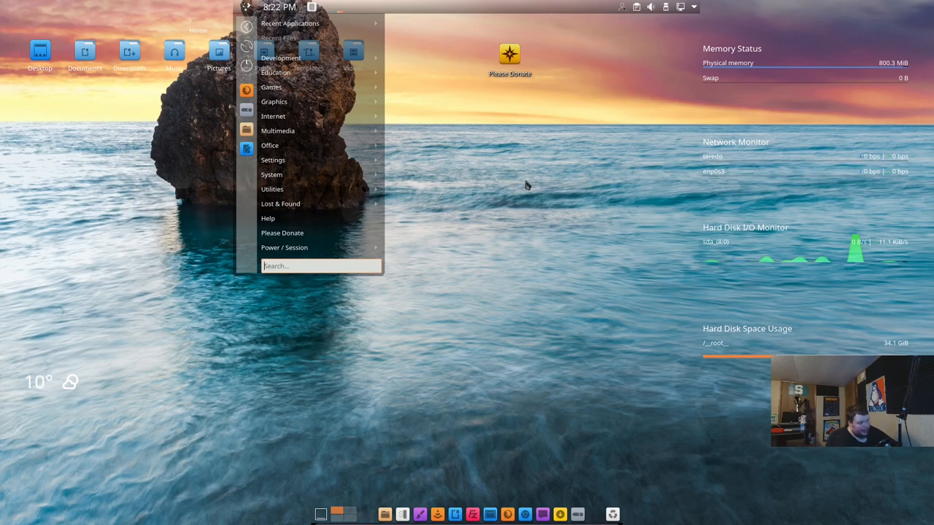
- Launch System Settings onto its Quick Settings page with light and dark themes
{"action": "left_click", "coordinate": [470, 310]}
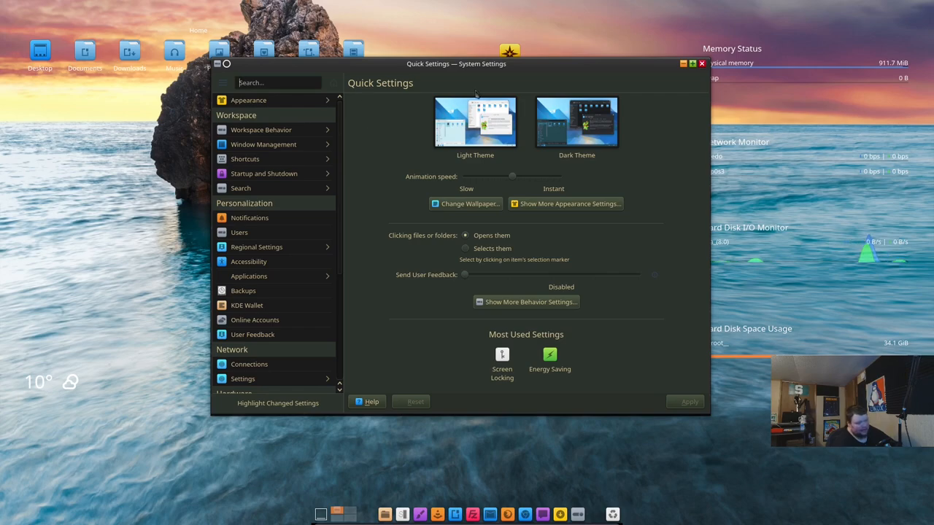
{"action": "mouse_move", "coordinate": [398, 149]}
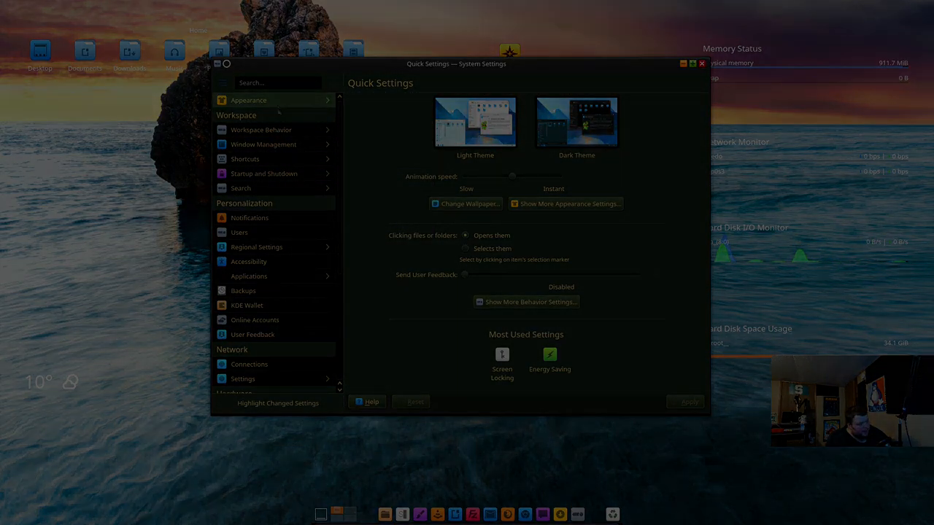
- In Global Theme, preview Bslx_Fire, then select and apply Bslx_Elephants
{"action": "left_click", "coordinate": [248, 99]}
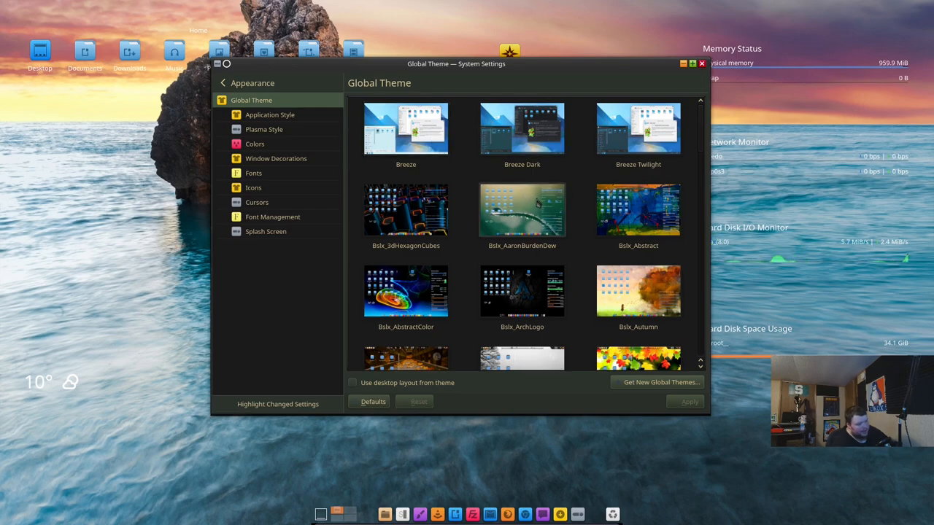
{"action": "scroll", "scroll_direction": "down", "scroll_amount": 3}
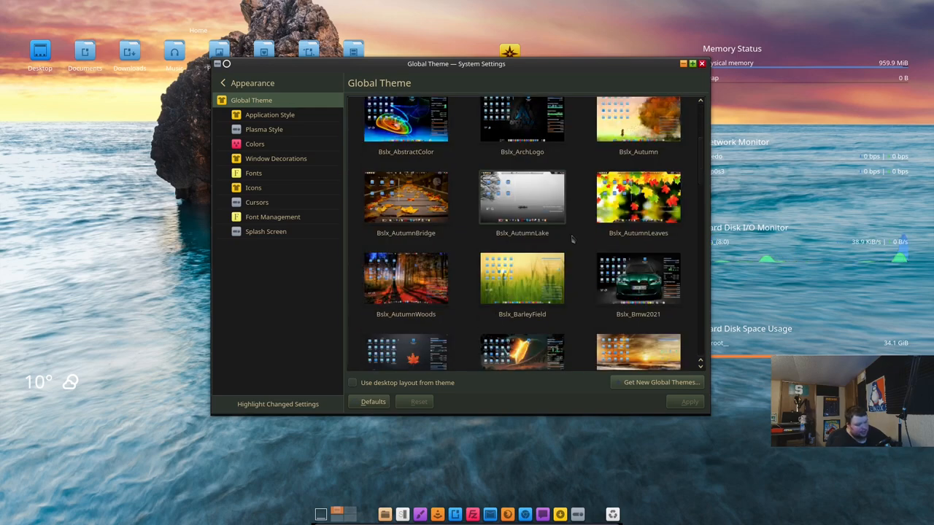
{"action": "scroll", "scroll_direction": "down", "scroll_amount": 3}
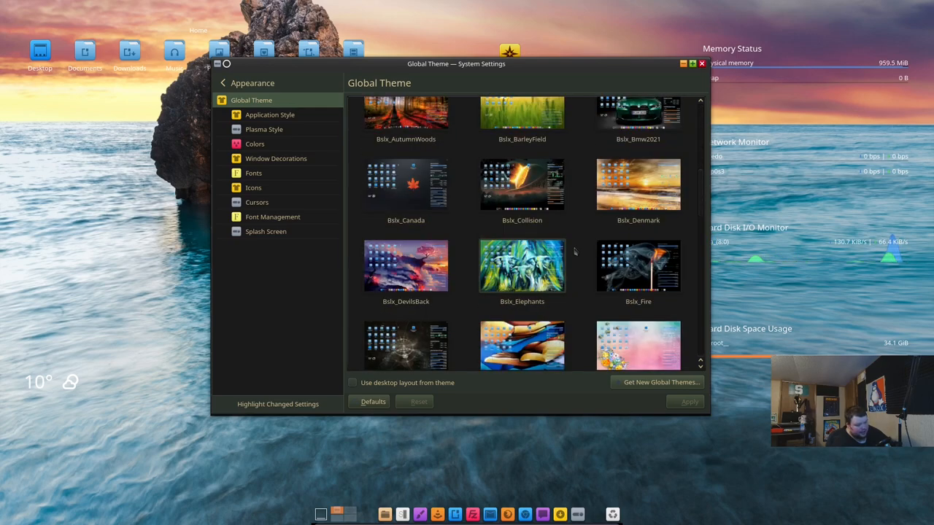
{"action": "left_click", "coordinate": [638, 265]}
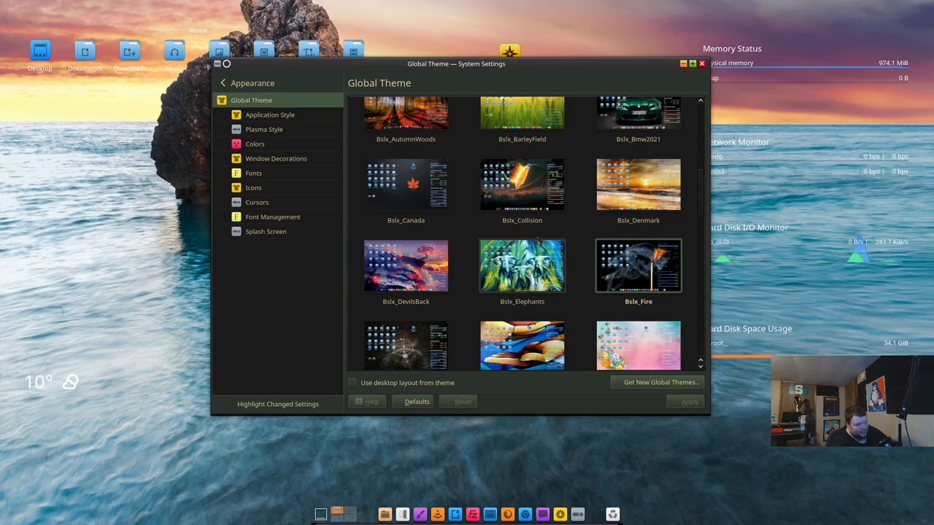
{"action": "scroll", "scroll_direction": "down", "scroll_amount": 3}
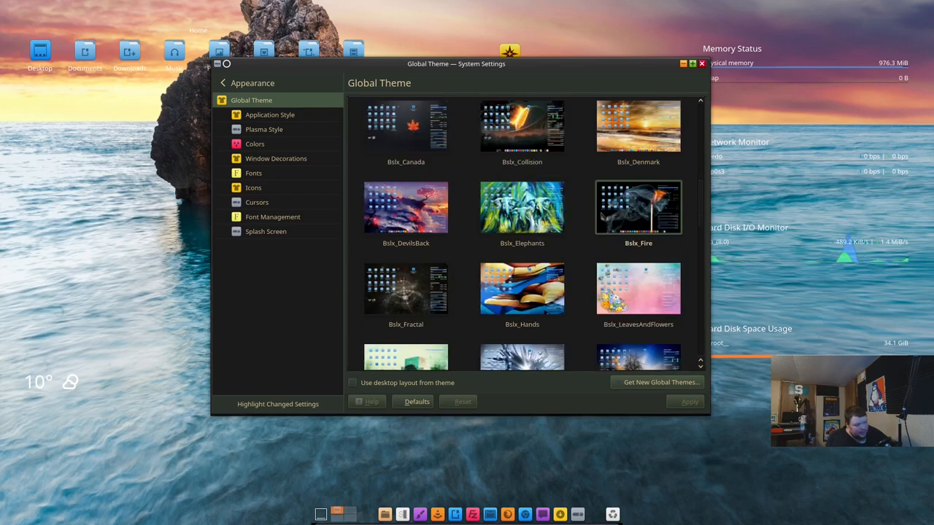
{"action": "left_click", "coordinate": [522, 207]}
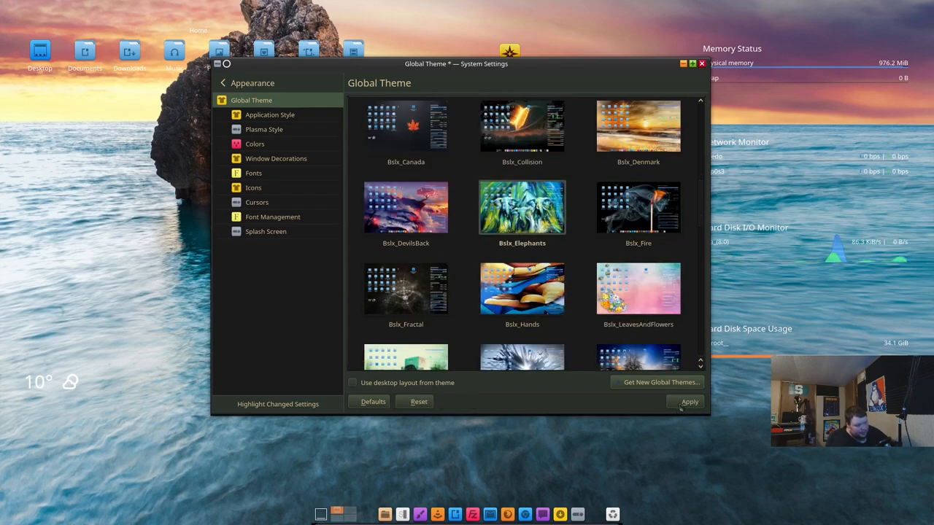
{"action": "left_click", "coordinate": [689, 402]}
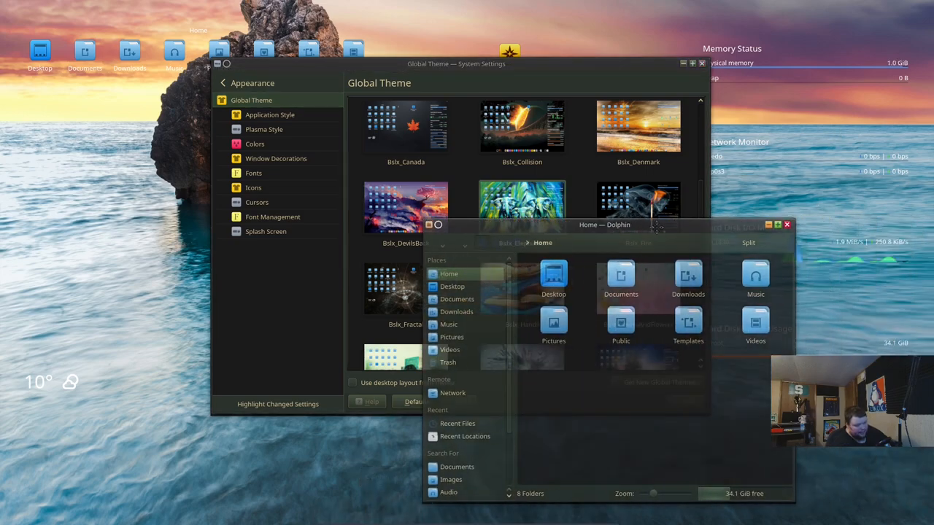
- Preview Bslx_LeavesAndFlowers, then select and apply Bslx_WinterScene
{"action": "left_click", "coordinate": [786, 225]}
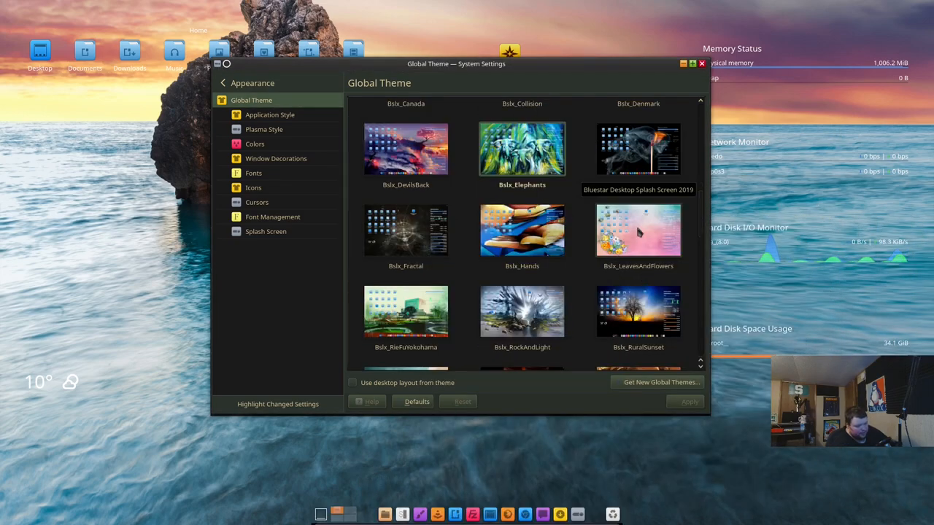
{"action": "left_click", "coordinate": [638, 231]}
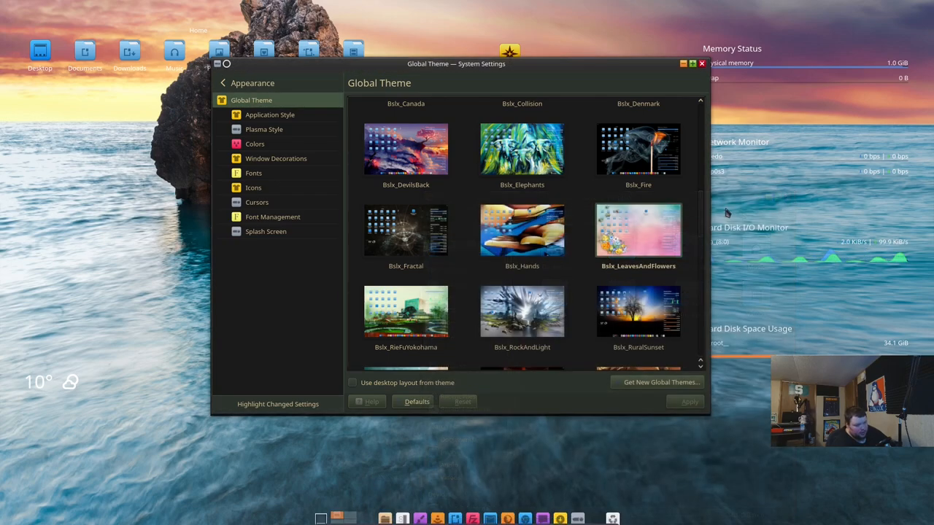
{"action": "scroll", "scroll_direction": "down", "scroll_amount": 3}
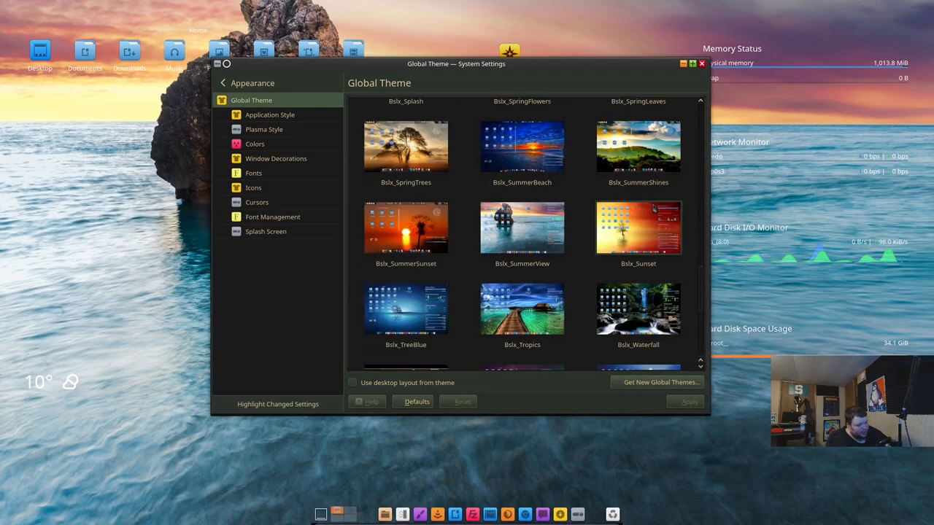
{"action": "scroll", "scroll_direction": "down", "scroll_amount": 3}
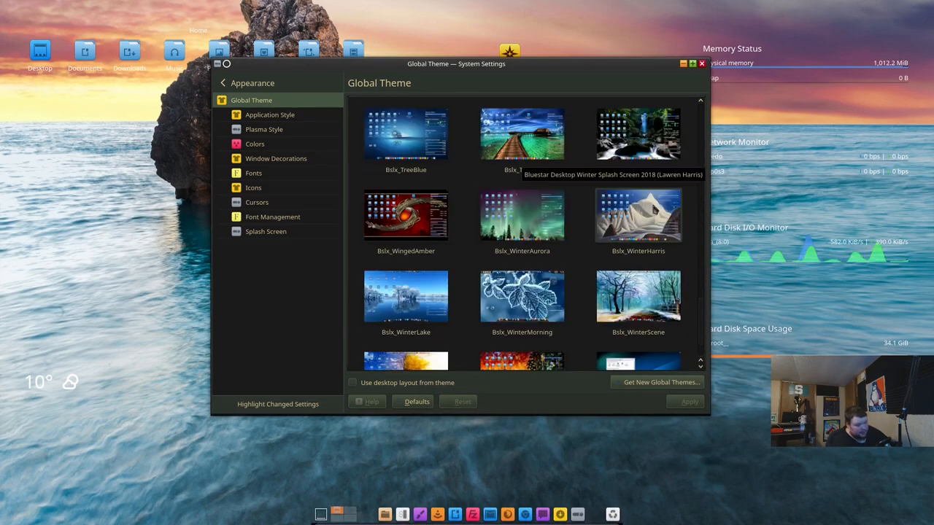
{"action": "left_click", "coordinate": [639, 295]}
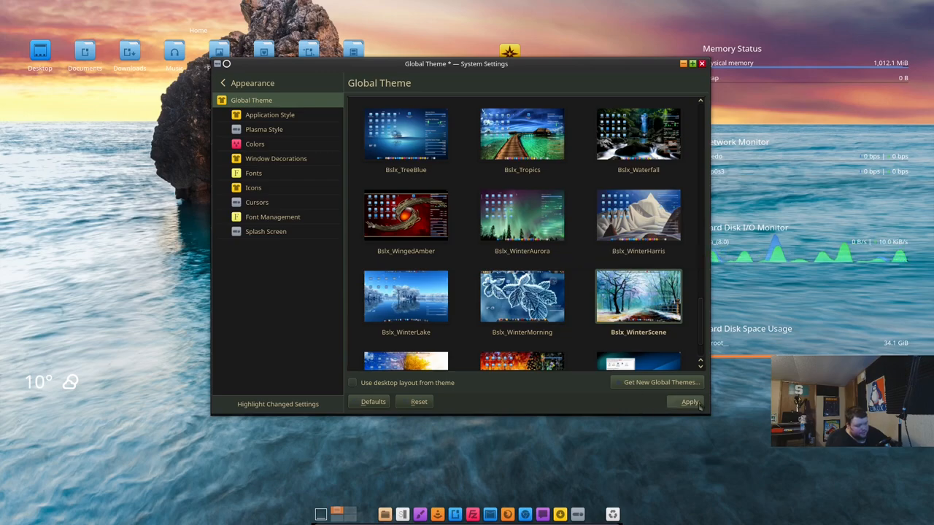
{"action": "left_click", "coordinate": [689, 403]}
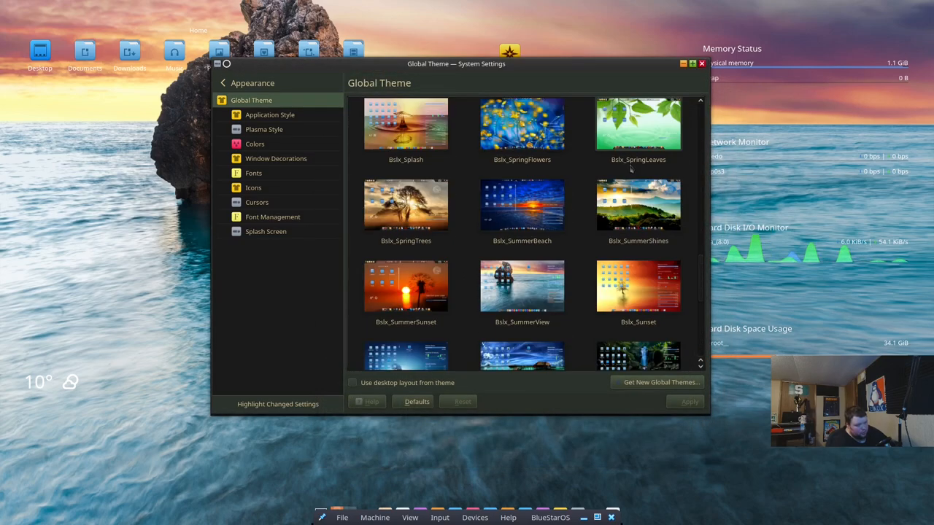
- Switch to the Breeze global theme and view the Application Style settings
{"action": "scroll", "scroll_direction": "up", "scroll_amount": 3}
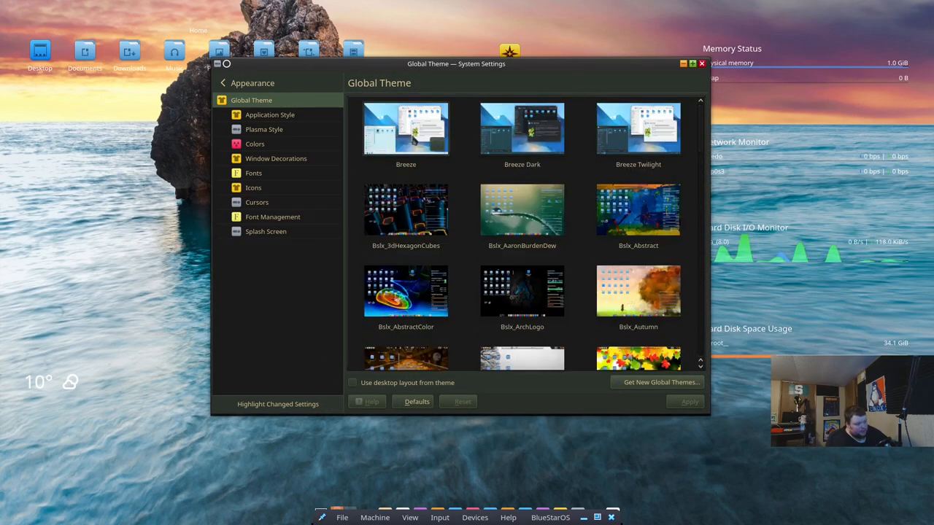
{"action": "left_click", "coordinate": [406, 129]}
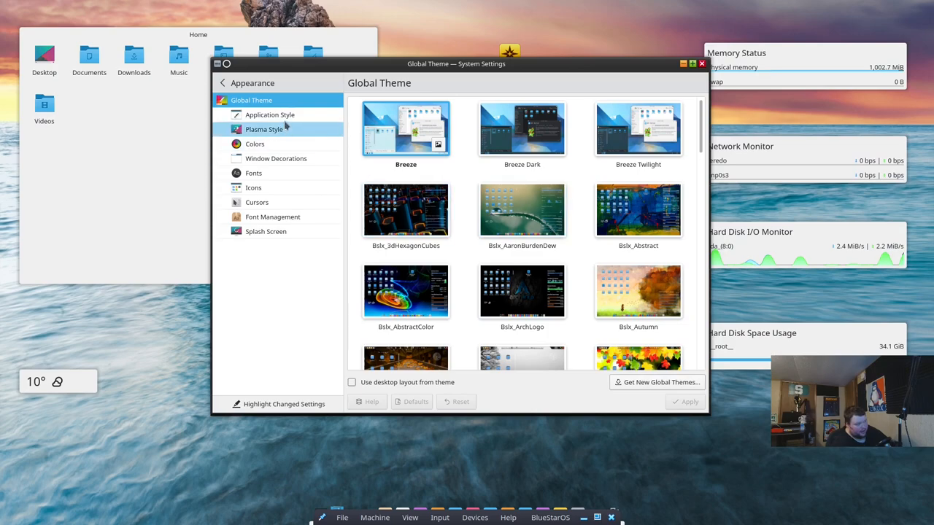
{"action": "left_click", "coordinate": [270, 114]}
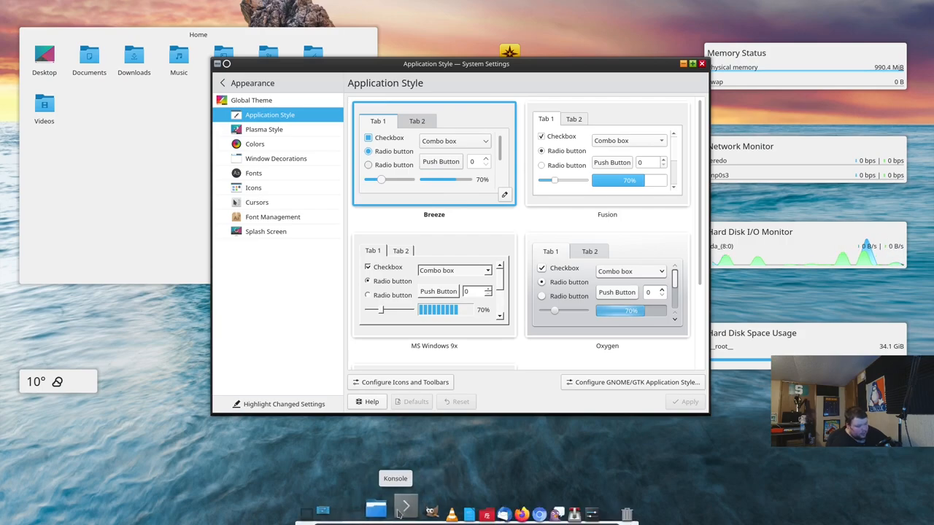
{"action": "left_click", "coordinate": [406, 505]}
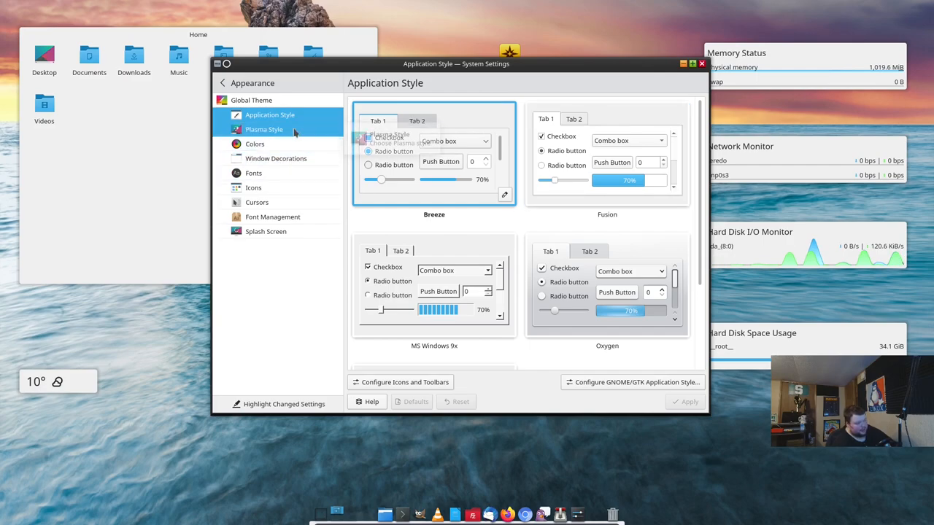
- View Plasma Style, return to Global Theme and choose Bslx_ArchLogo as pending
{"action": "left_click", "coordinate": [264, 128]}
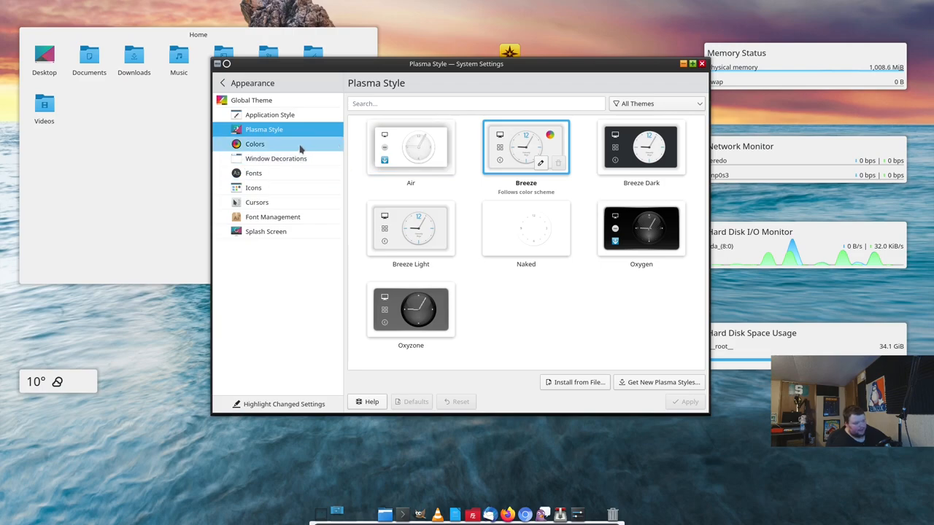
{"action": "left_click", "coordinate": [251, 99]}
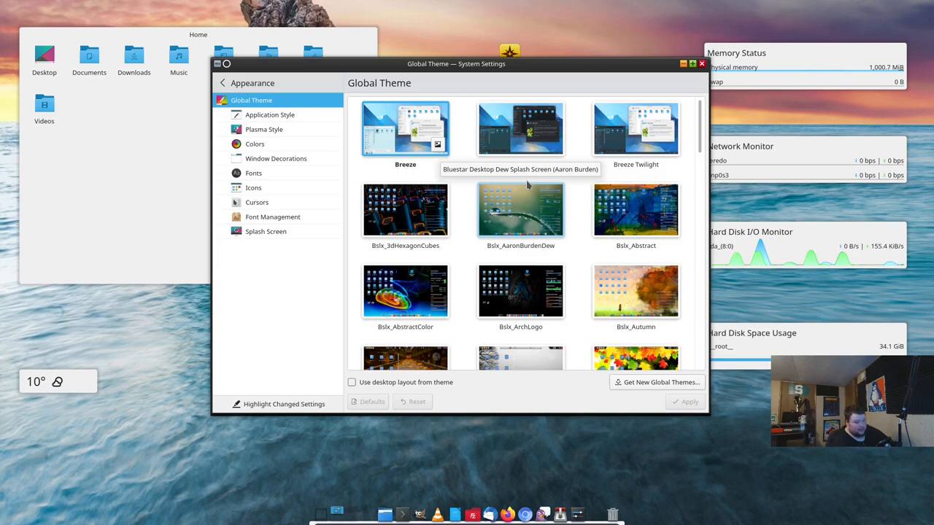
{"action": "mouse_move", "coordinate": [553, 306]}
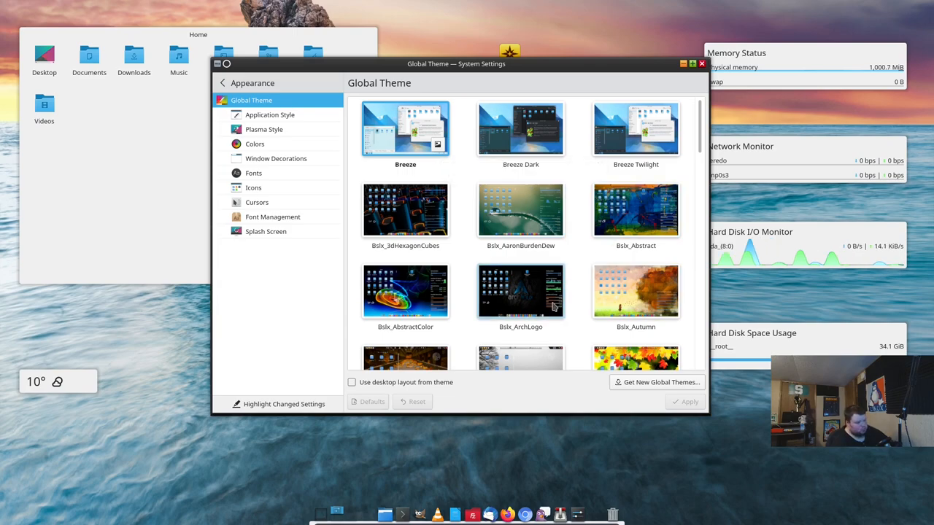
{"action": "mouse_move", "coordinate": [519, 295]}
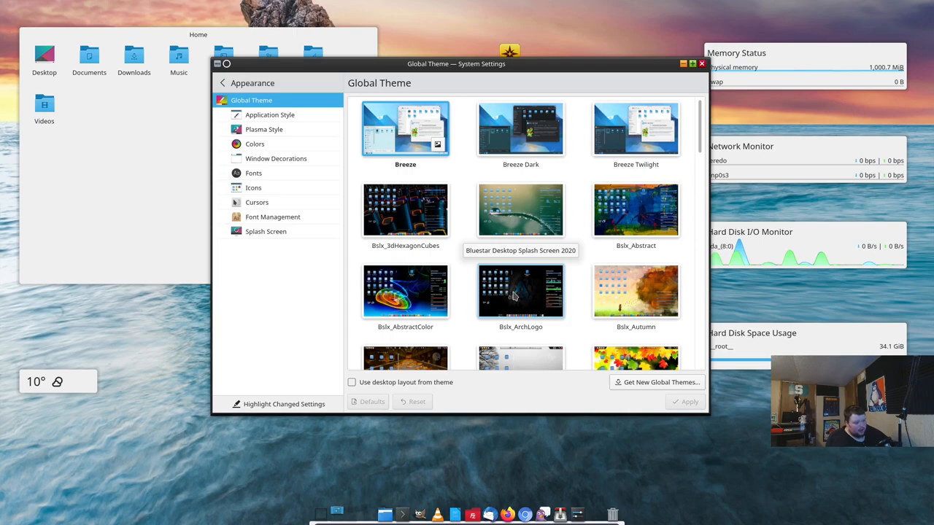
{"action": "left_click", "coordinate": [519, 292]}
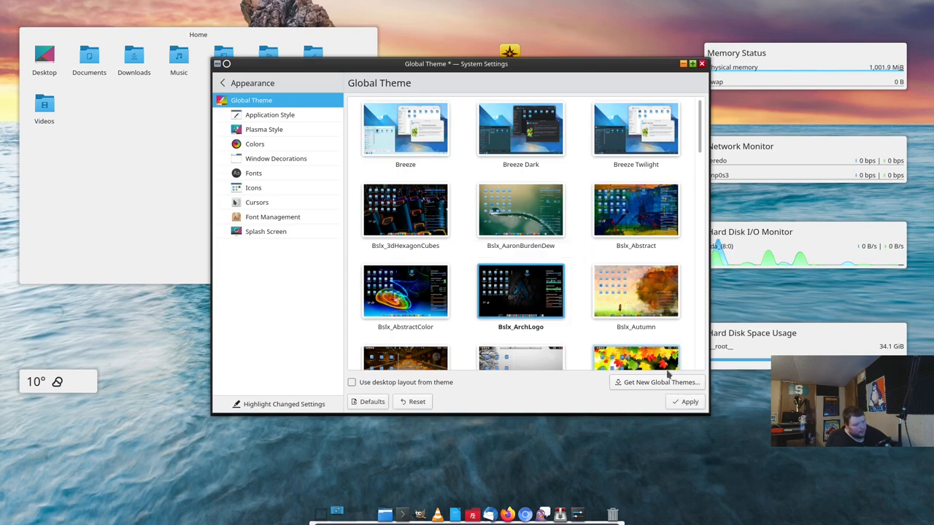
{"action": "mouse_move", "coordinate": [636, 292]}
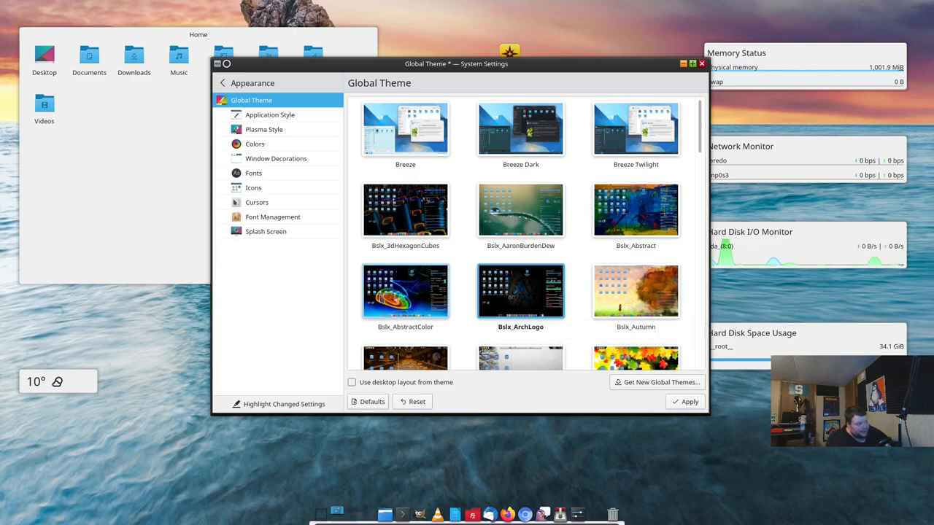
- Apply the pending Bslx_ArchLogo theme and show System Information reporting Arch Linux, Plasma 5.22.5
{"action": "left_click", "coordinate": [222, 82]}
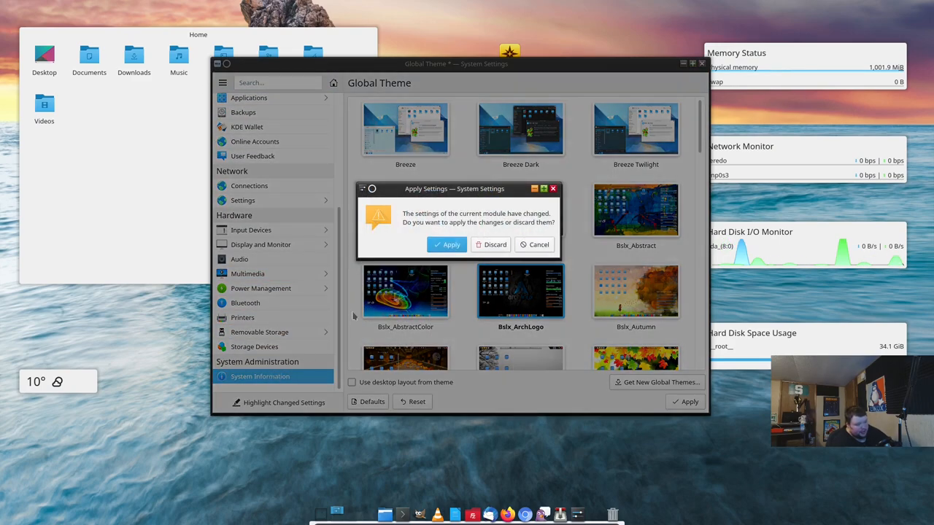
{"action": "left_click", "coordinate": [491, 245]}
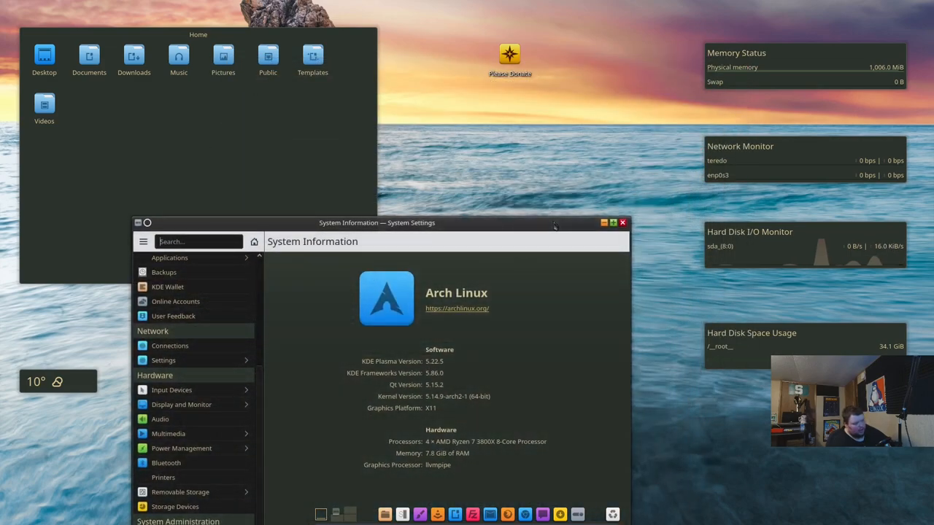
{"action": "left_click_drag", "start_coordinate": [377, 222], "coordinate": [447, 82]}
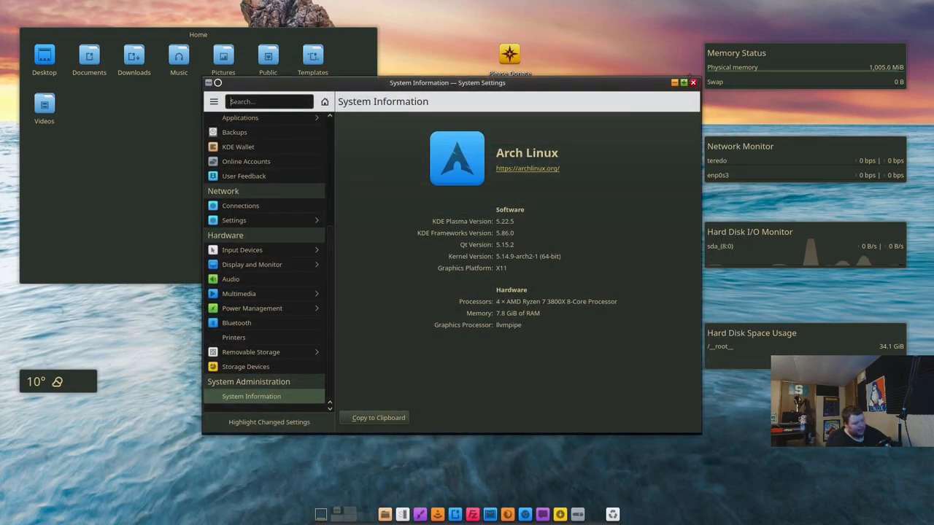
{"action": "mouse_move", "coordinate": [664, 265]}
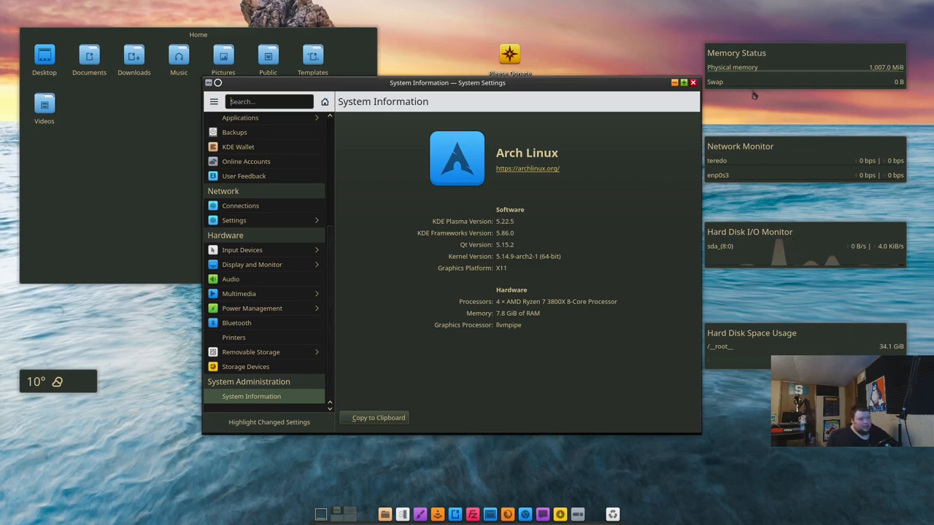
{"action": "right_click", "coordinate": [735, 53]}
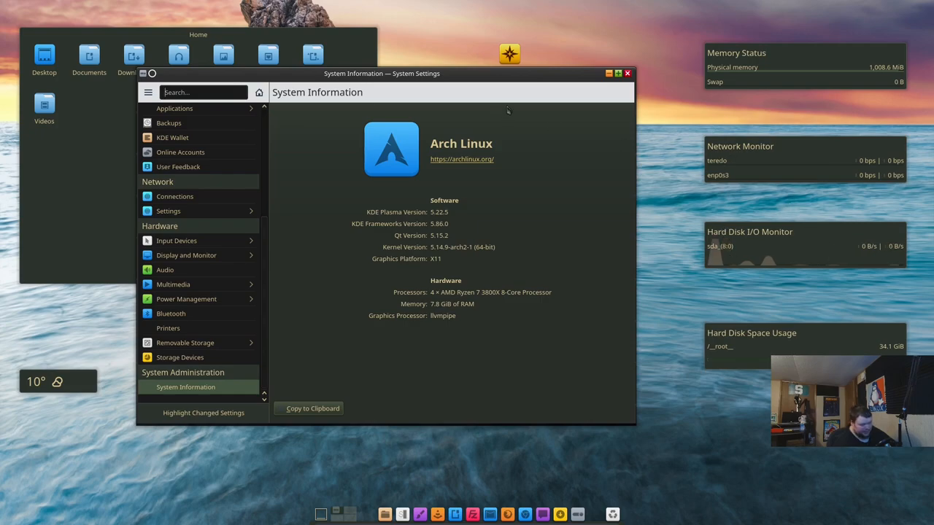
{"action": "mouse_move", "coordinate": [449, 62]}
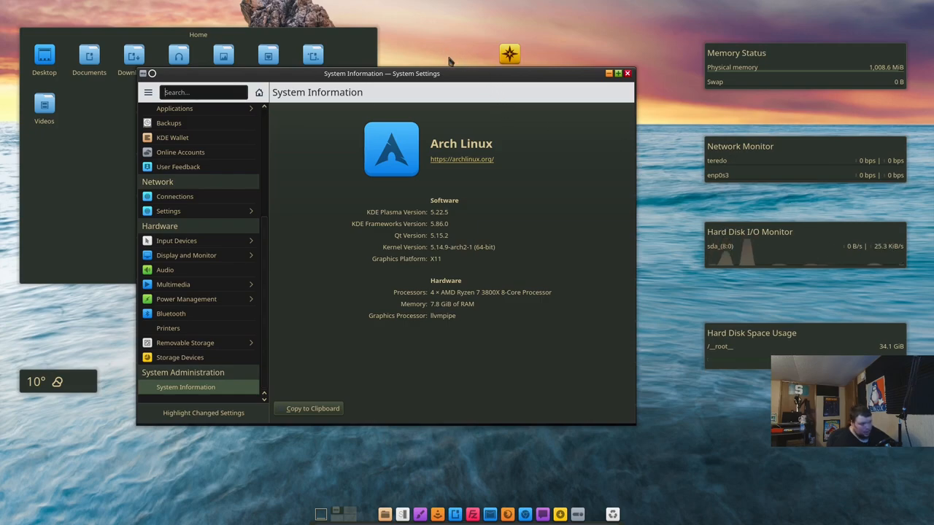